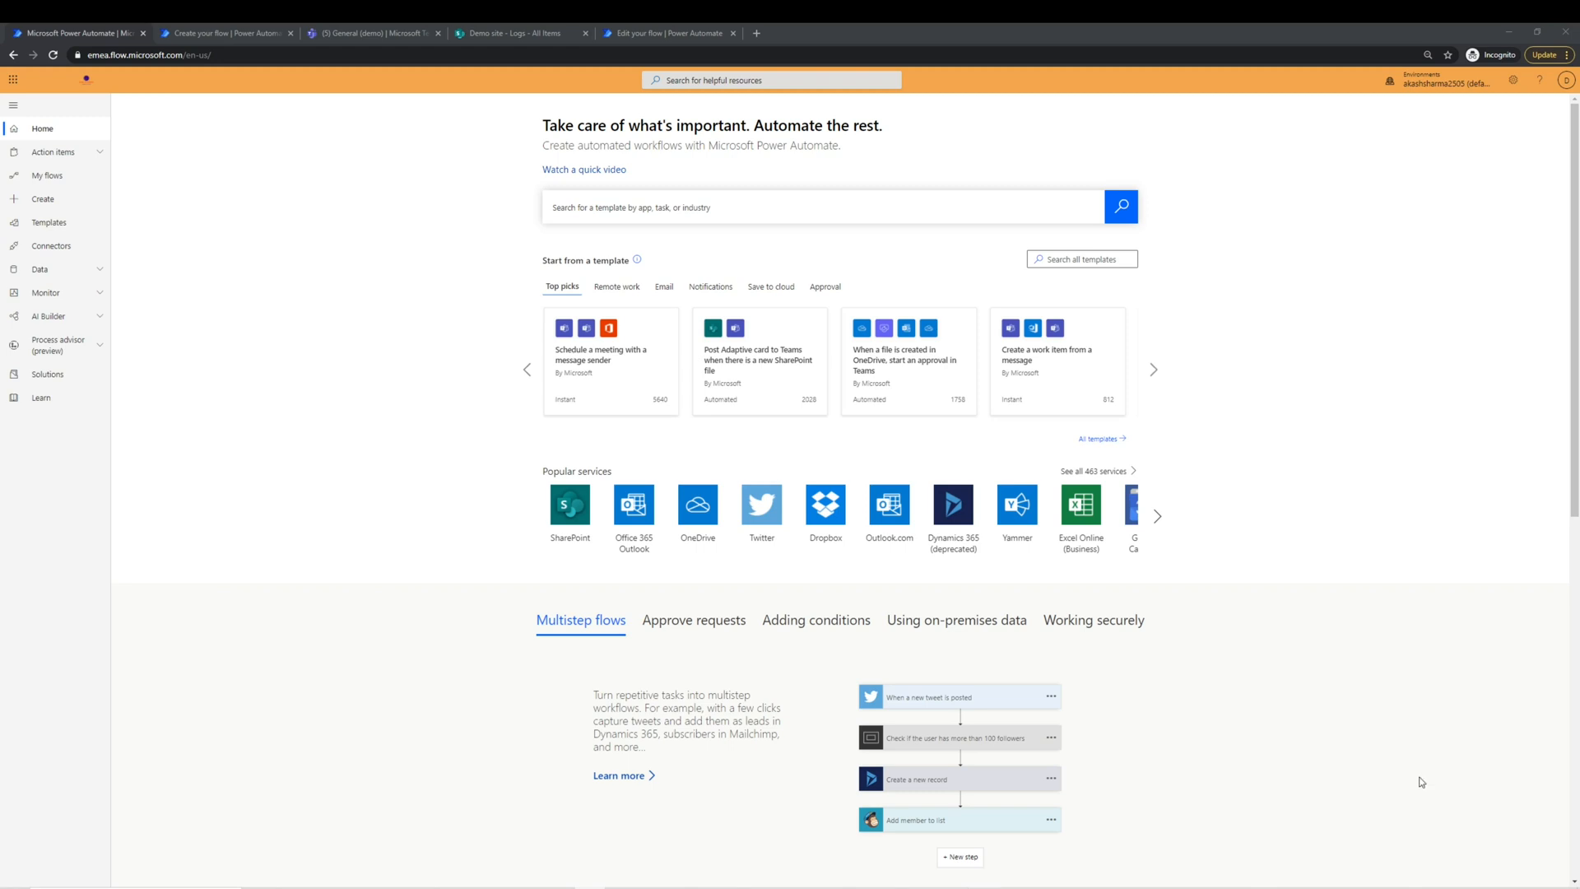
pyautogui.moveTo(778, 676)
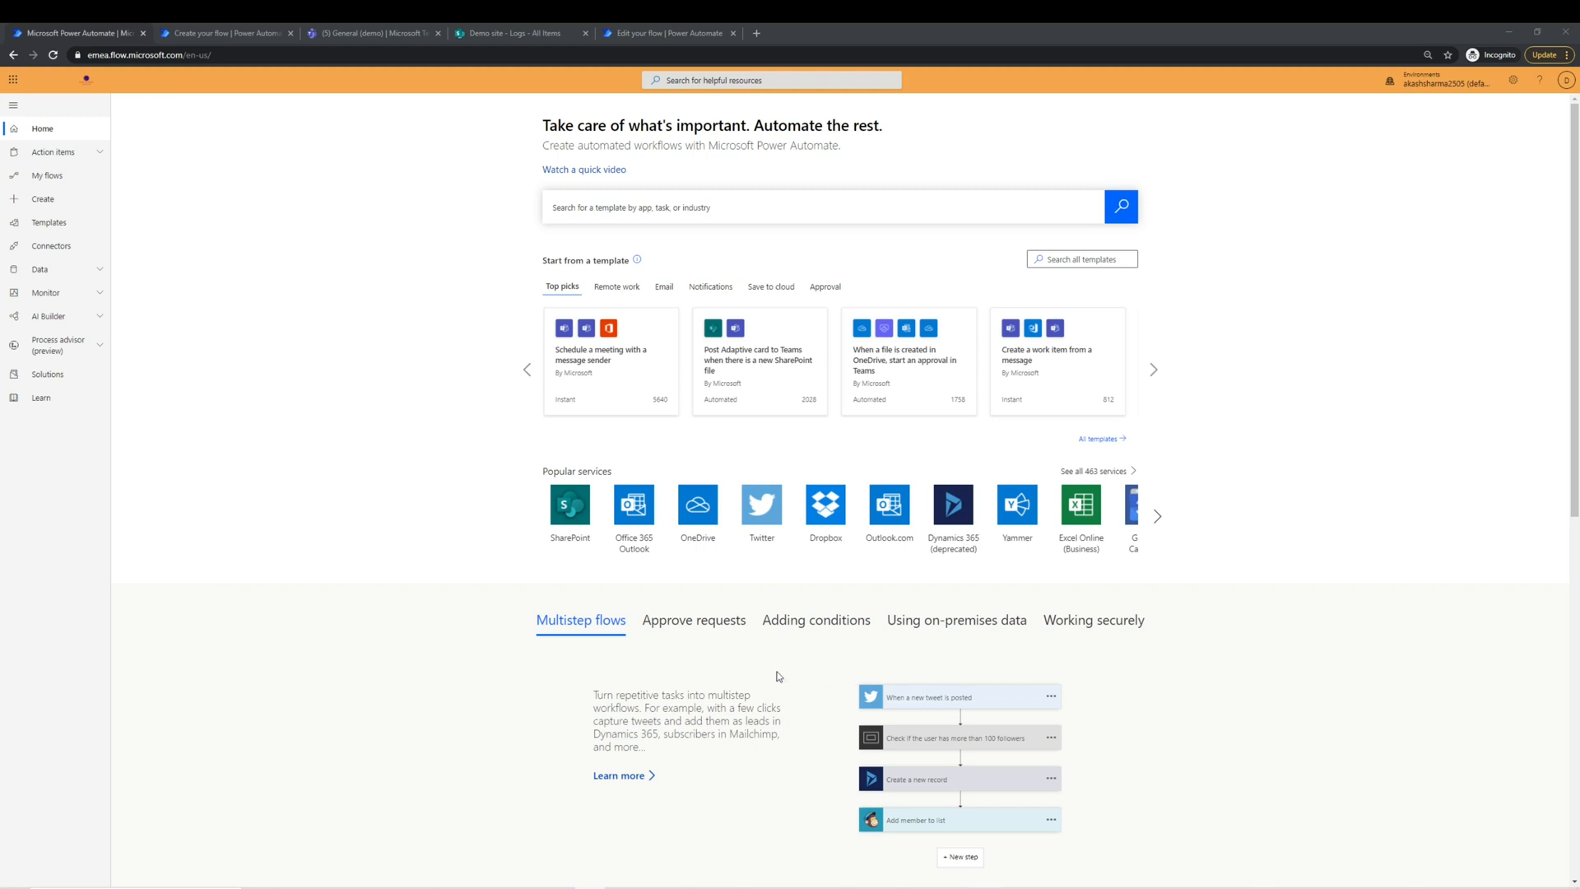
pyautogui.moveTo(288, 584)
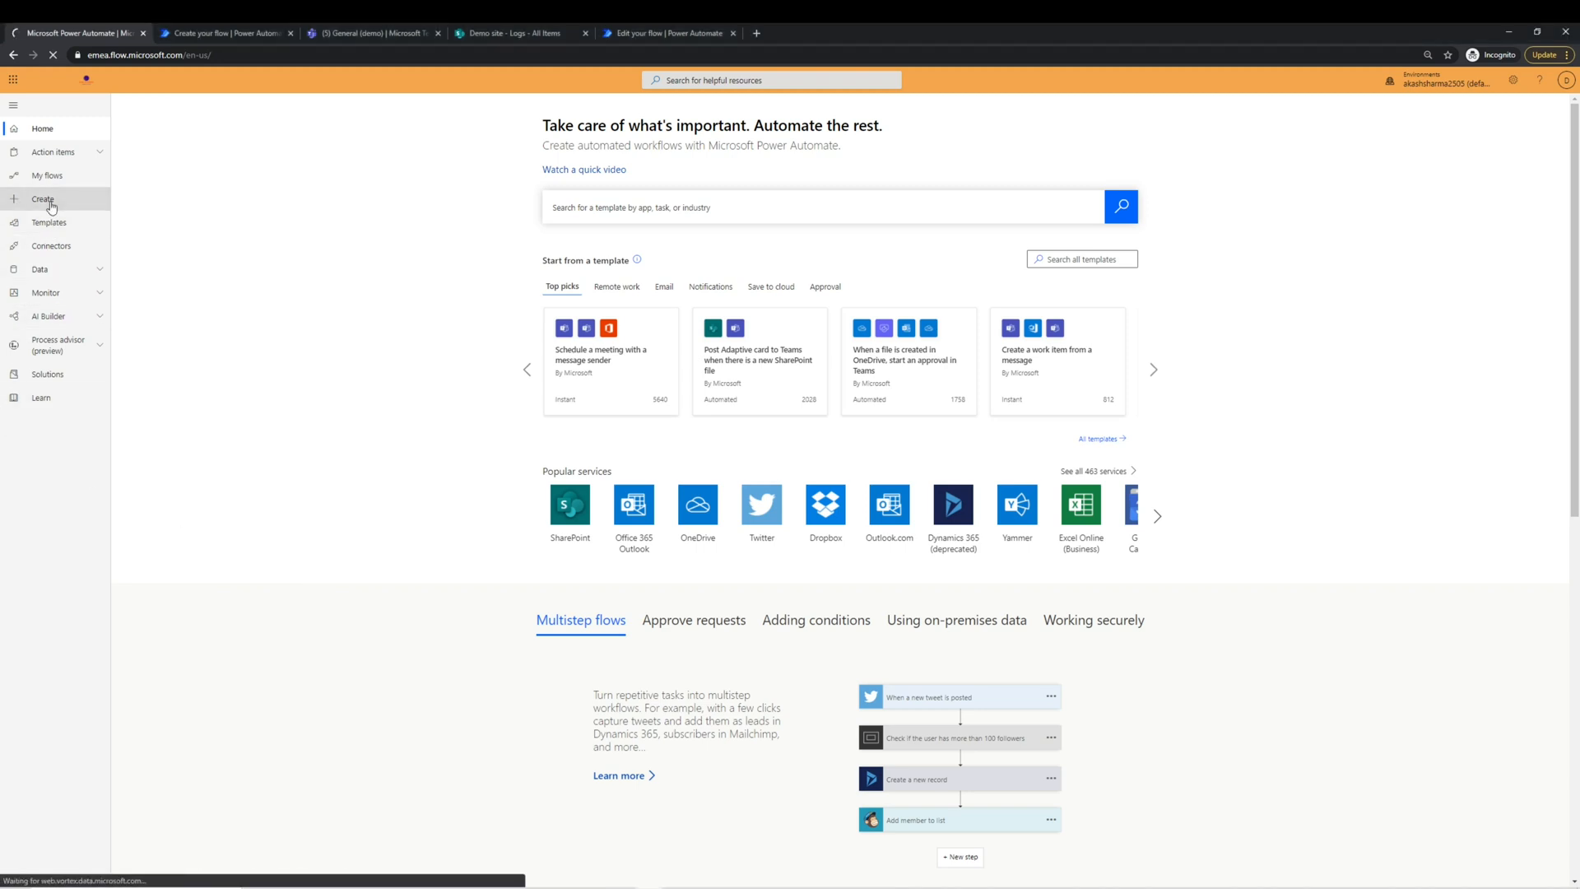
# Step: Create a new manually triggered instant cloud flow named 'demo flow'
pyautogui.click(43, 199)
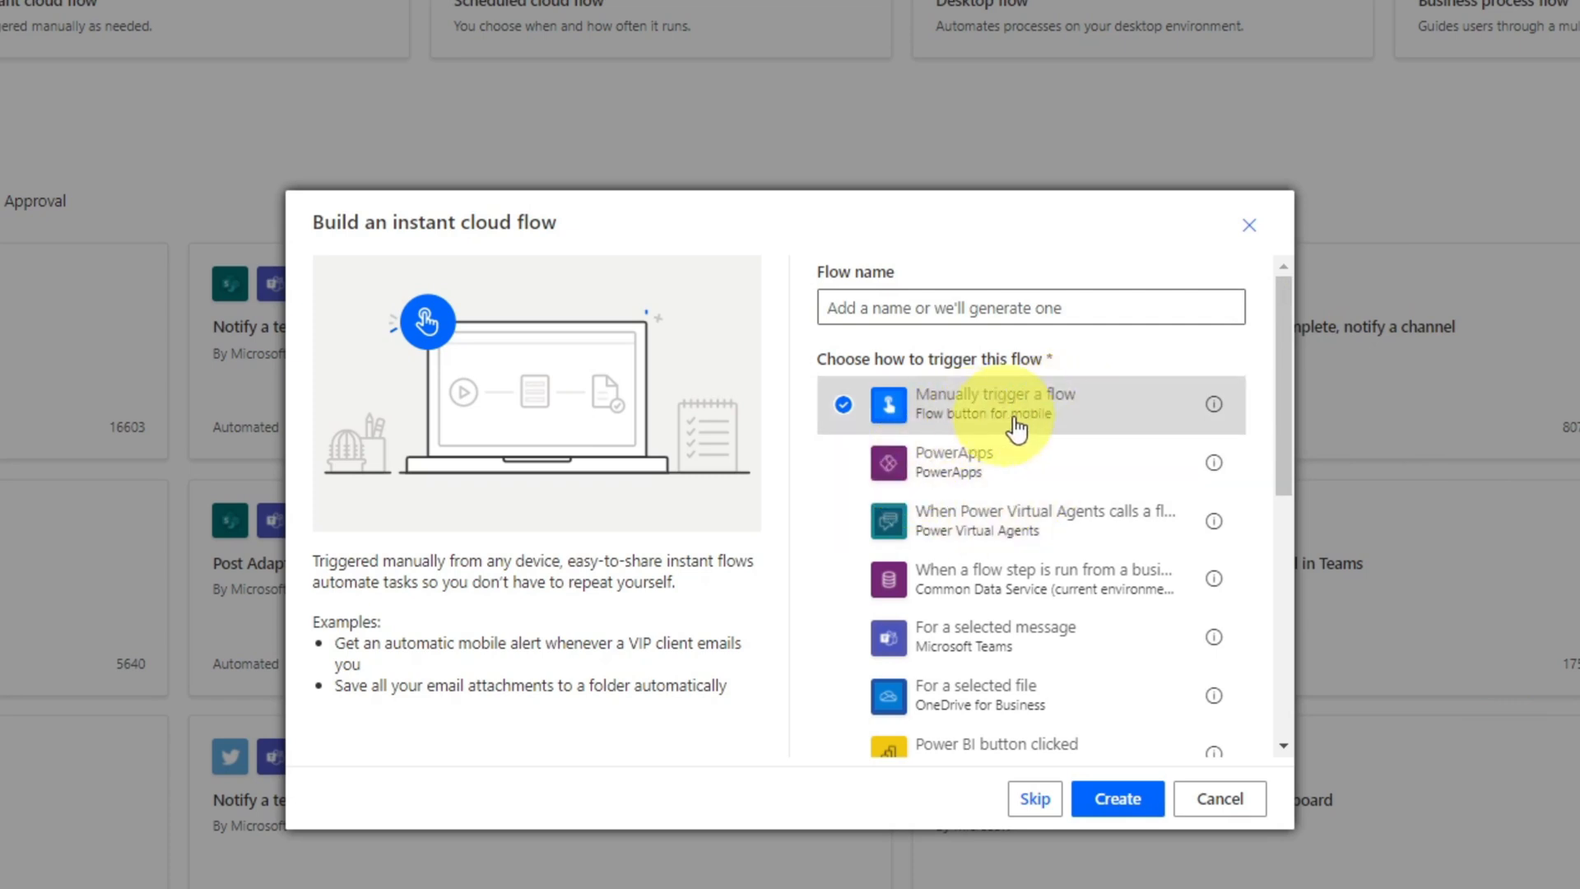
pyautogui.click(1030, 307)
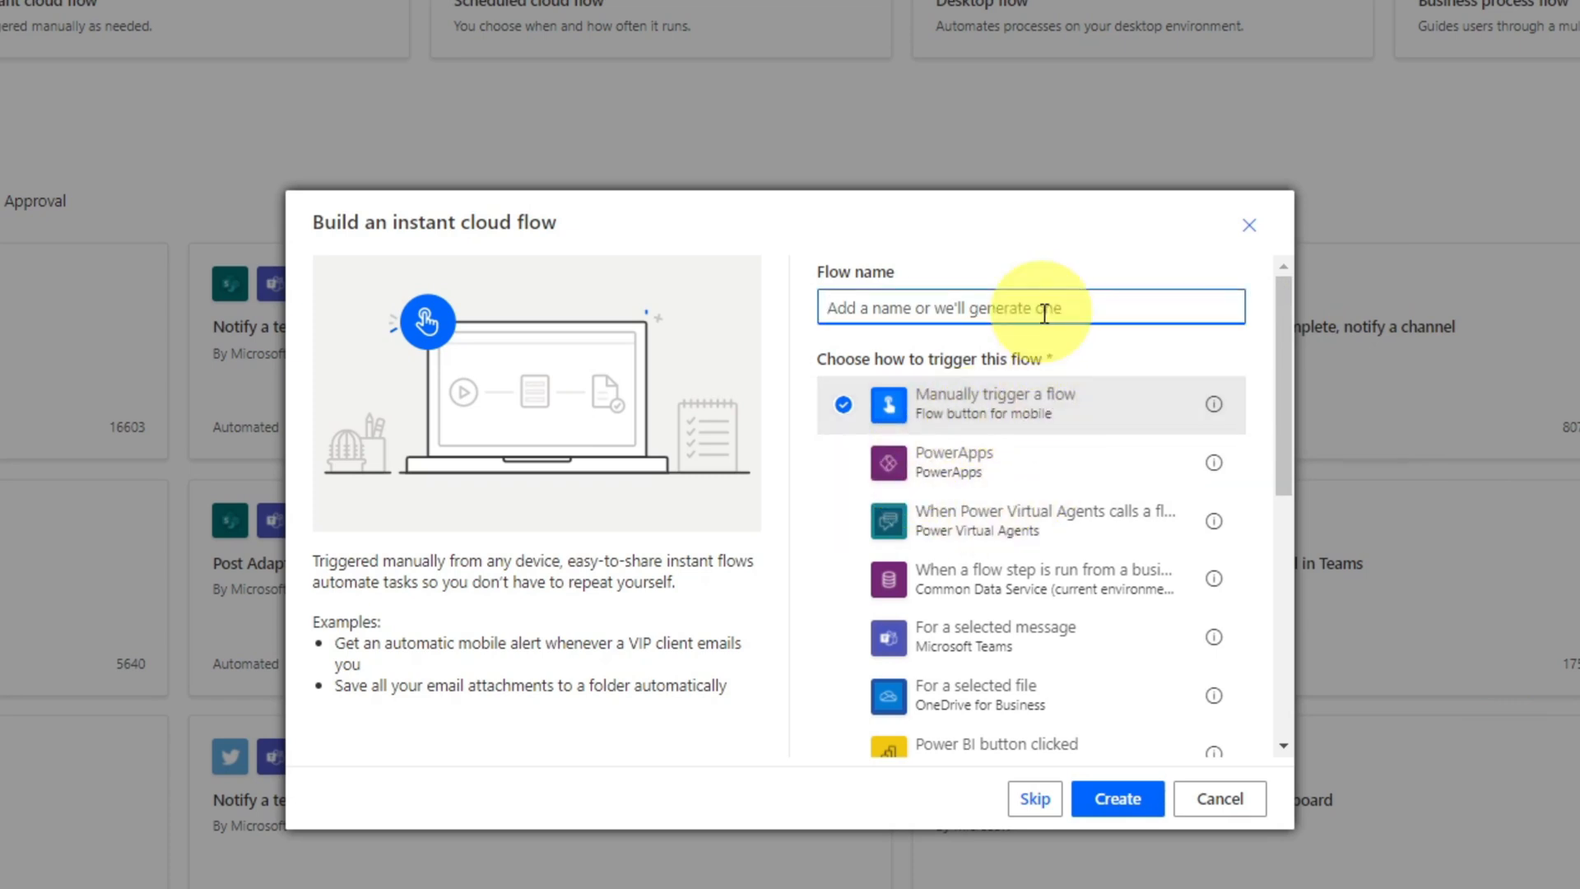
pyautogui.write('demo flow')
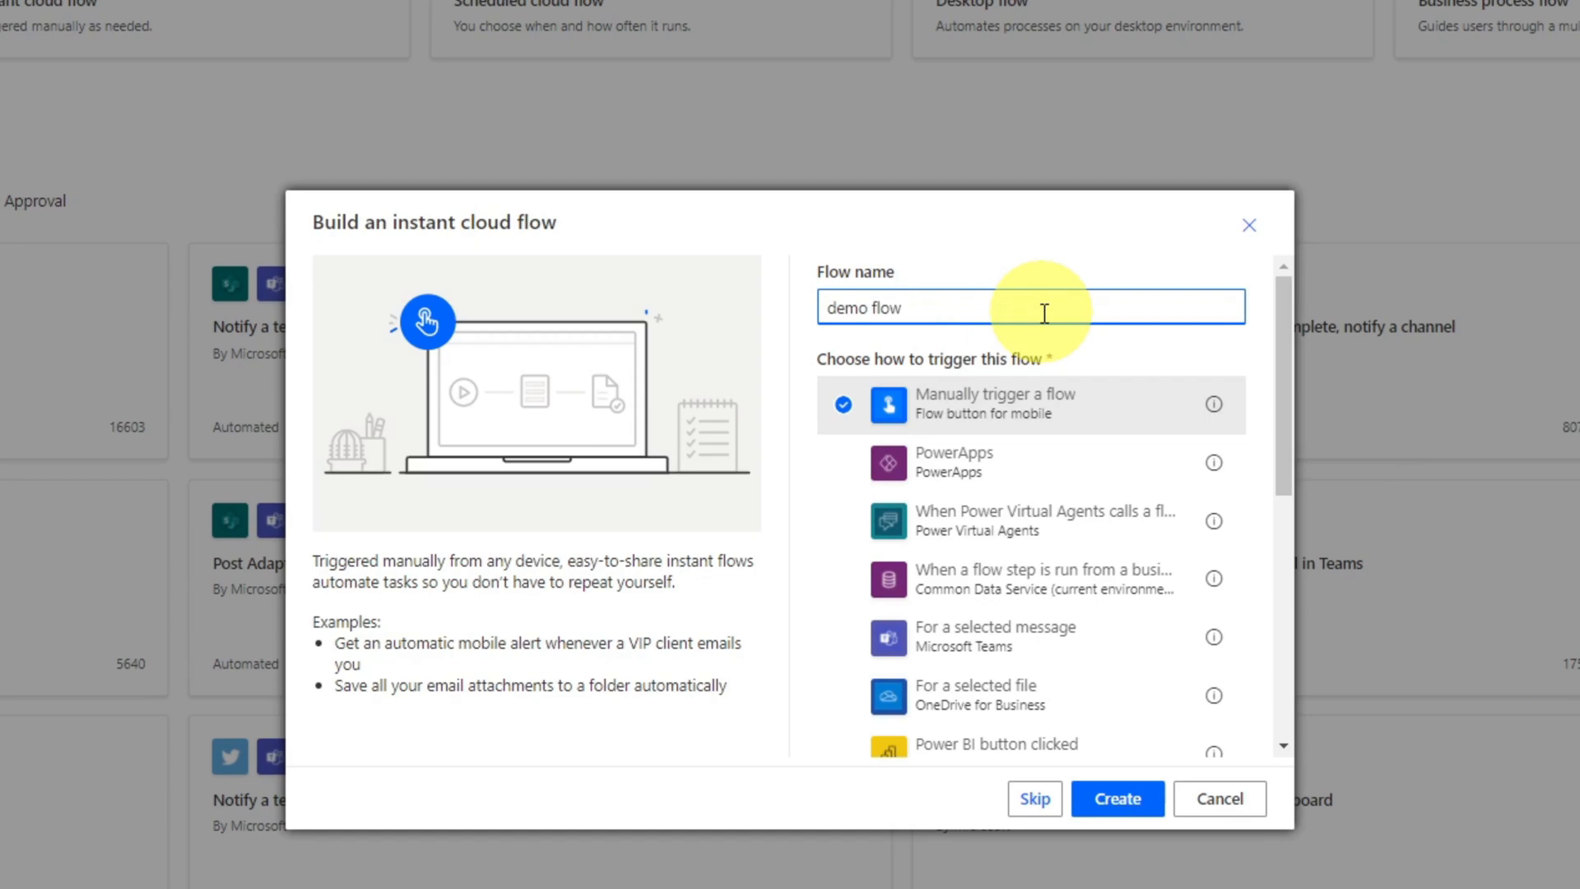
pyautogui.click(1115, 798)
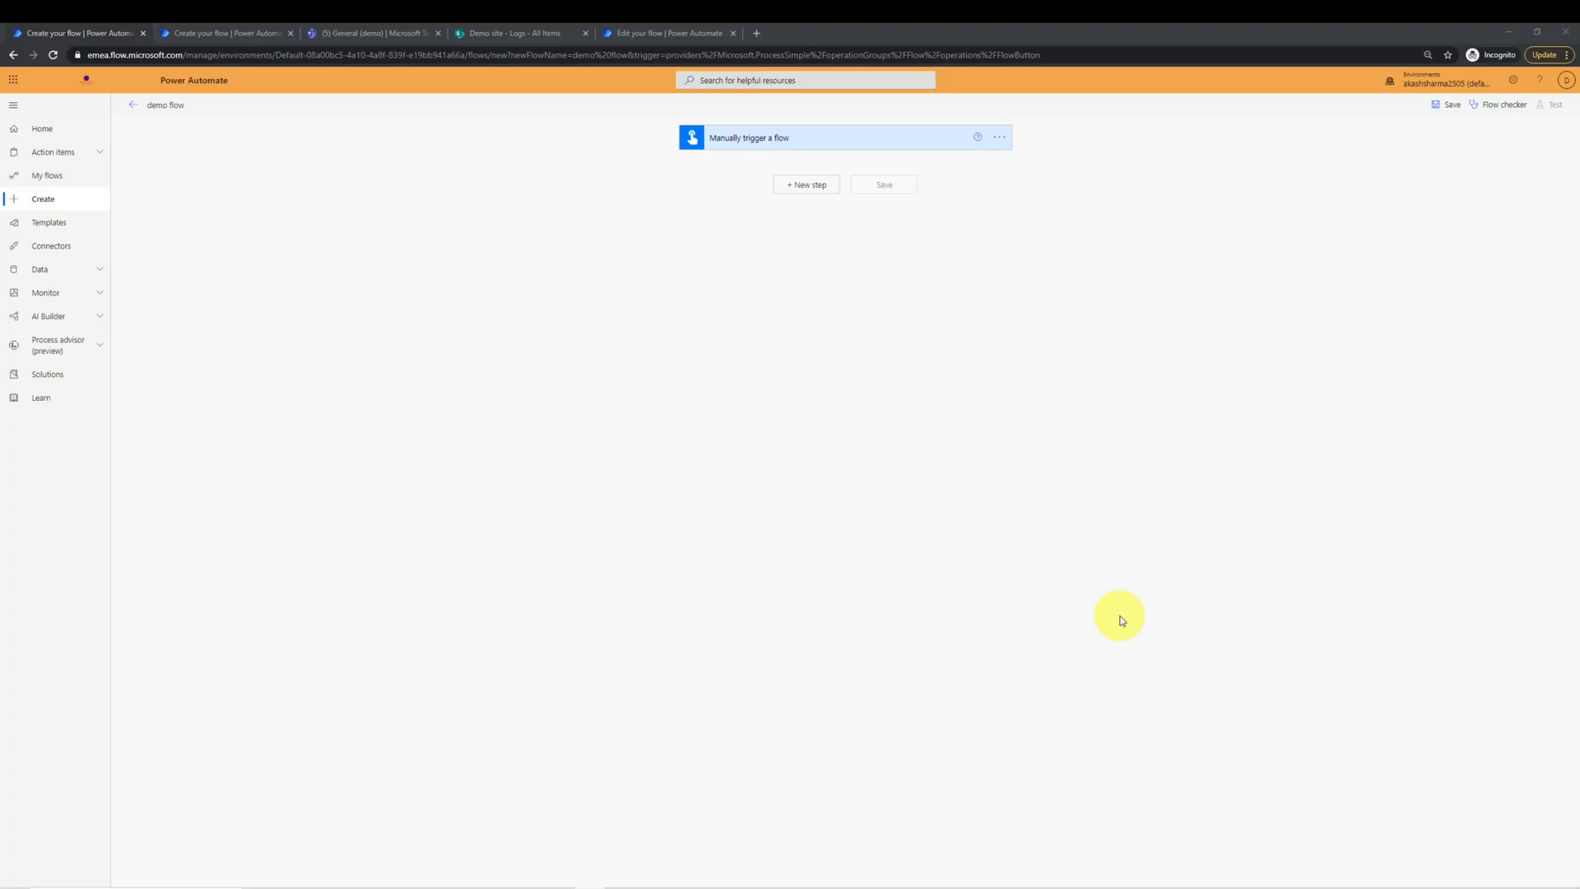
pyautogui.moveTo(1144, 595)
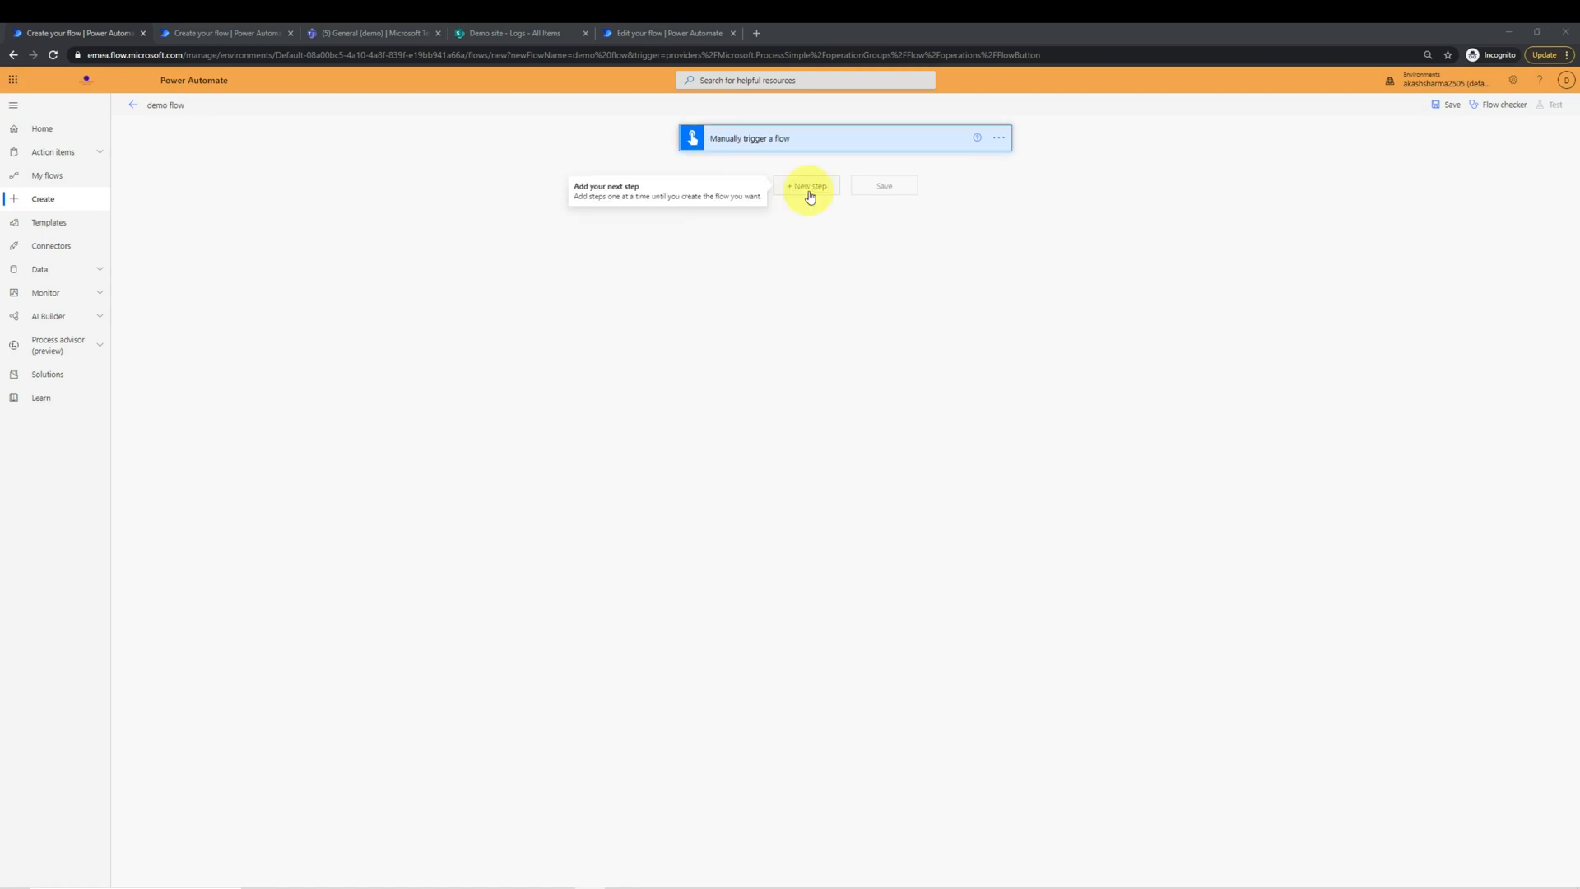
# Step: Add a Send an email (V2) action as a new step after the trigger
pyautogui.click(806, 186)
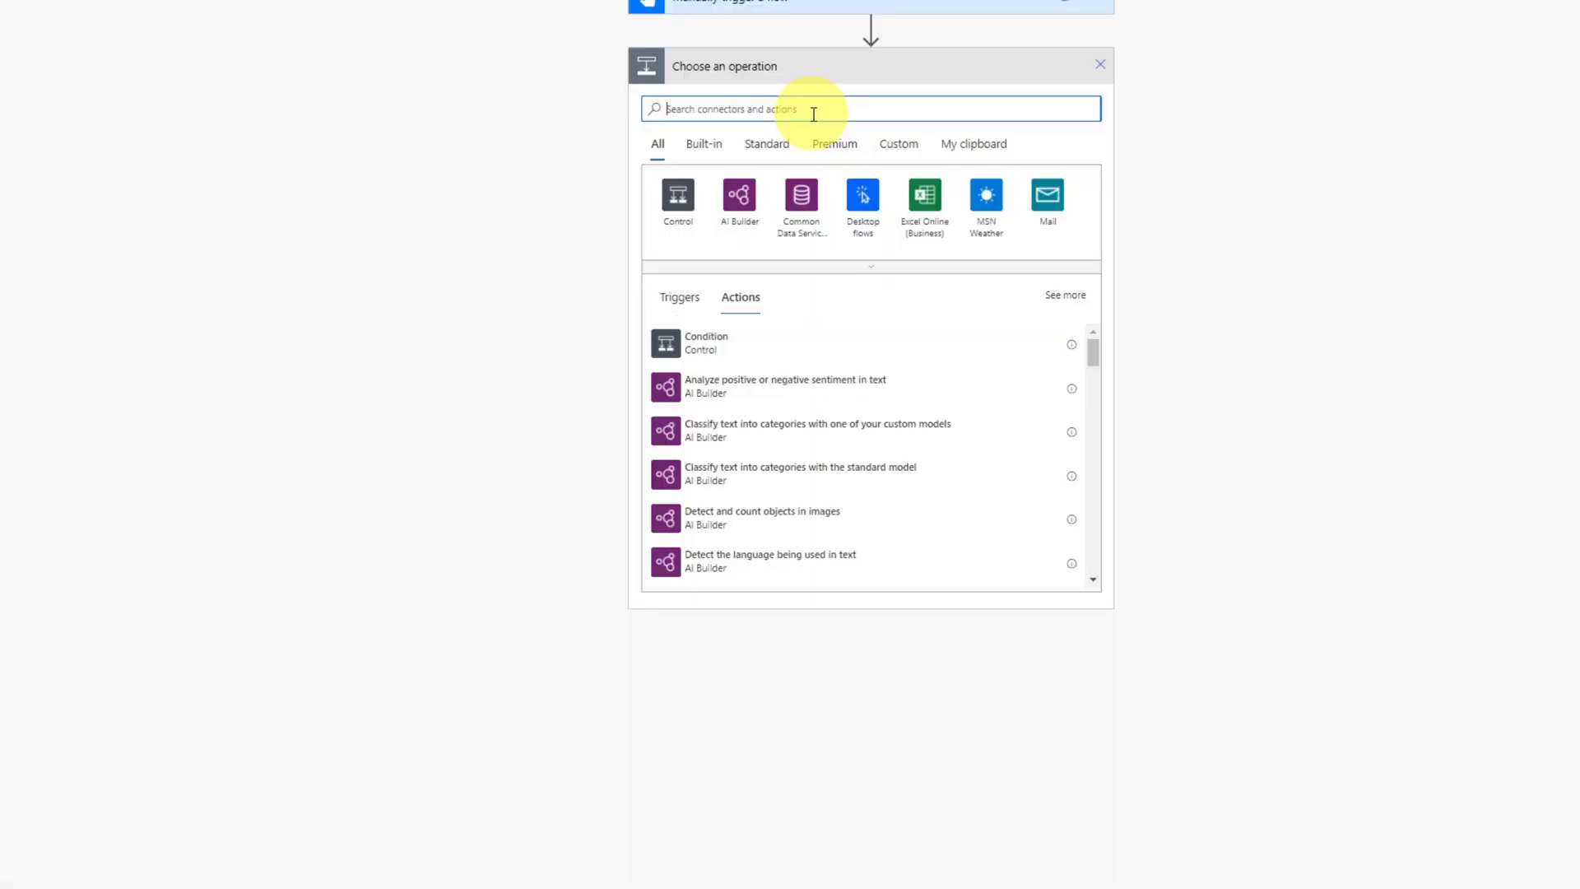
pyautogui.write('send an email')
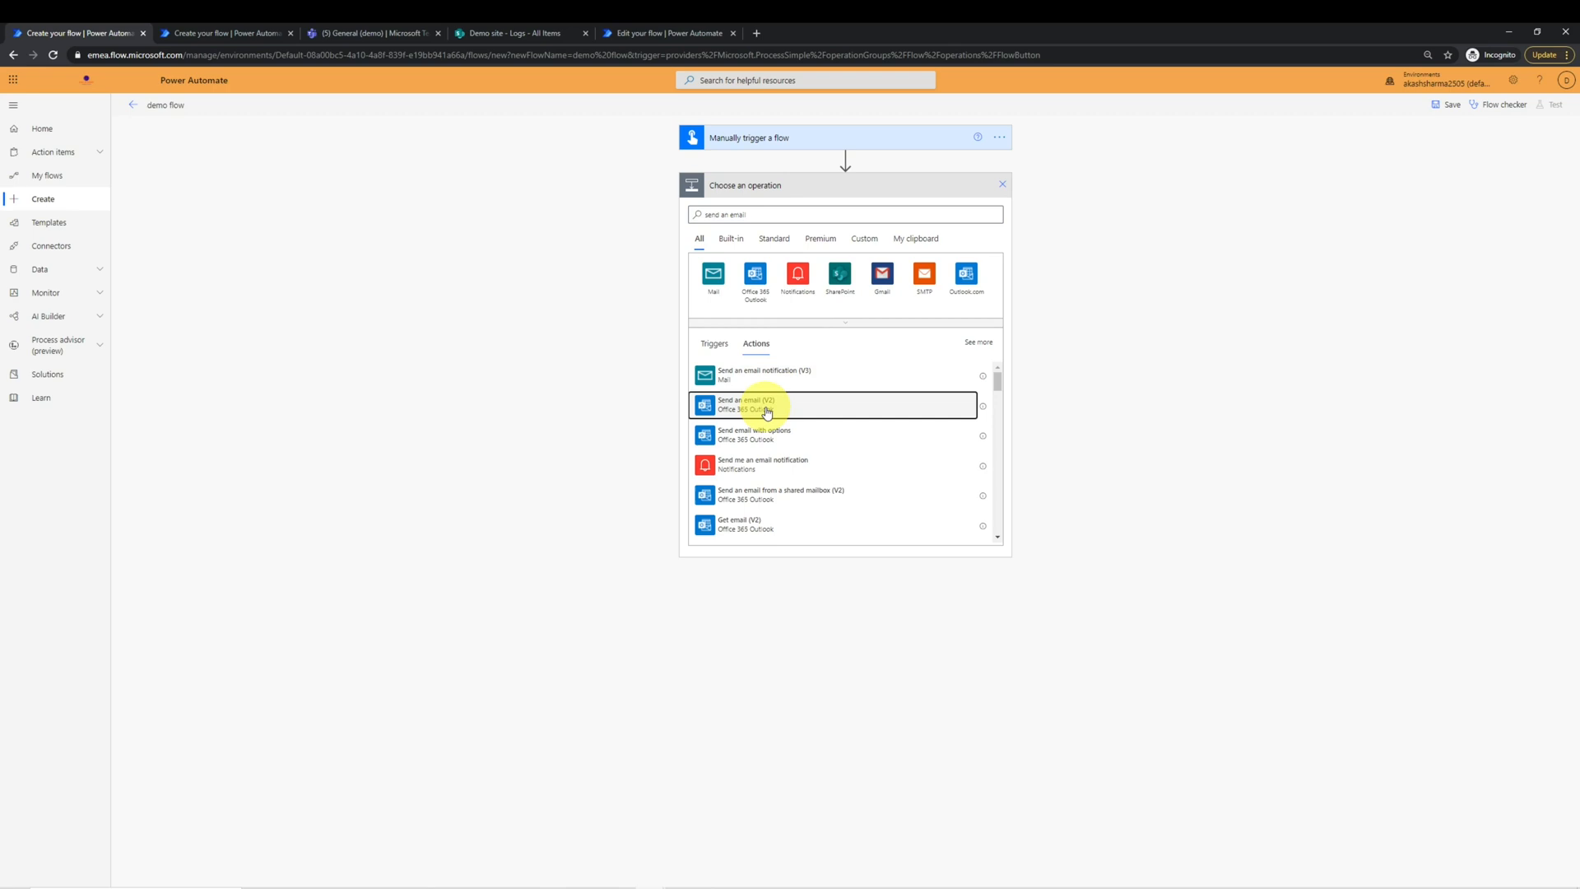
pyautogui.click(765, 404)
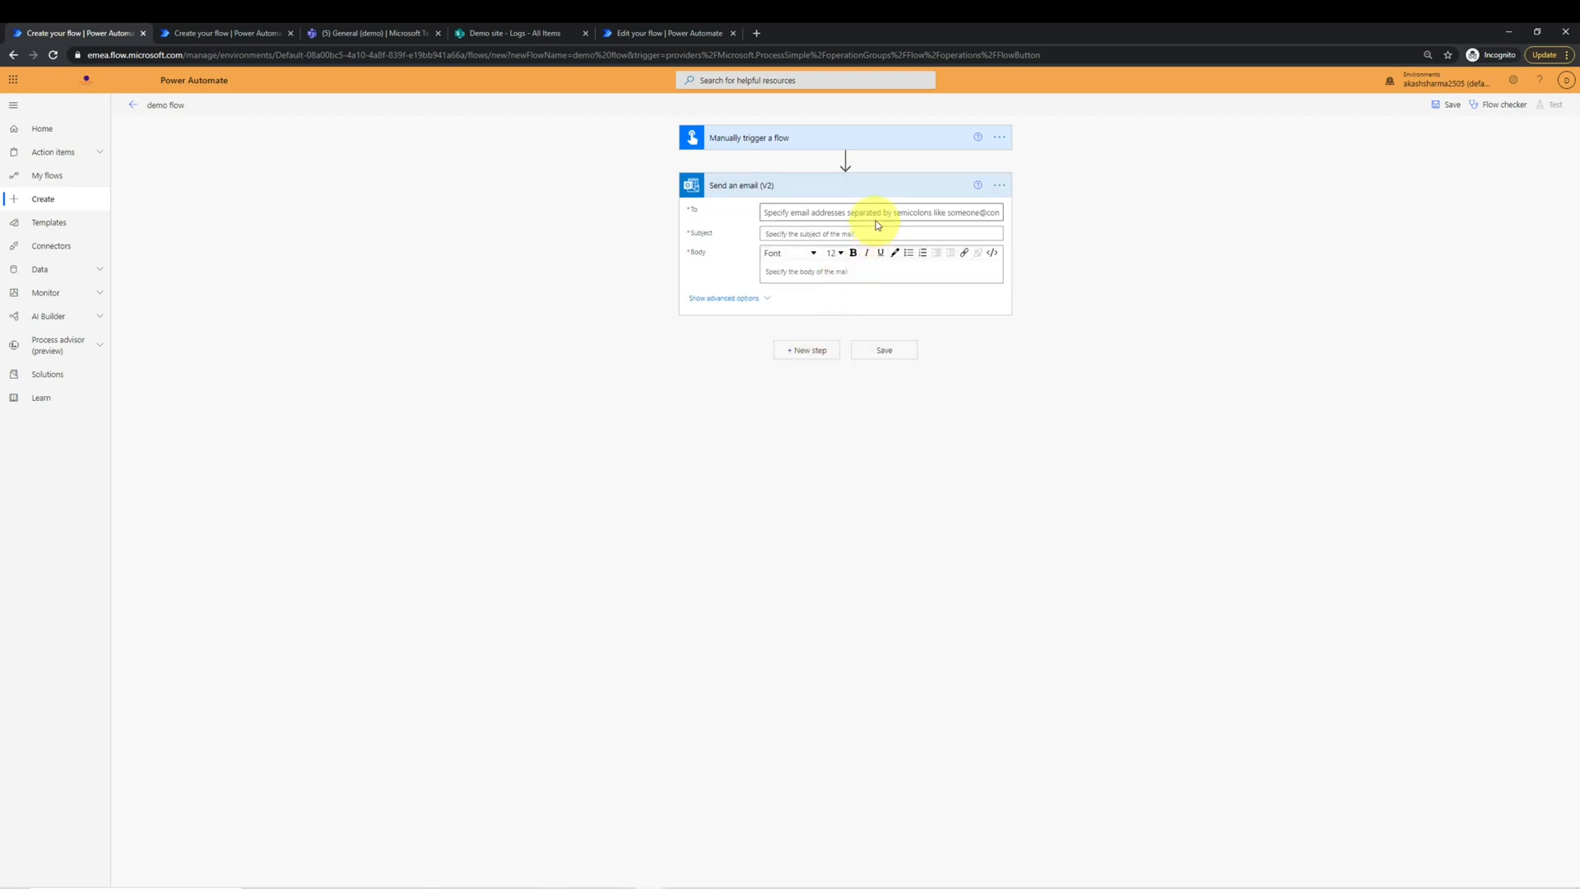
# Step: Fill the email with subject 'test subject' and body 'test body'
pyautogui.click(878, 212)
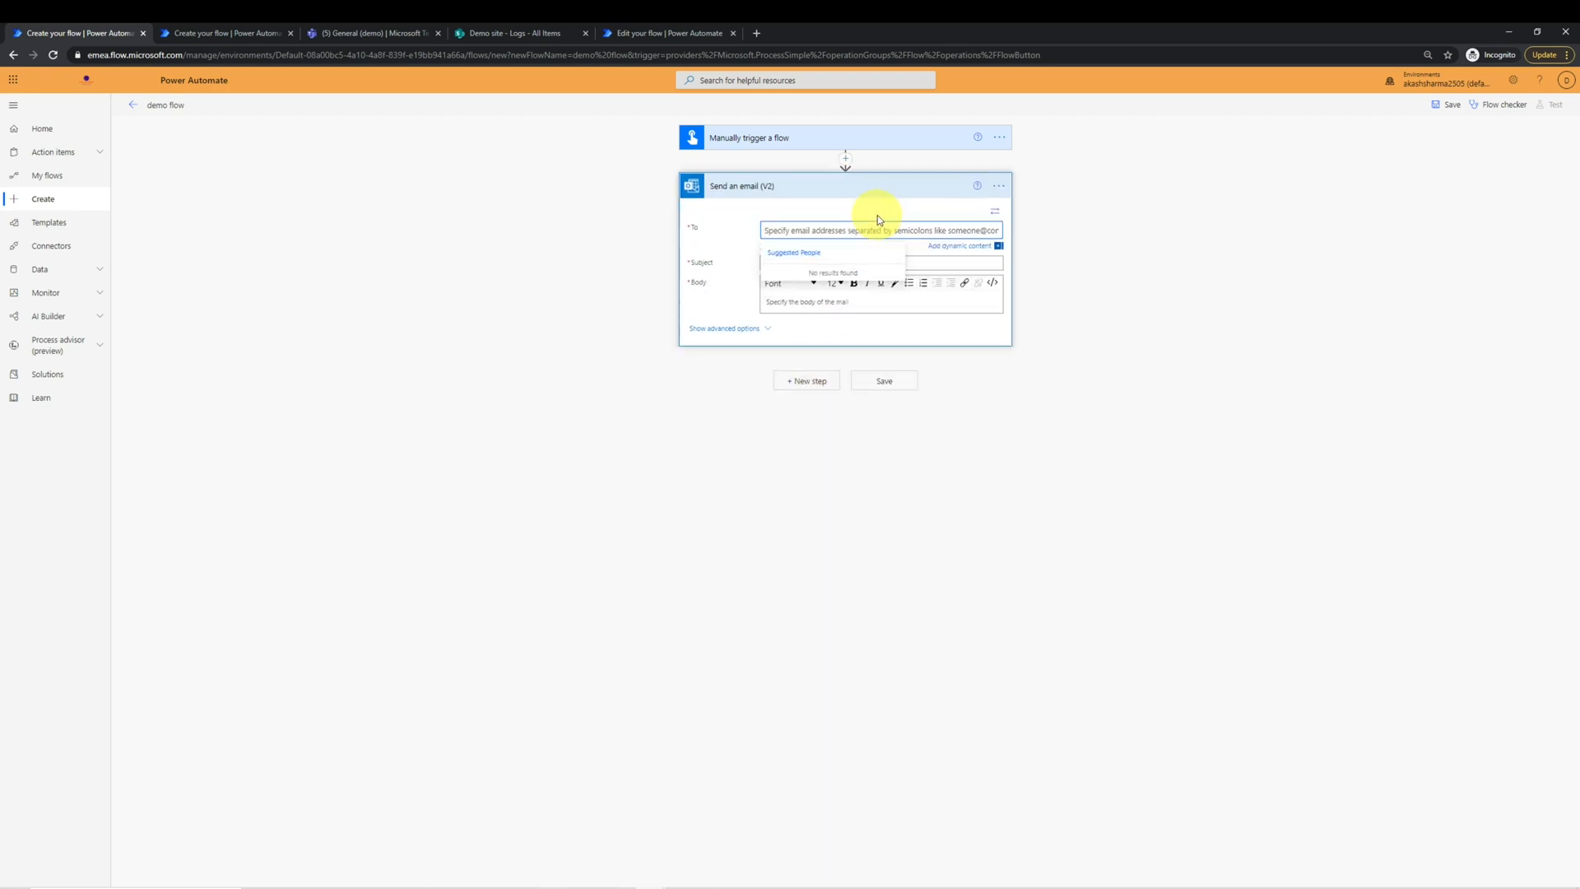
pyautogui.click(963, 249)
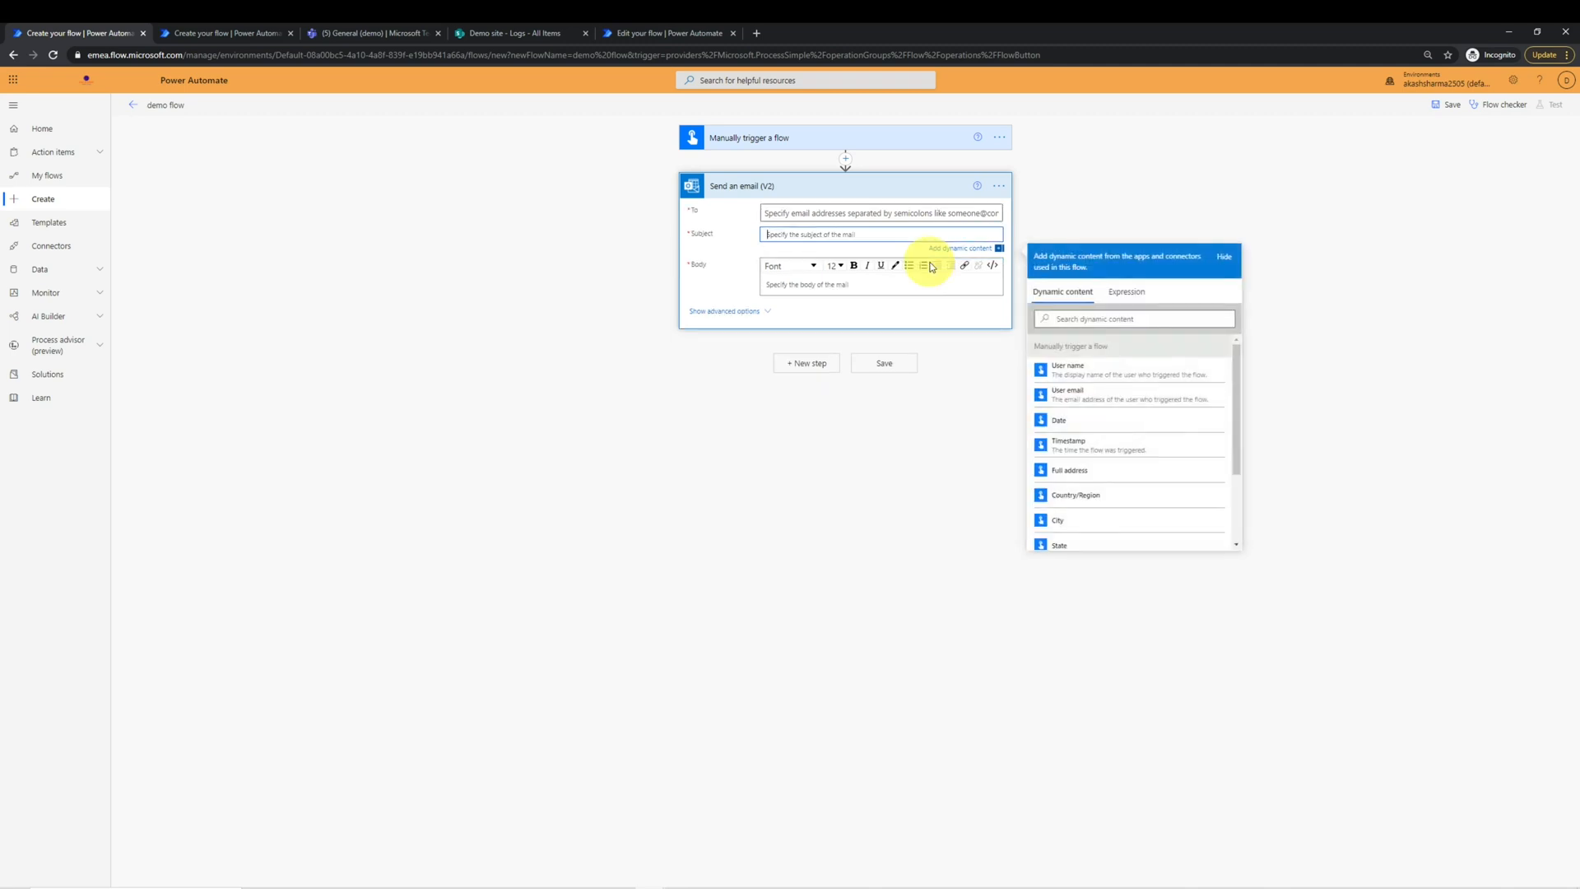
pyautogui.write('test subjec')
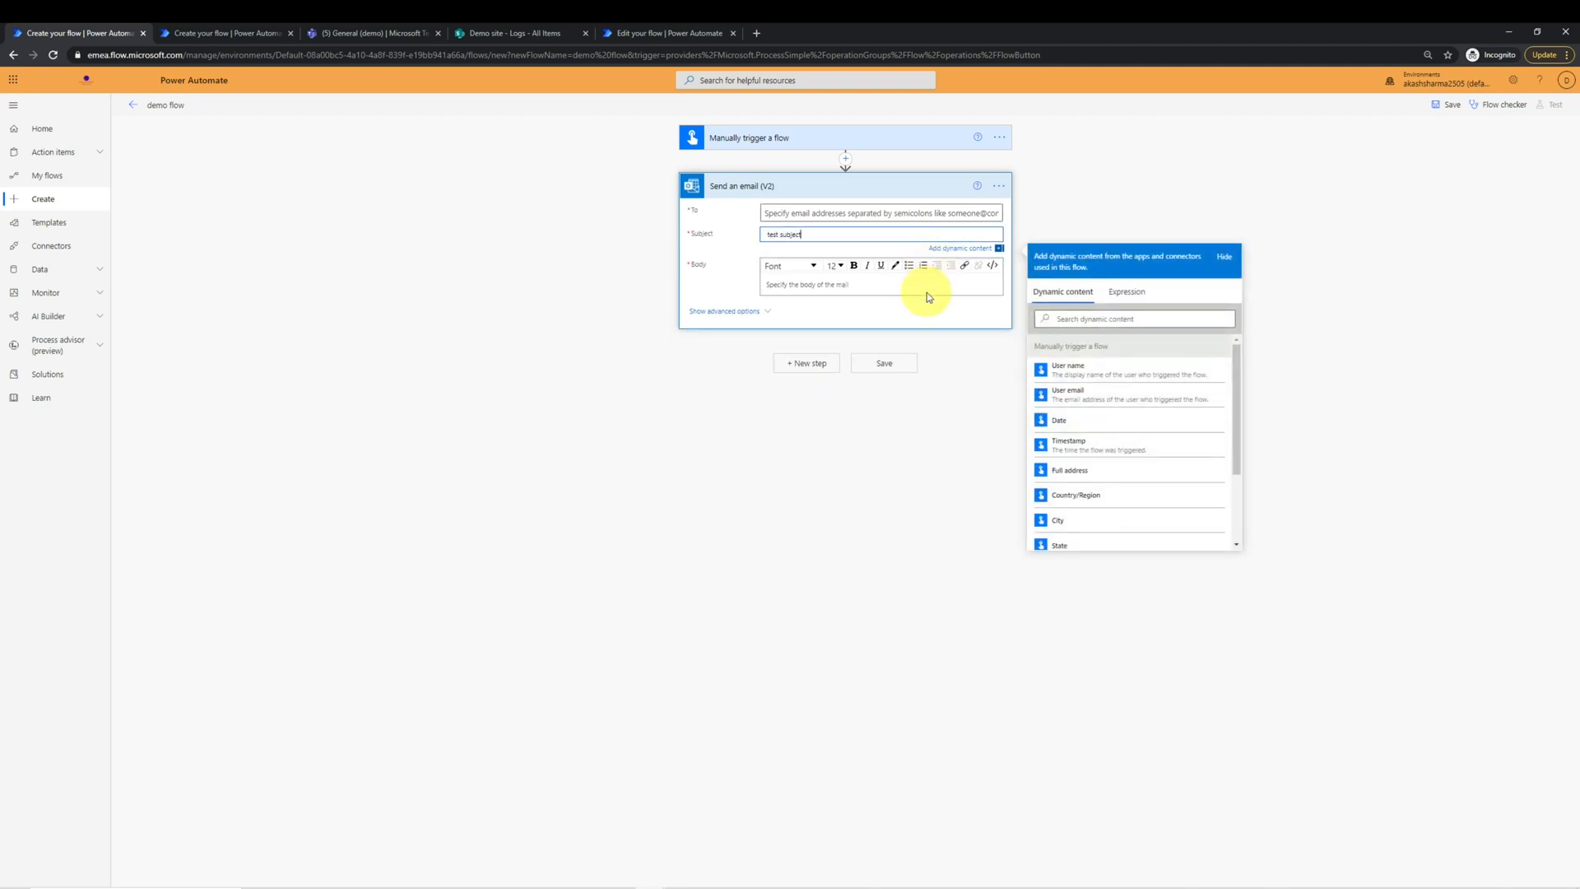
pyautogui.write('test body')
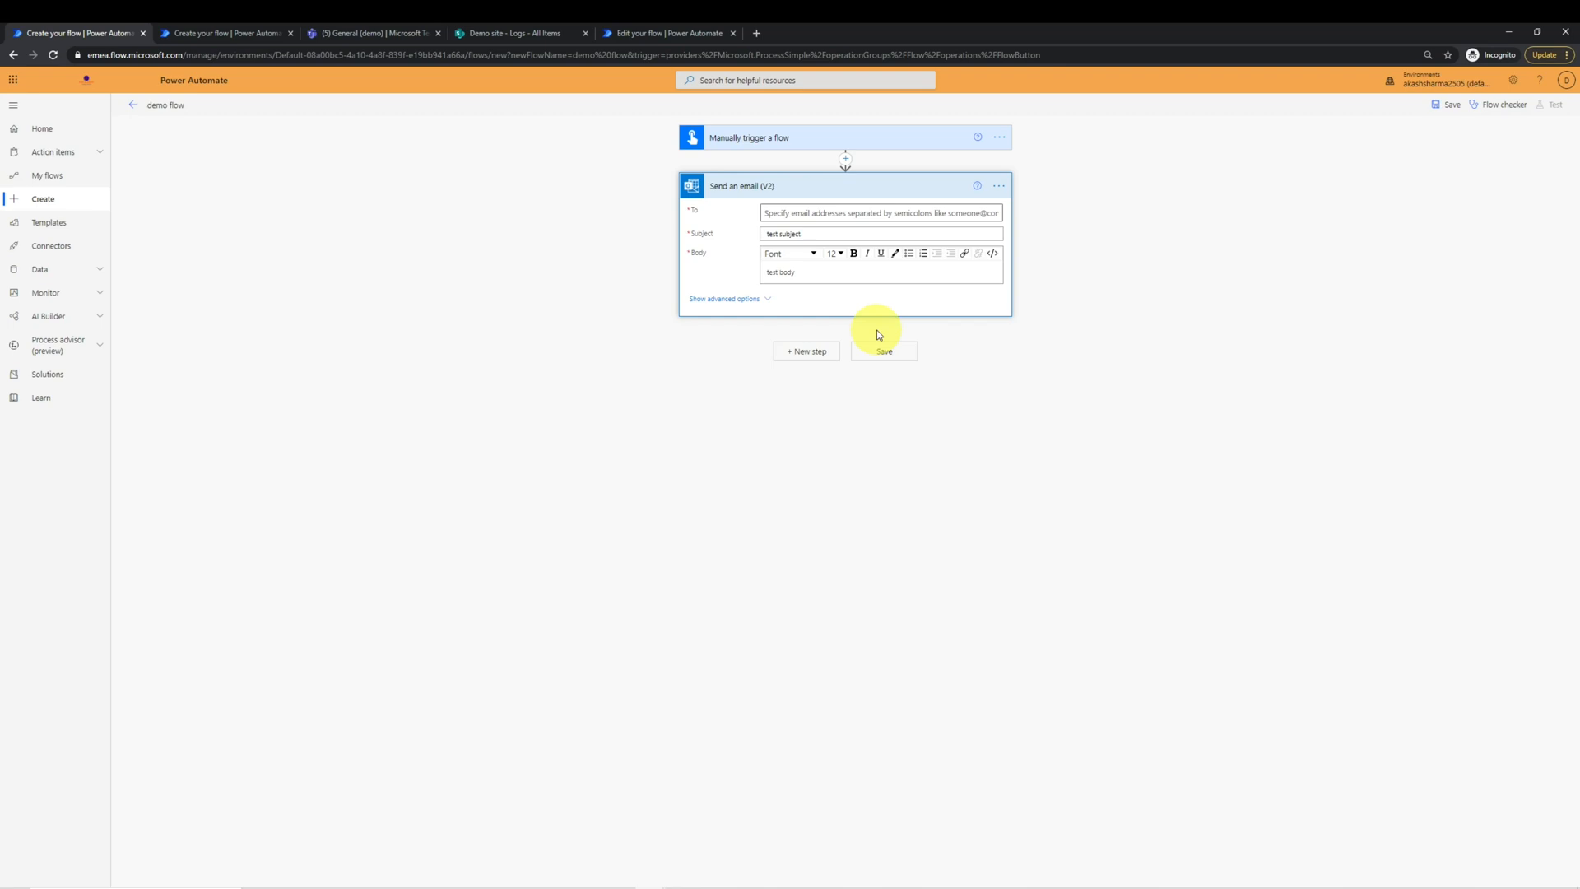
# Step: Insert a Get user profile (V2) action between the trigger and the email step
pyautogui.click(844, 158)
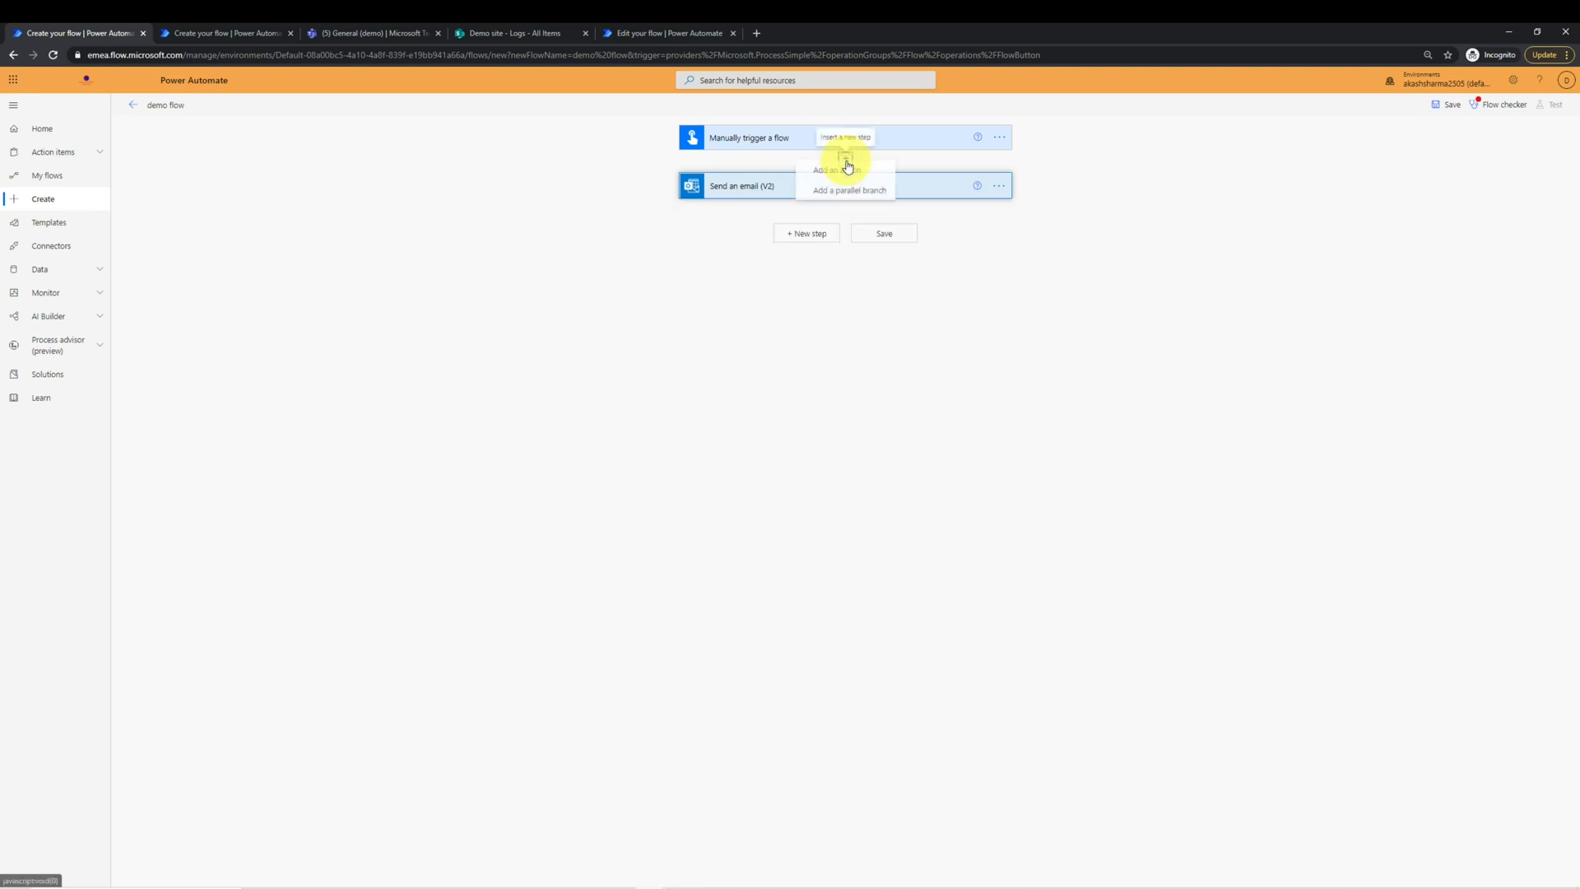
pyautogui.click(833, 170)
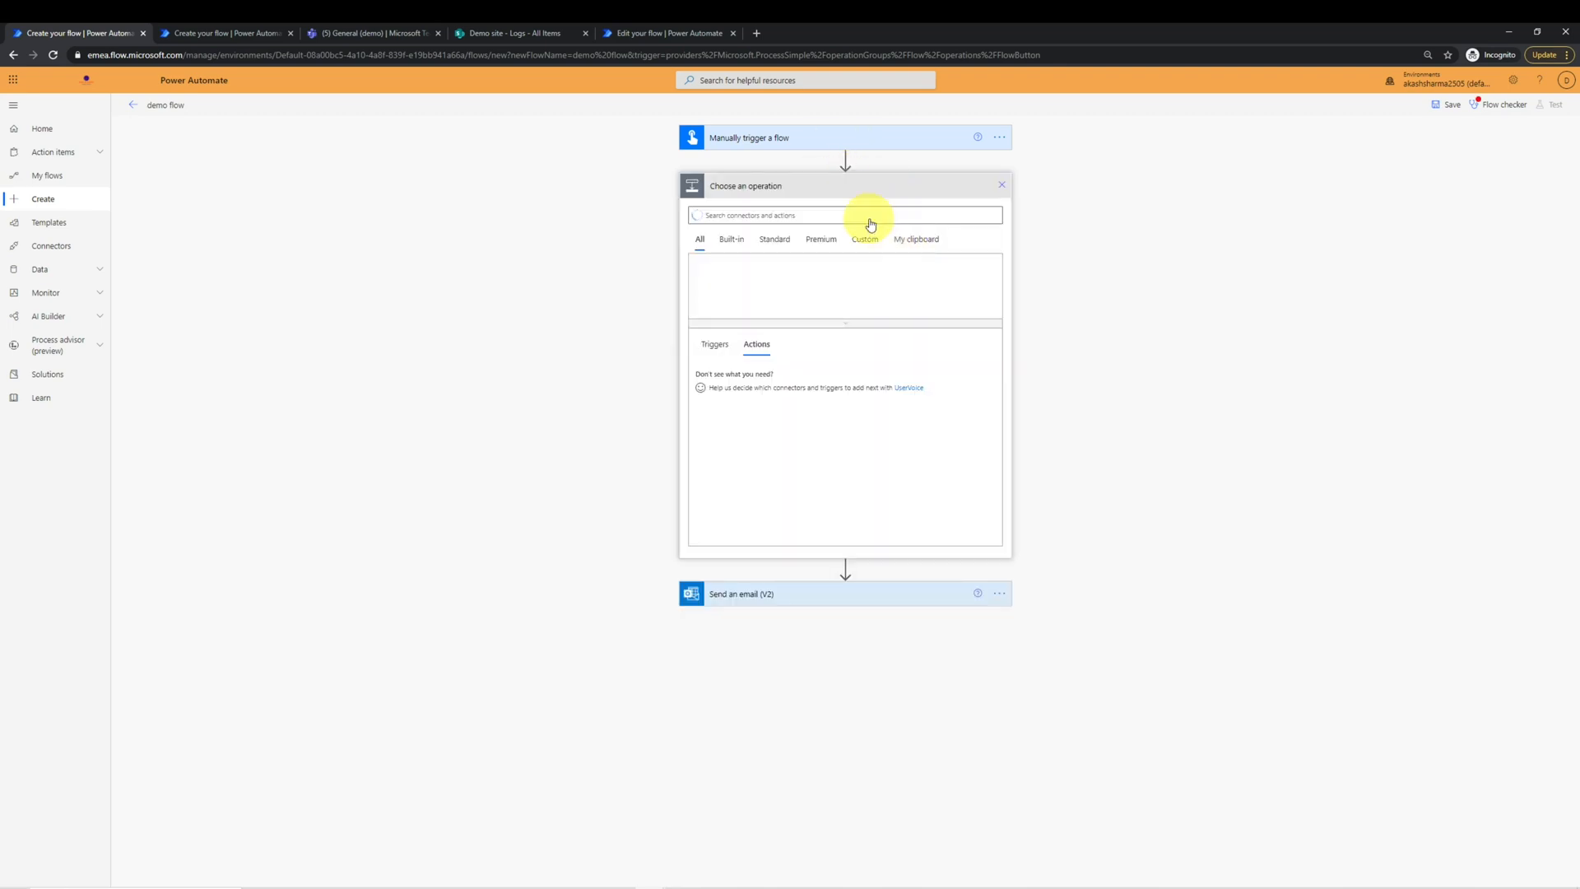
pyautogui.click(844, 214)
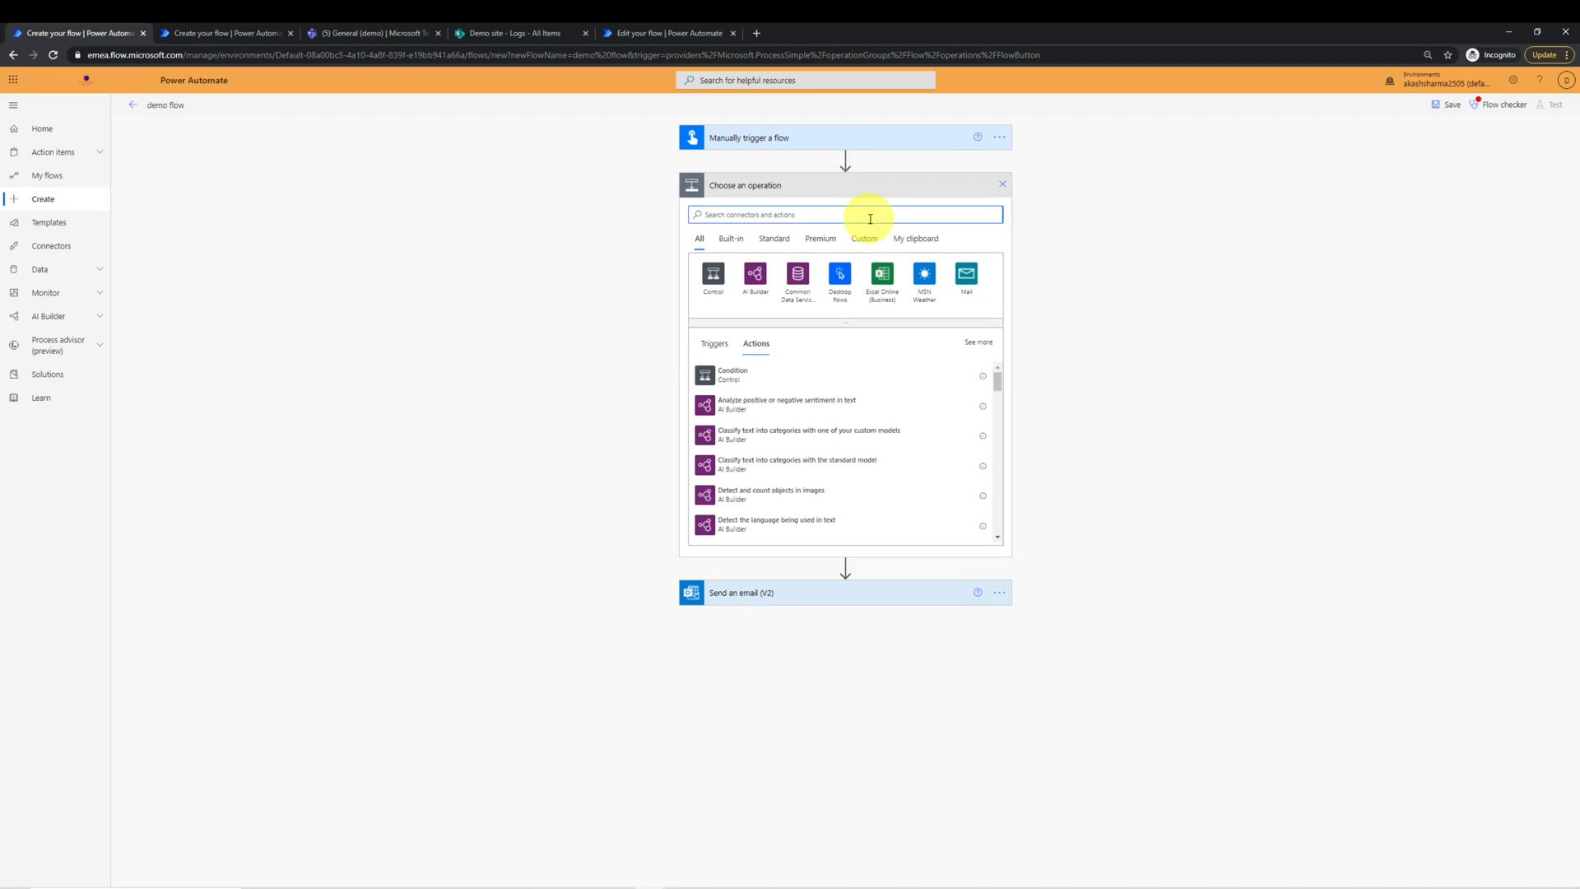
pyautogui.write('get user profile')
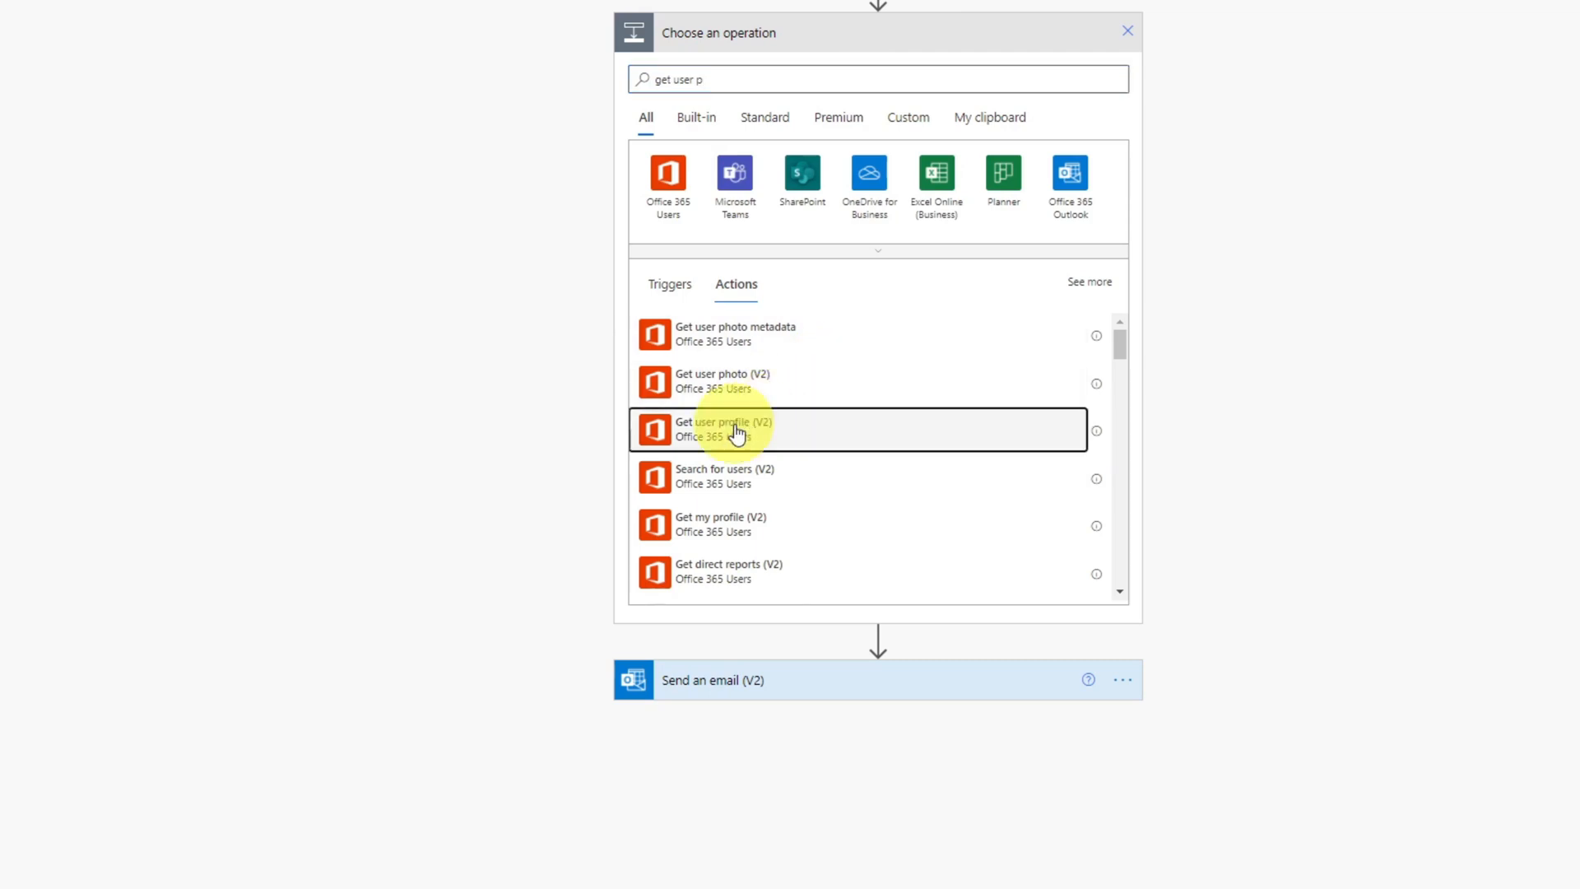
pyautogui.click(735, 428)
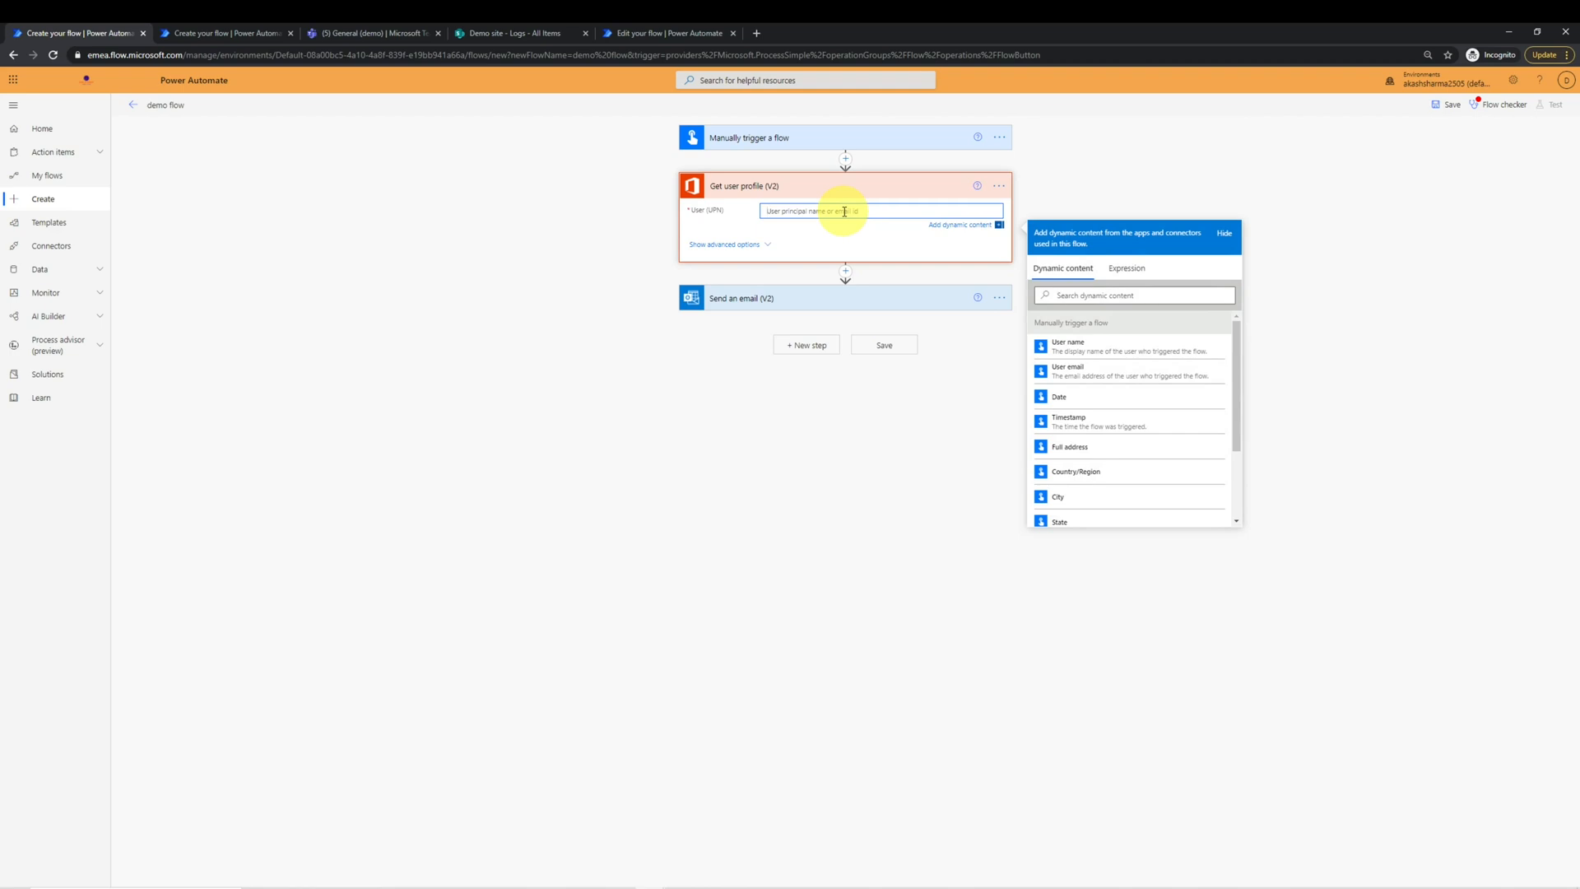
# Step: Enter the test user's principal name (demotestu... hsharma25) as the user UPN
pyautogui.write('d')
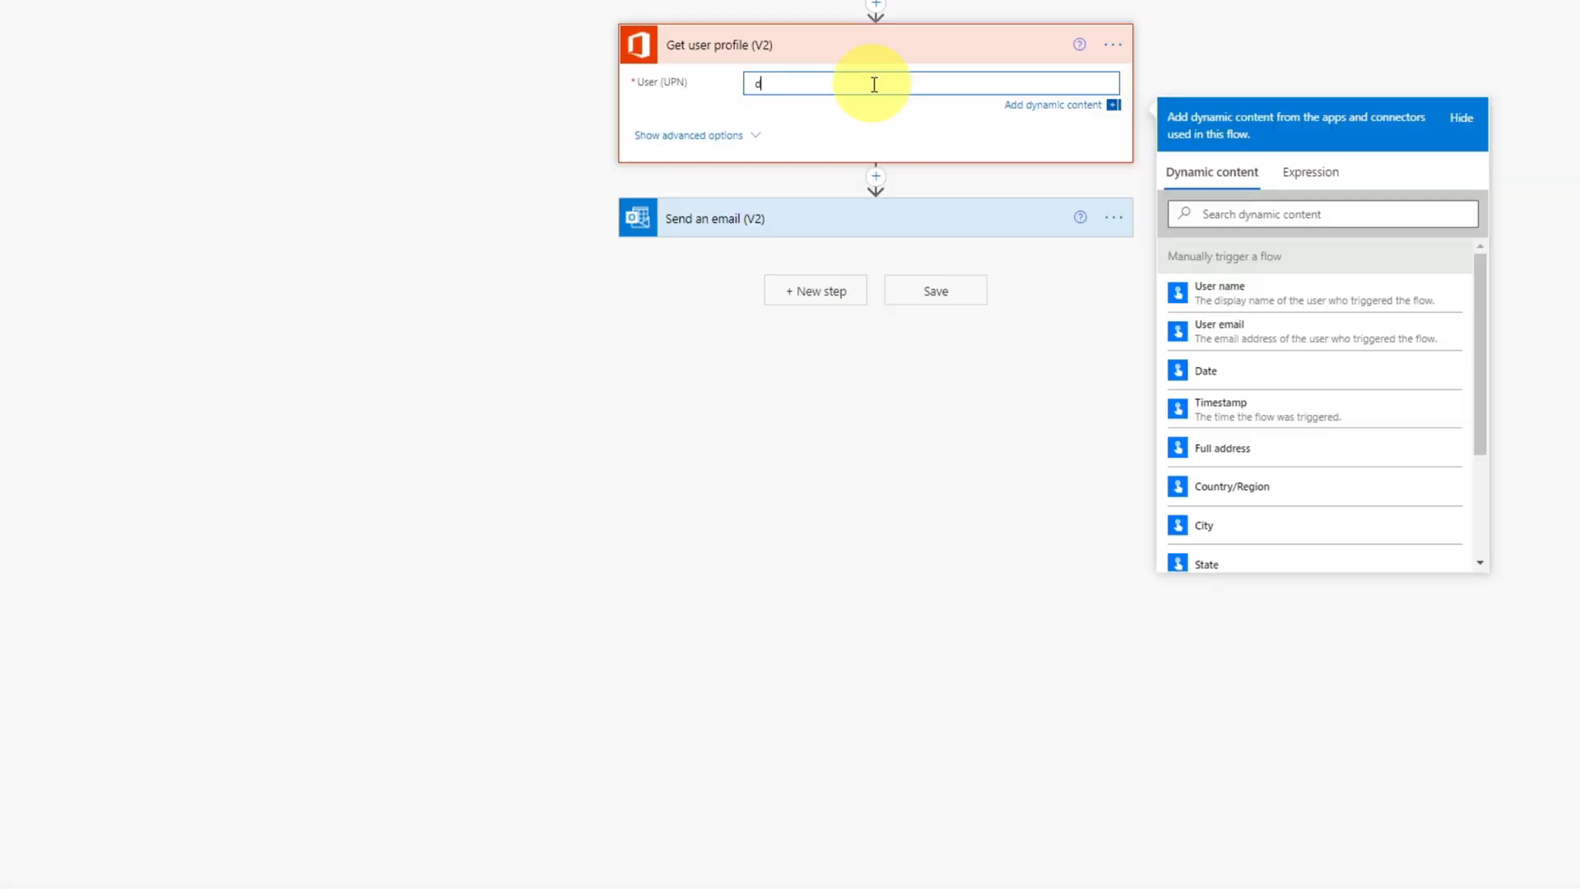
pyautogui.write('emo2ts')
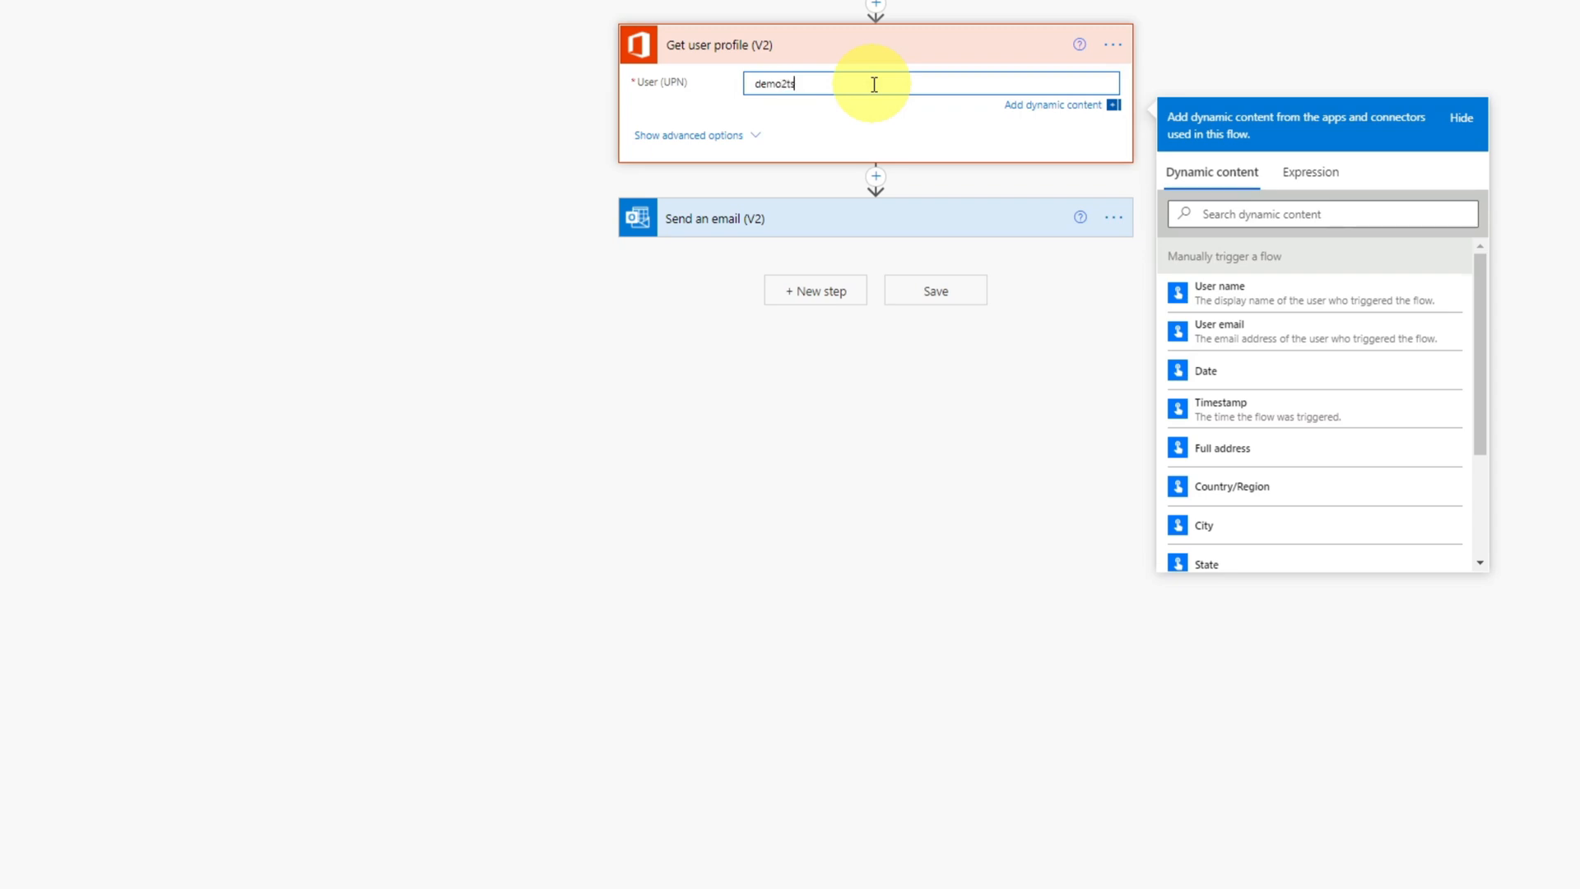
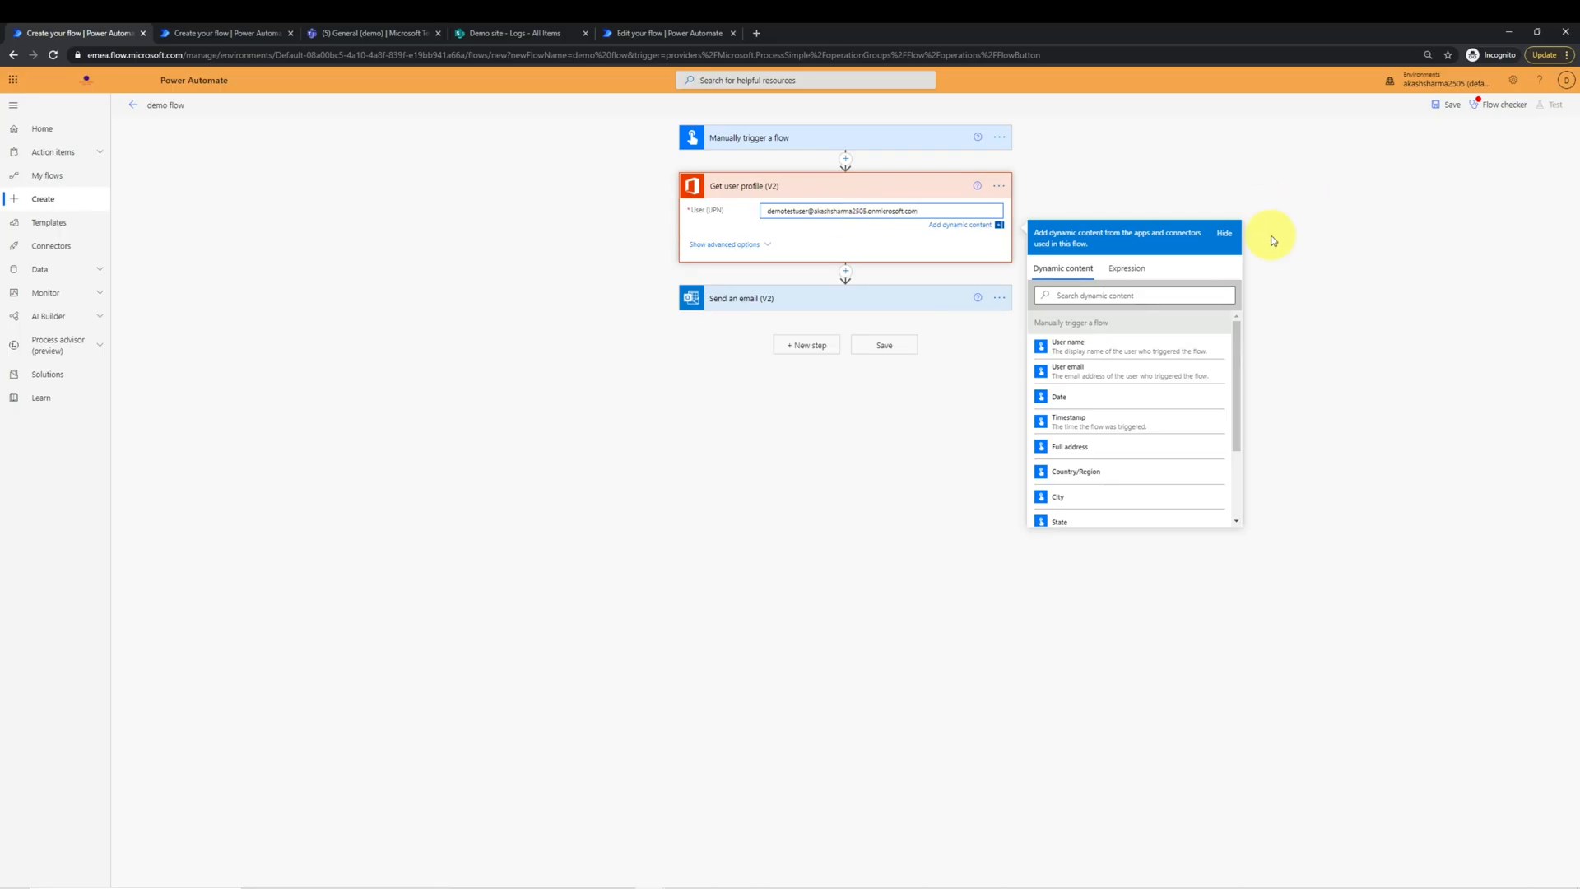
pyautogui.click(1224, 232)
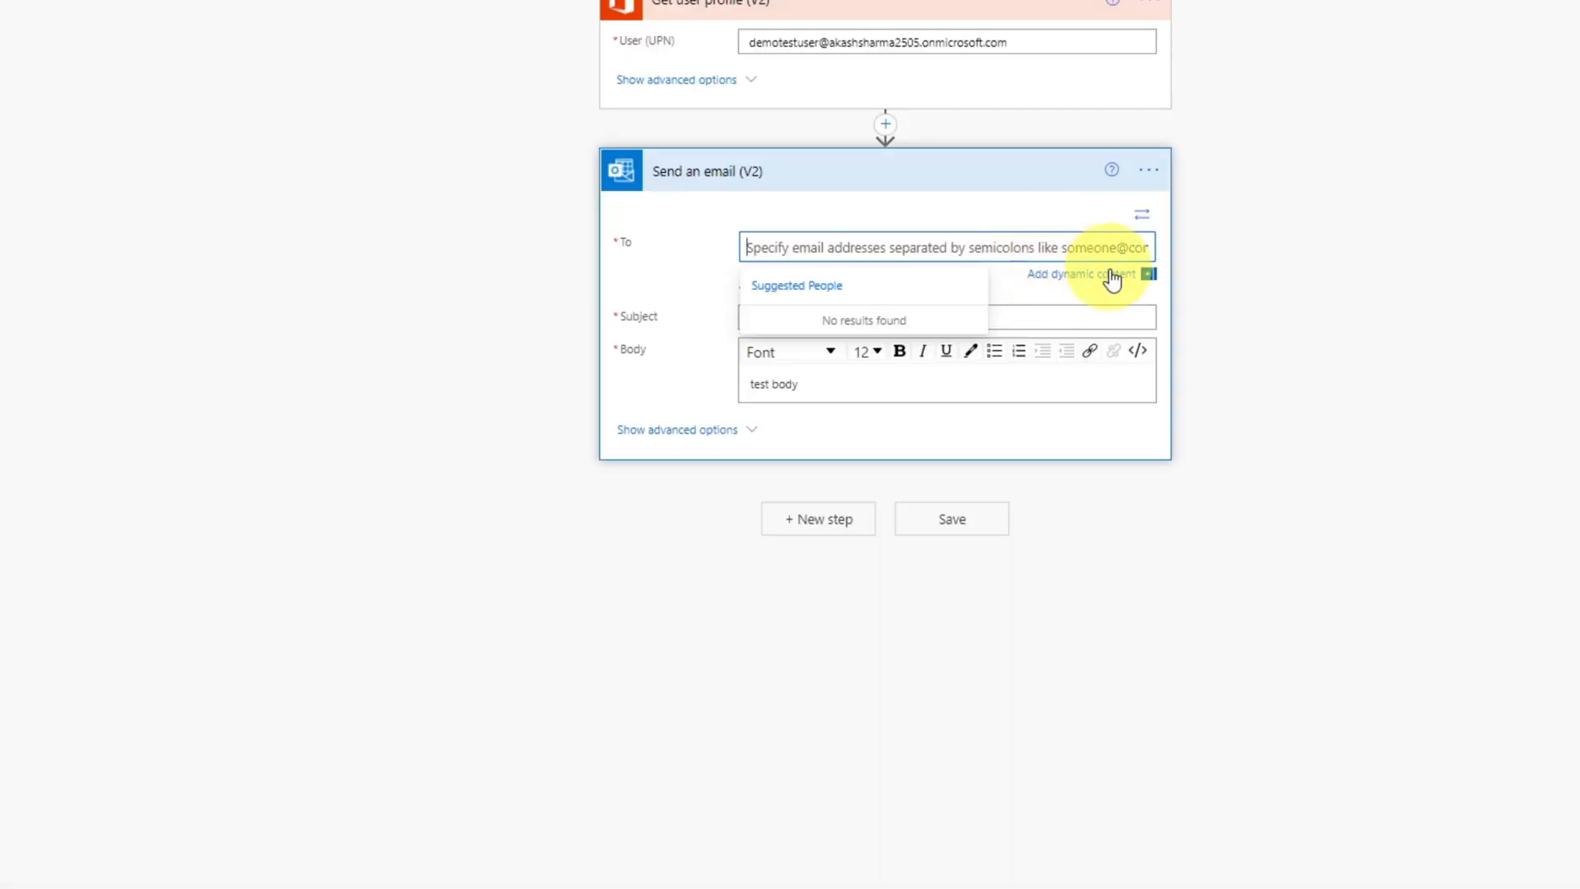
# Step: Set the email recipient to the profile's Mail dynamic value and save the flow
pyautogui.click(1081, 273)
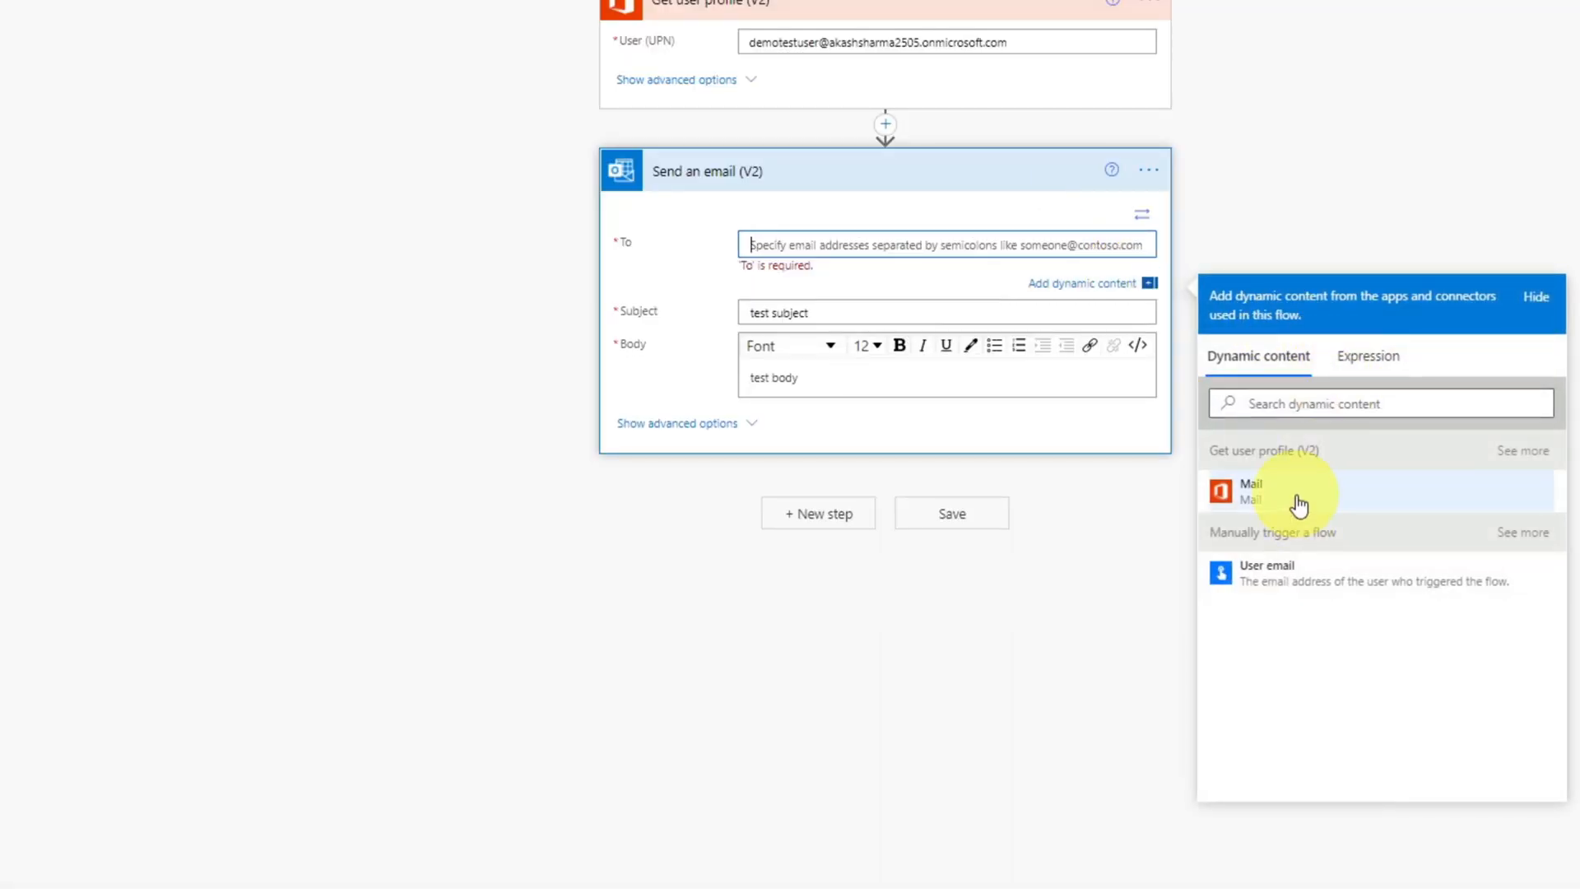
pyautogui.click(1300, 491)
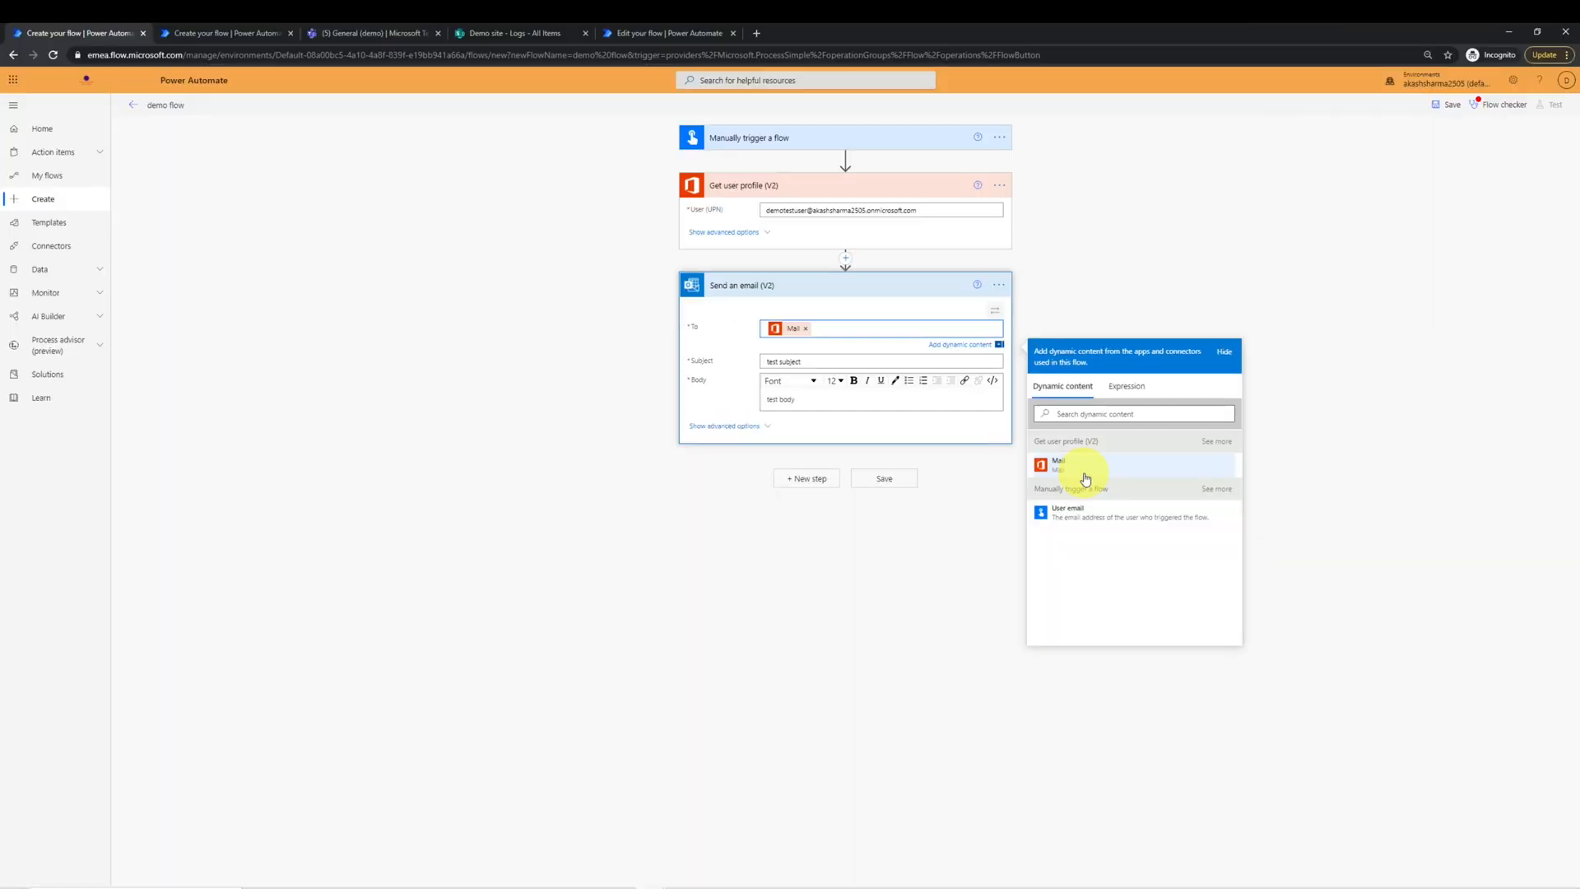
pyautogui.click(882, 477)
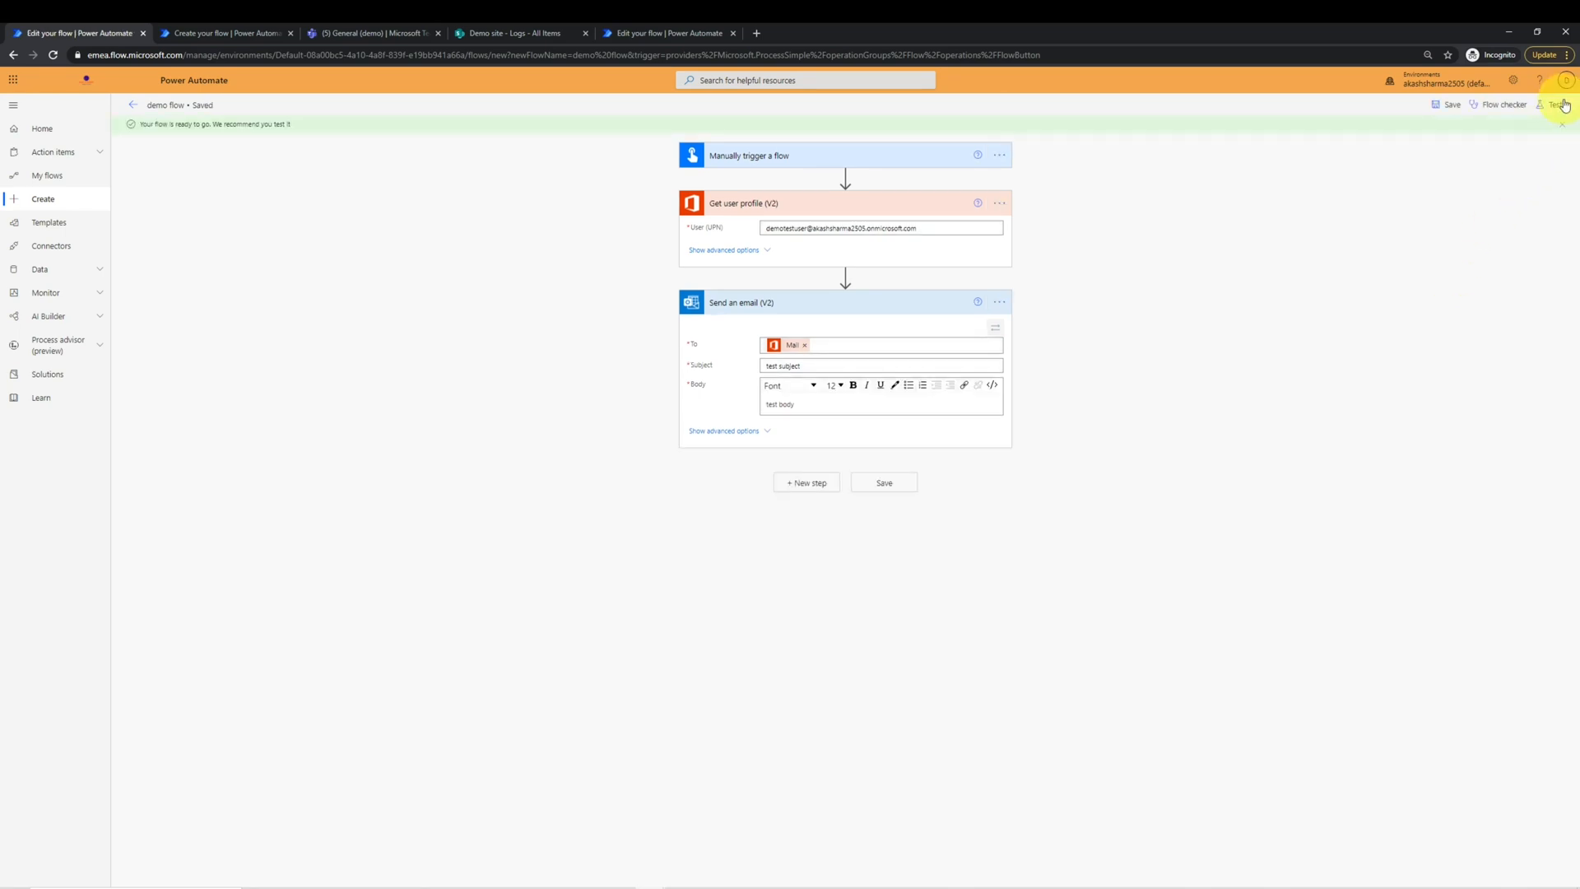
# Step: Launch a manual test run of the demo flow
pyautogui.click(1560, 105)
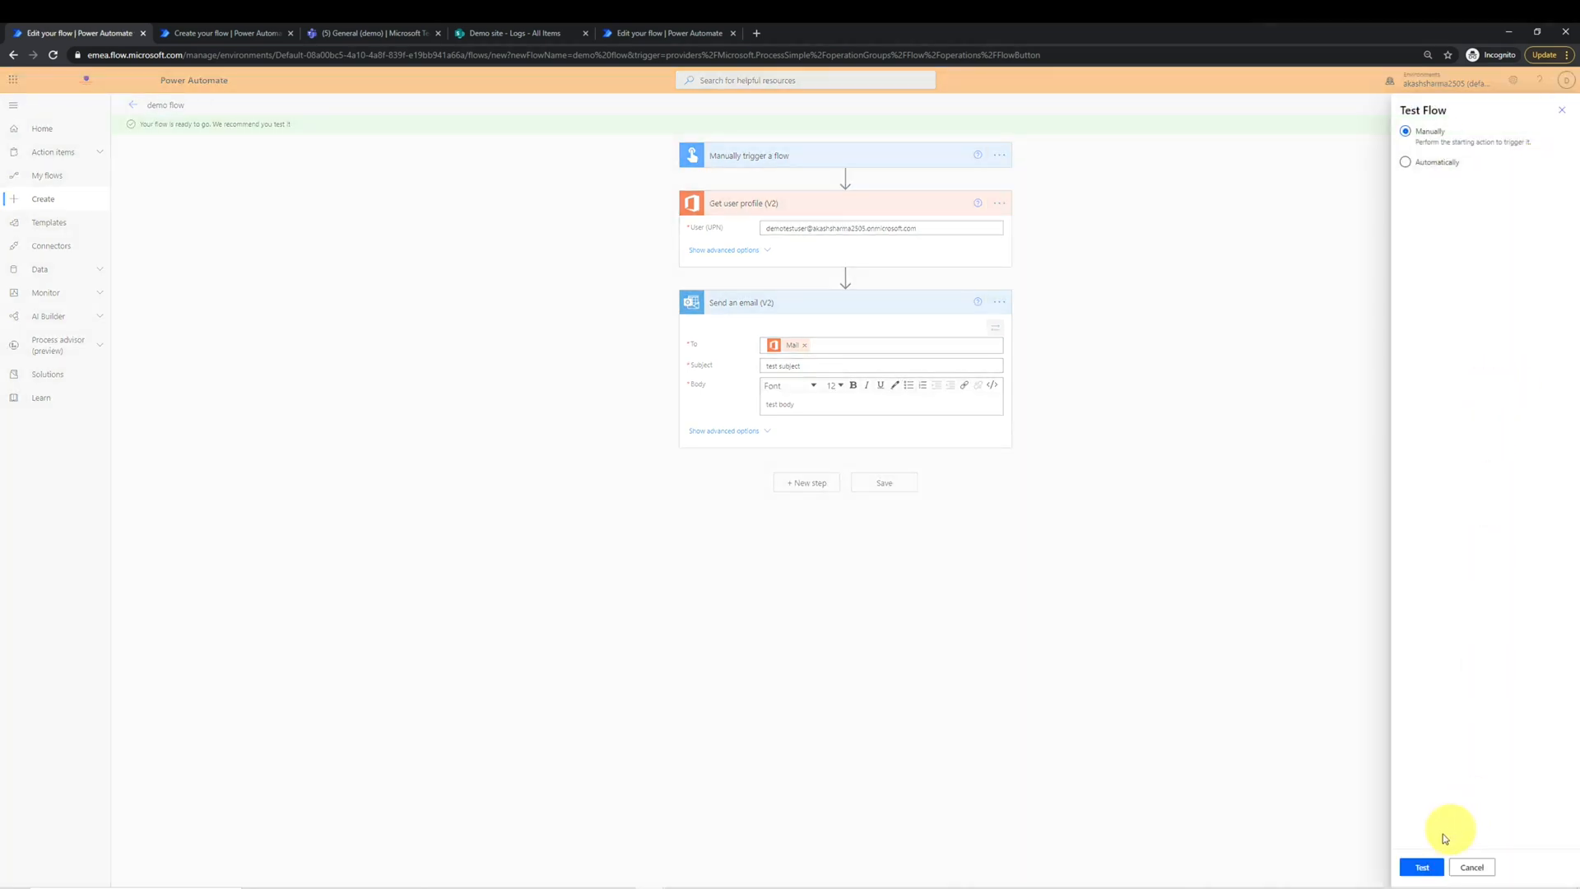
pyautogui.click(1420, 868)
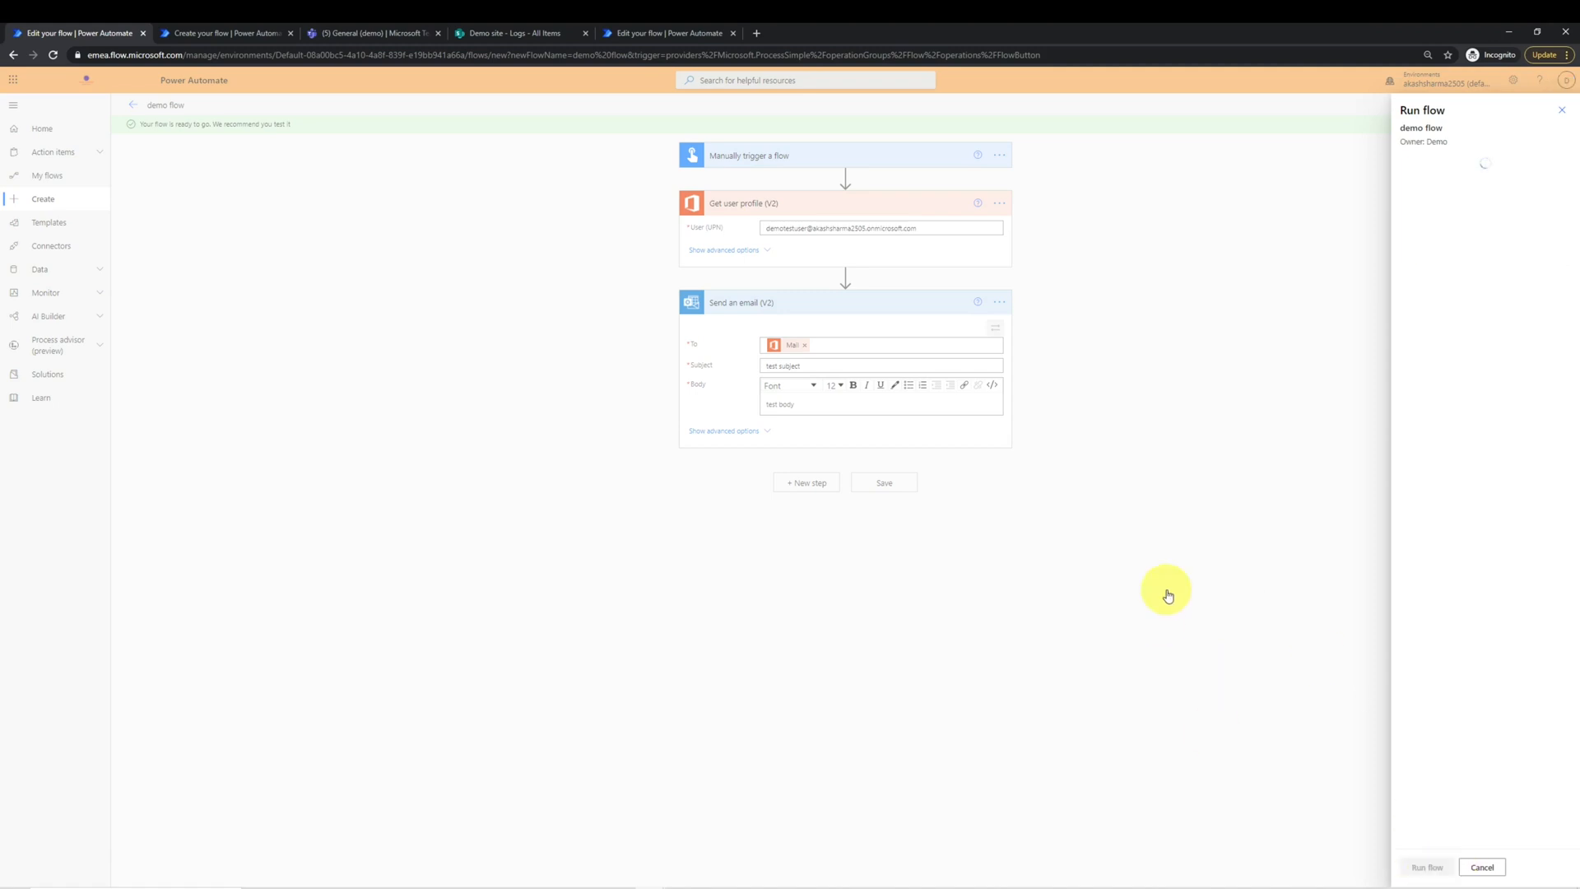
pyautogui.click(1426, 867)
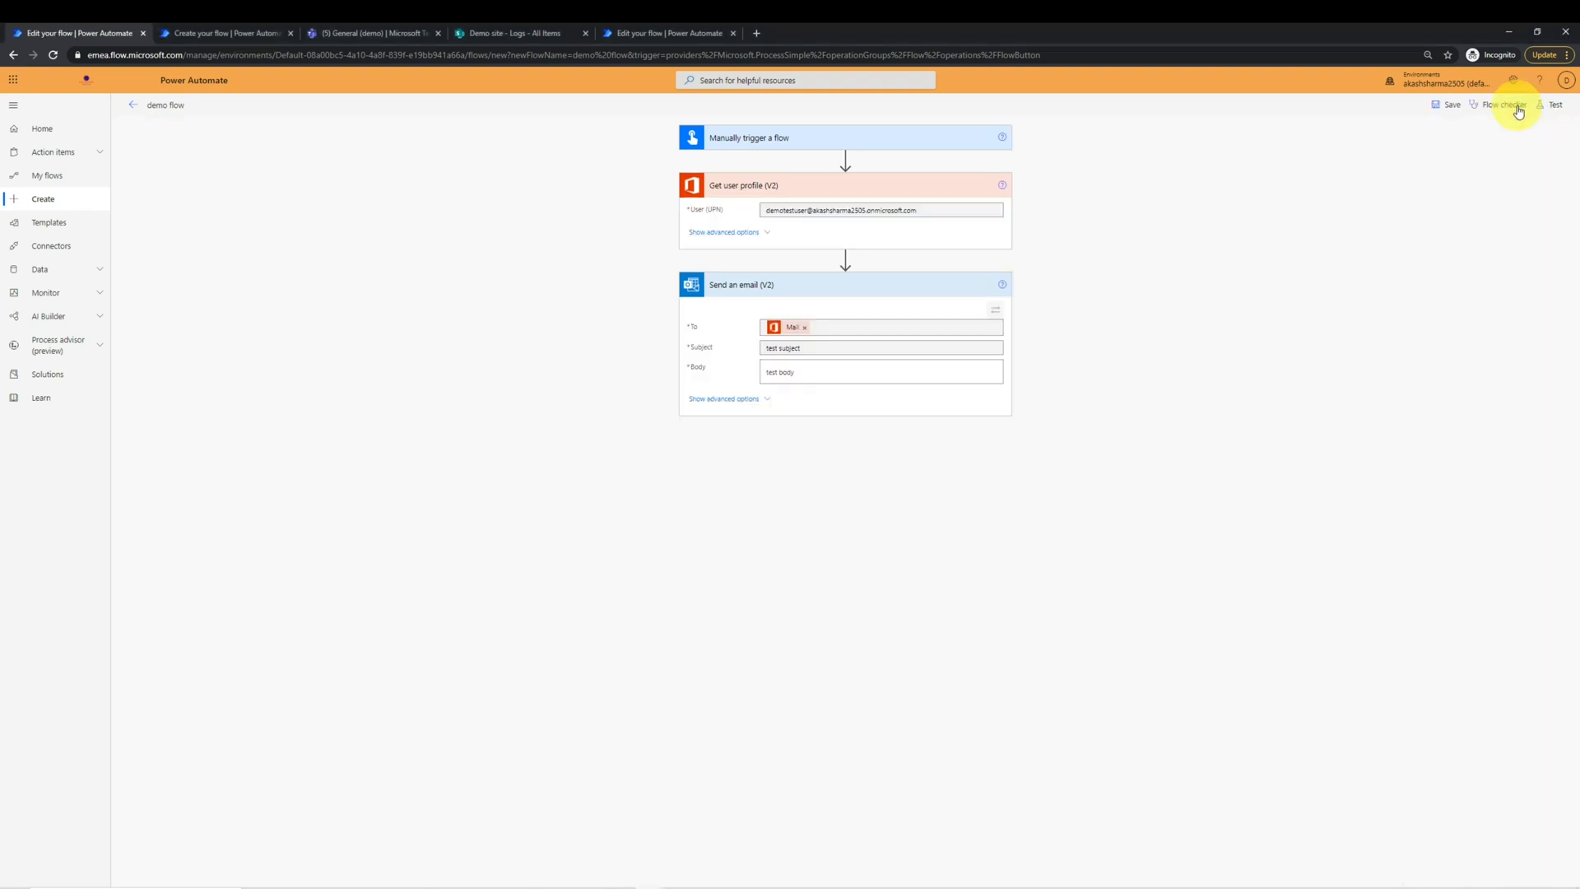
# Step: Back in edit mode, add a Scope step after the trigger and name it Try
pyautogui.click(879, 388)
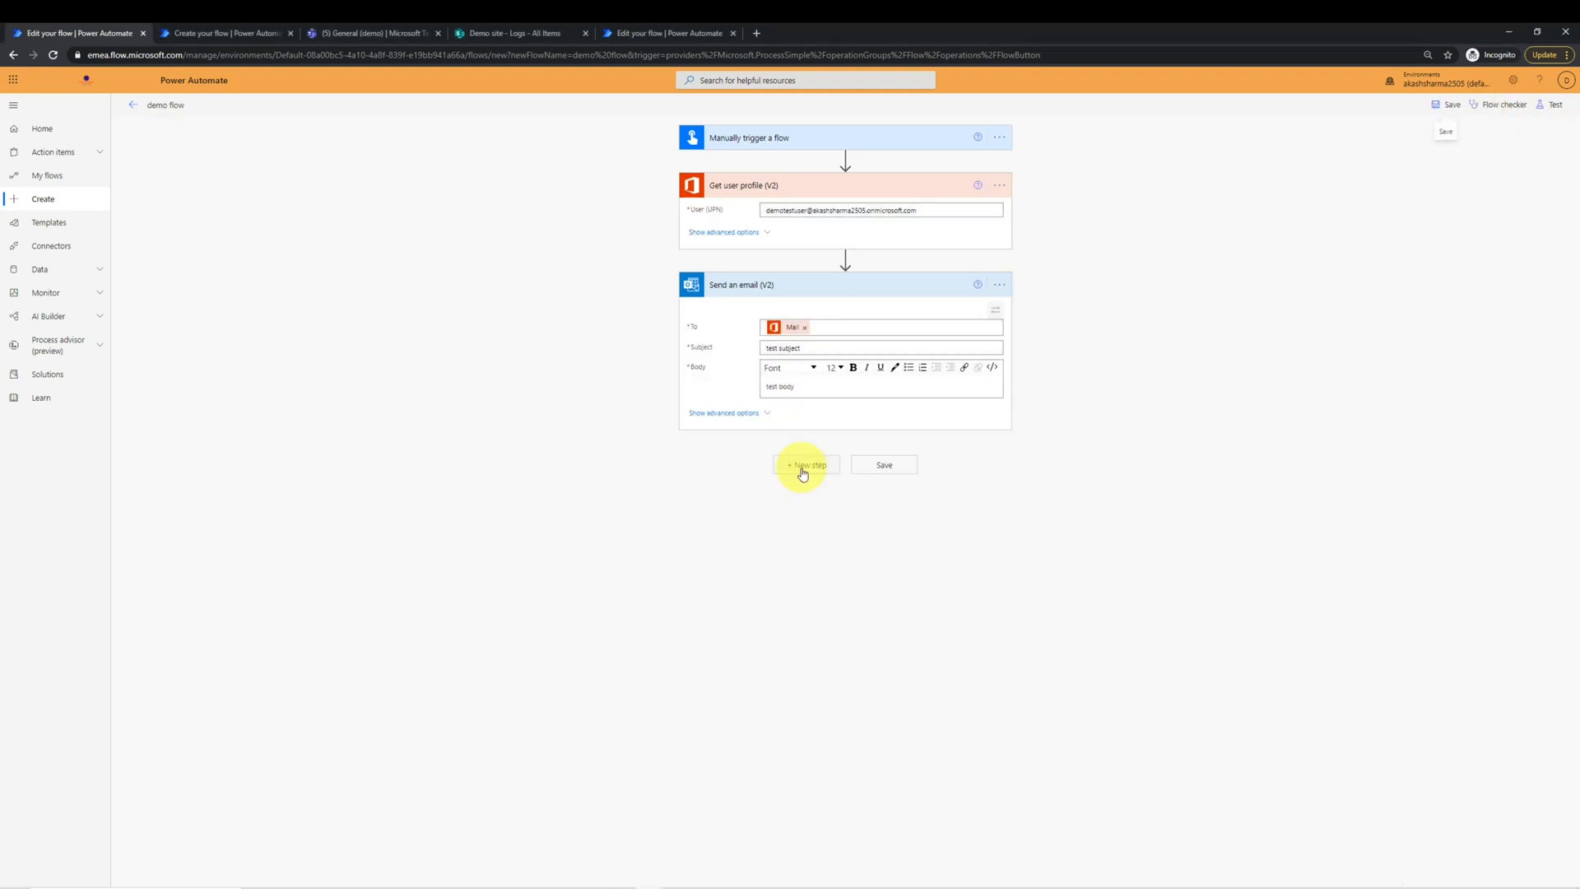
pyautogui.click(807, 464)
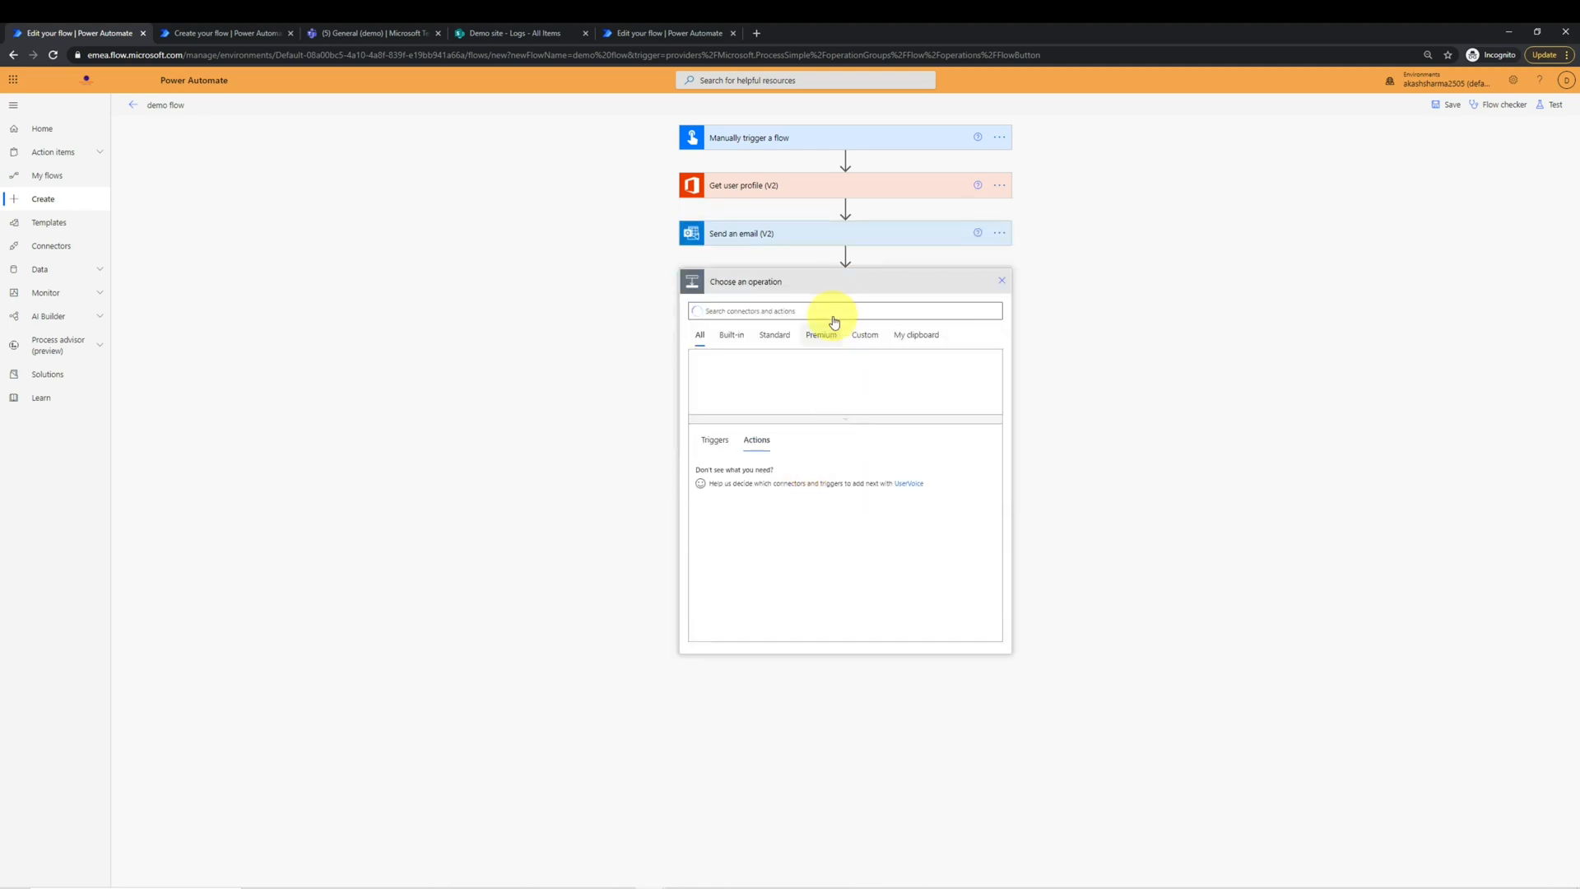
pyautogui.write('s')
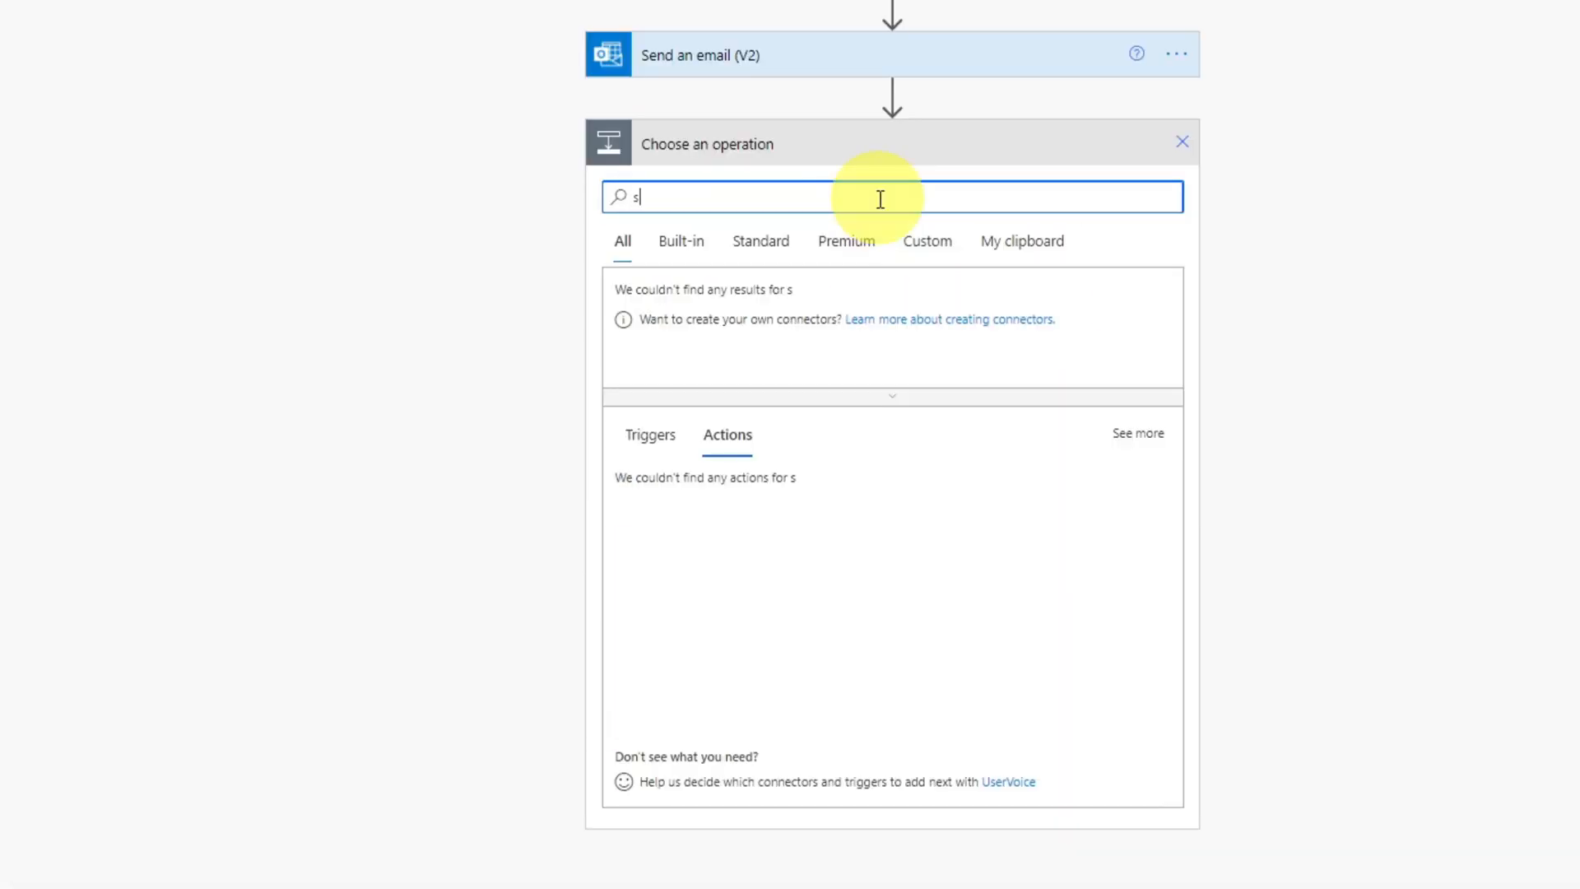
pyautogui.click(1182, 141)
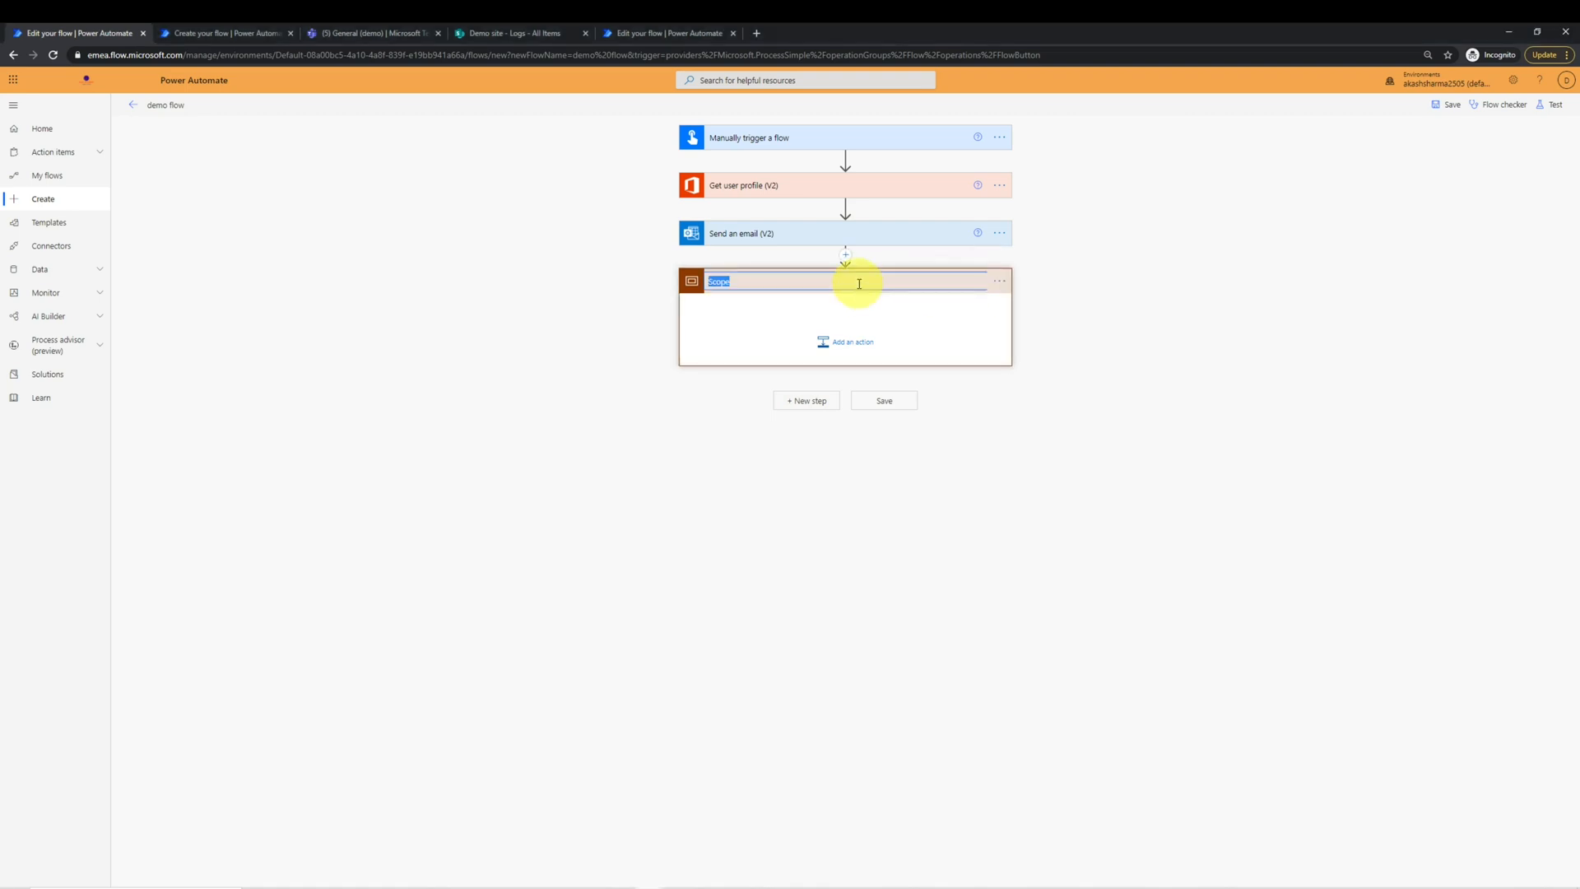
pyautogui.write('Try')
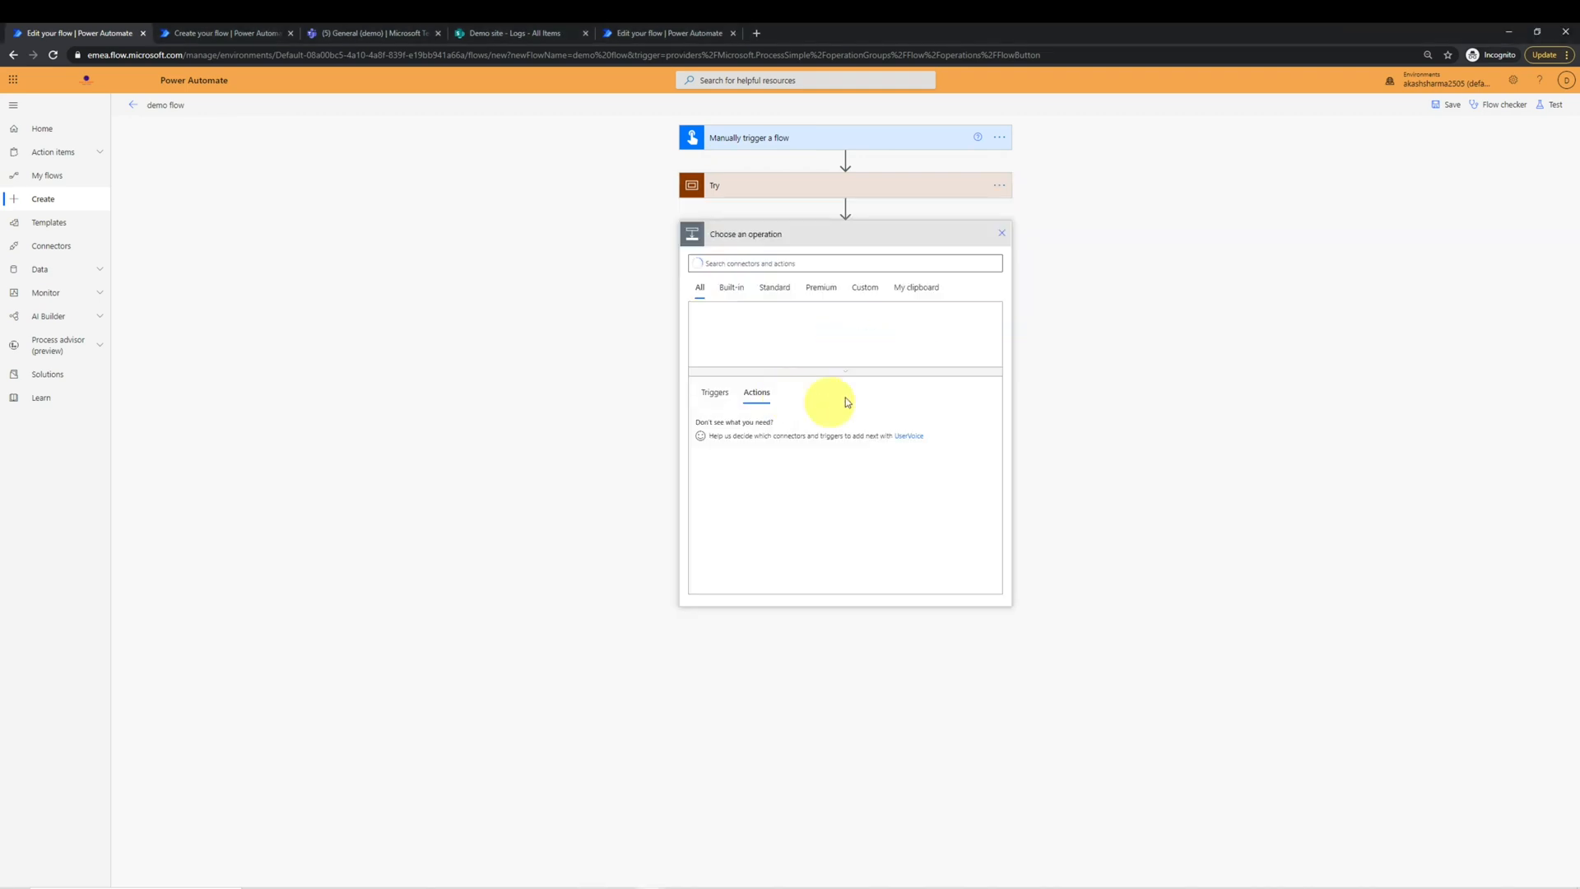
# Step: Add a second Scope after Try and rename it Catch
pyautogui.write('scope')
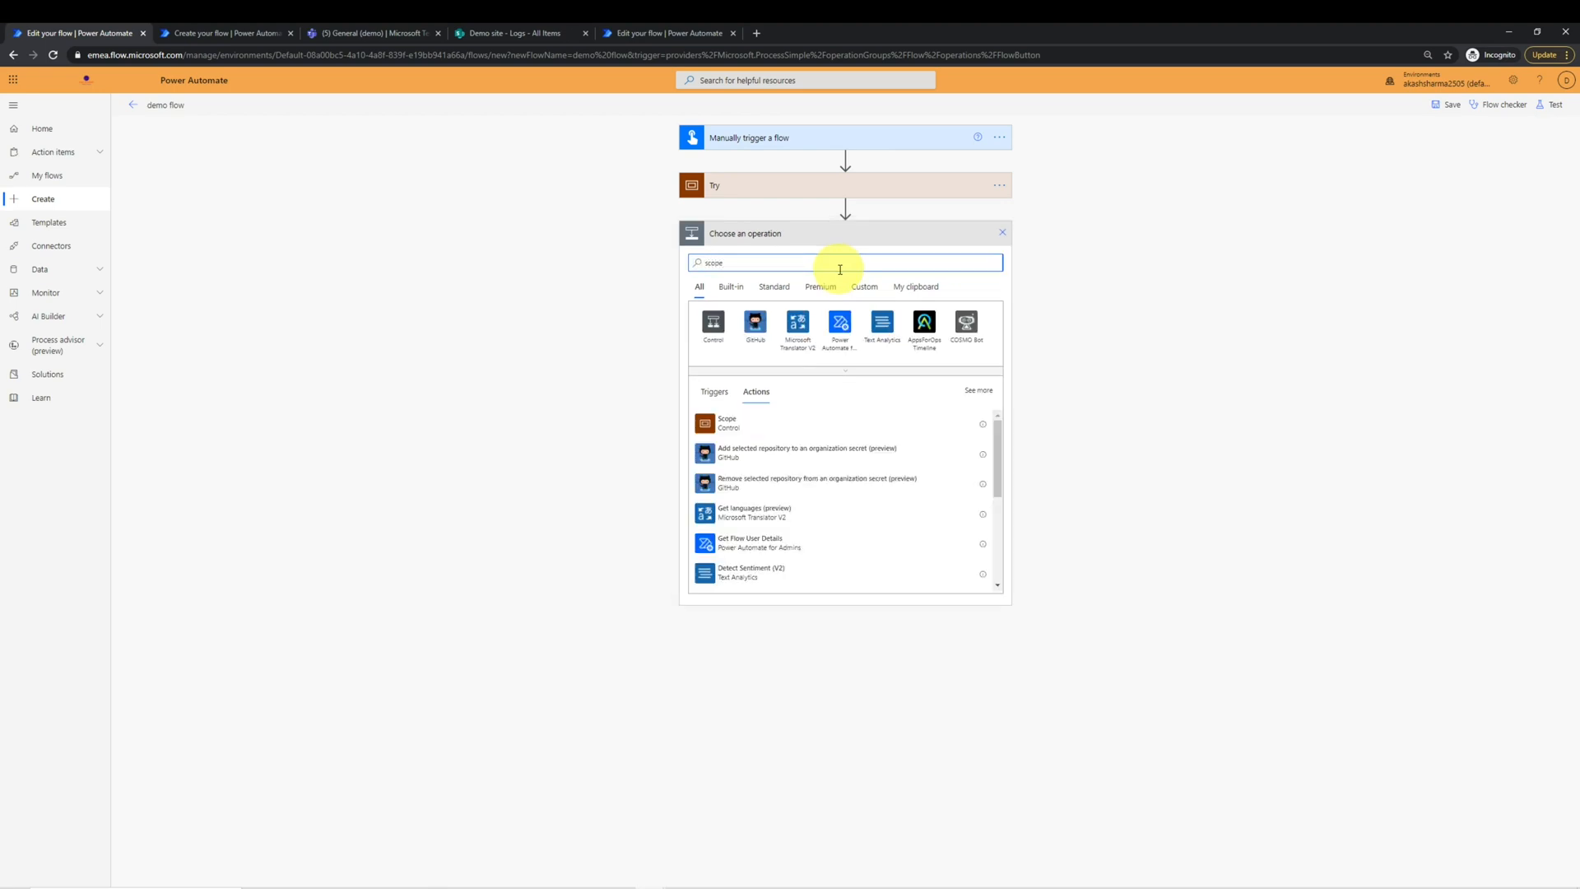
pyautogui.click(726, 423)
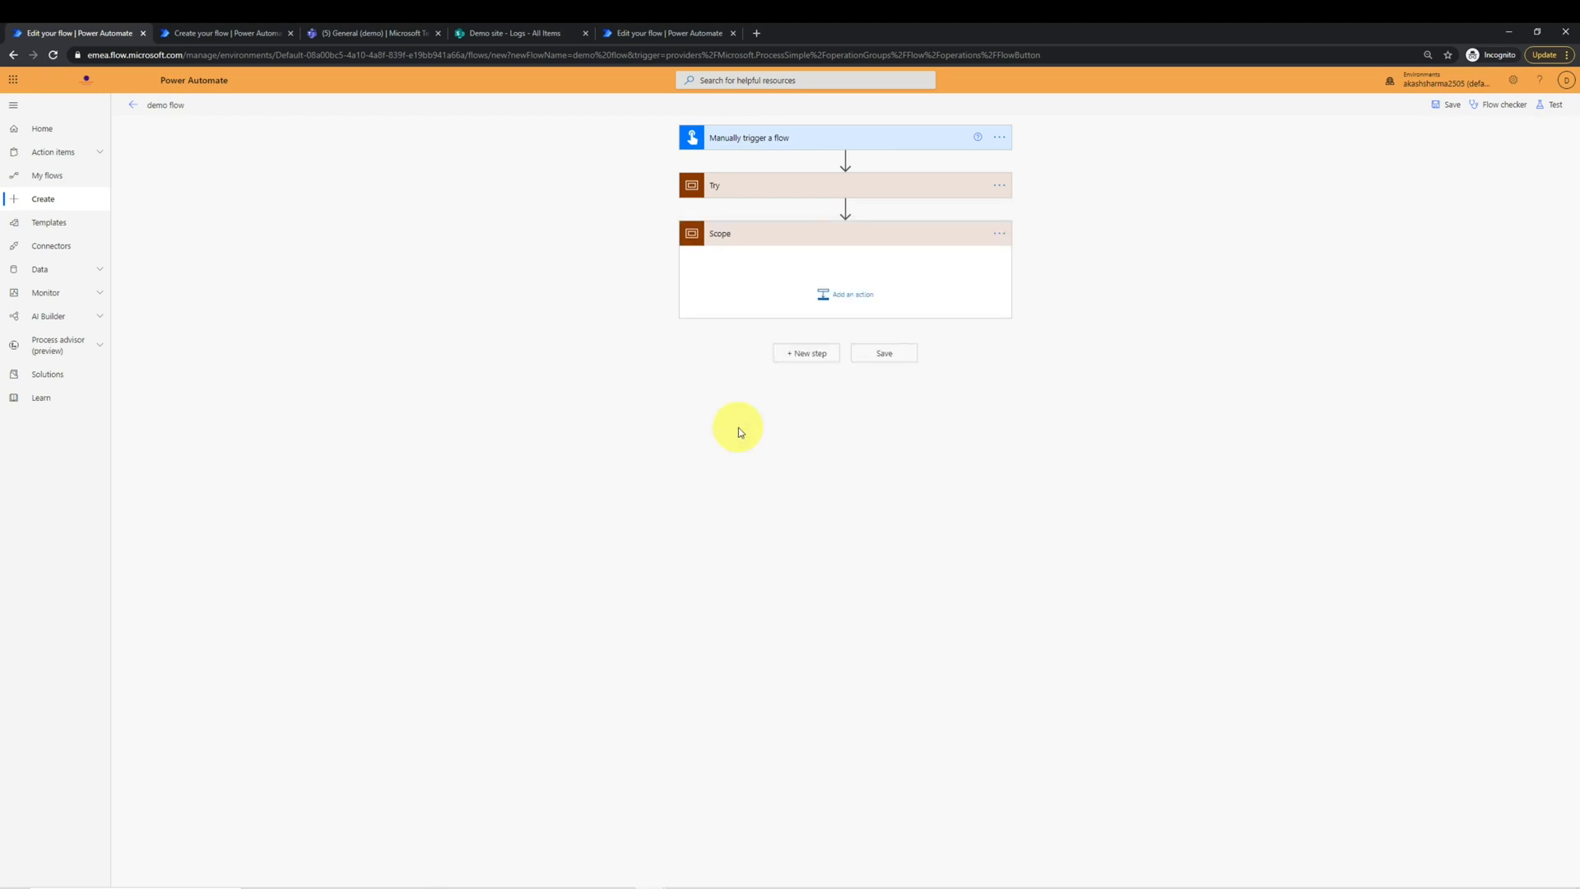
pyautogui.click(998, 232)
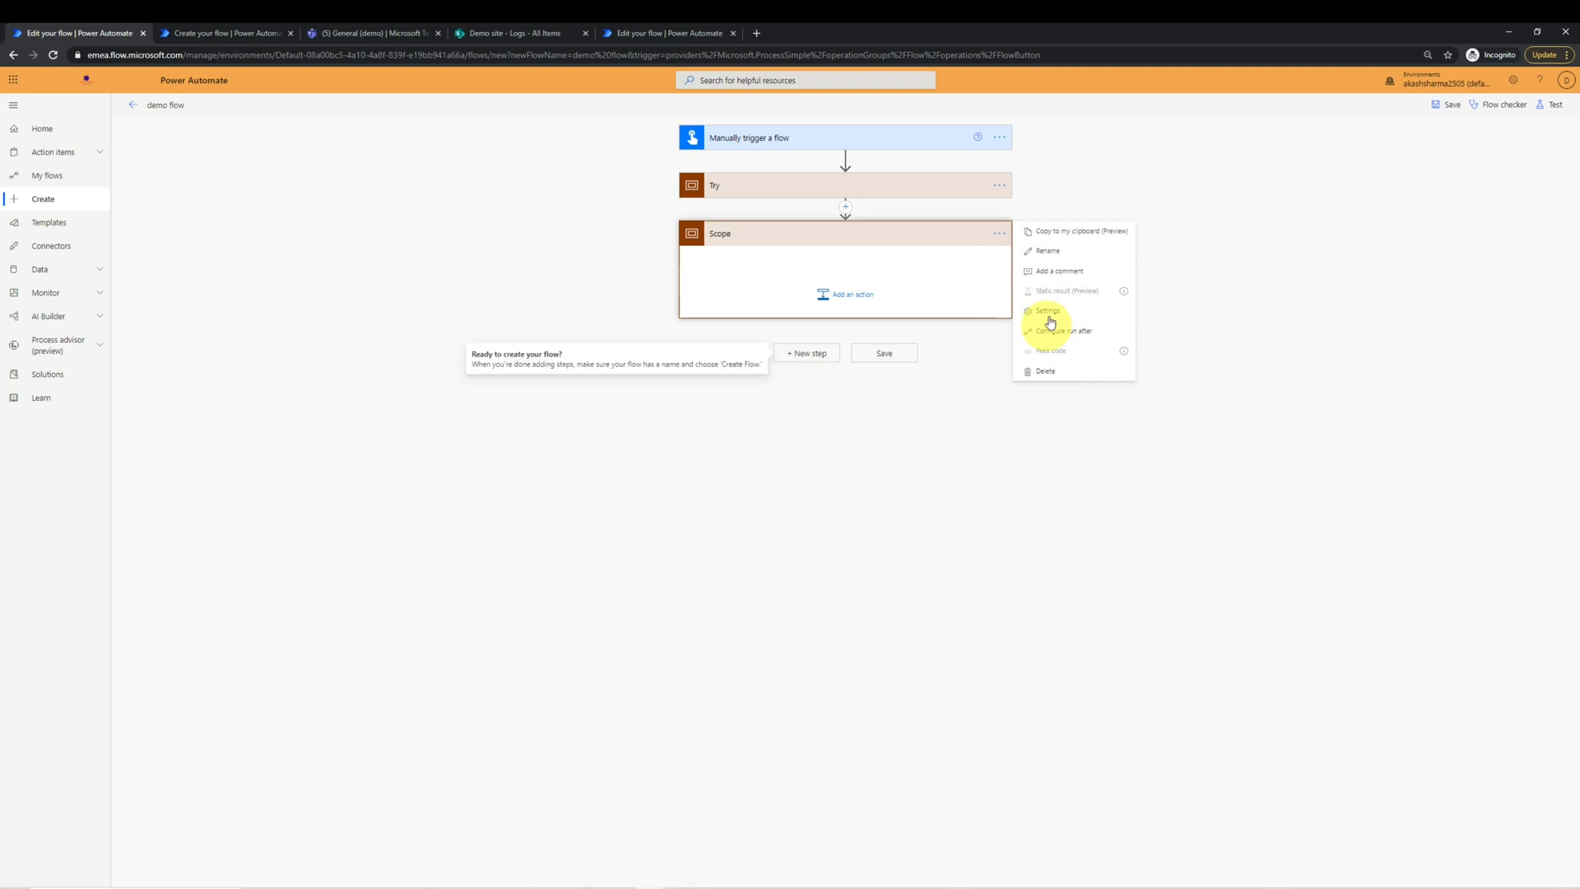
pyautogui.click(1046, 250)
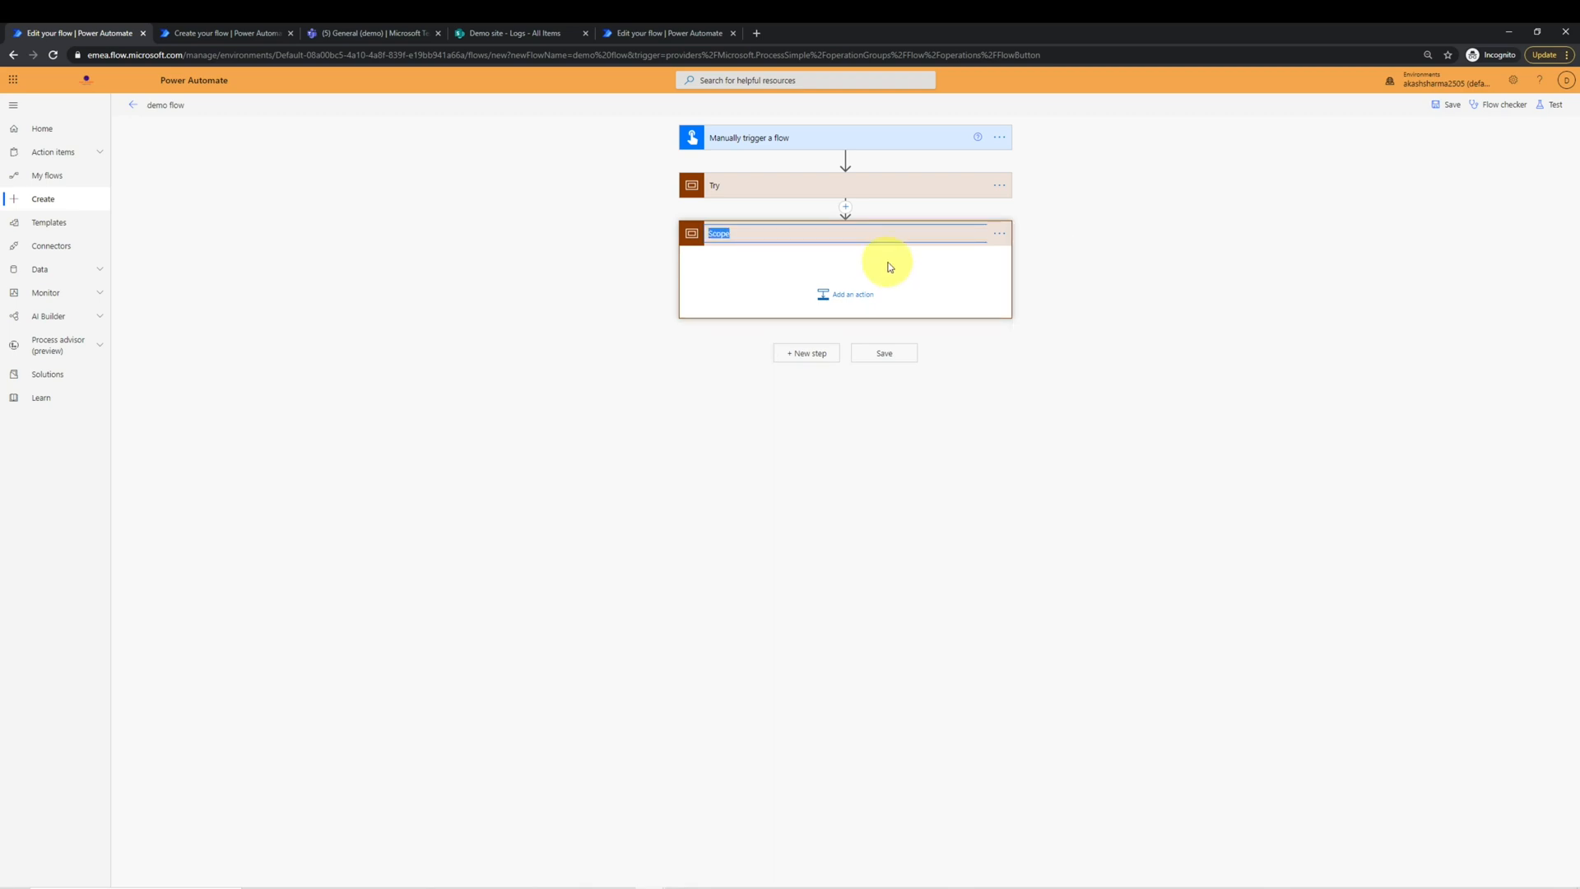
pyautogui.write('Catch')
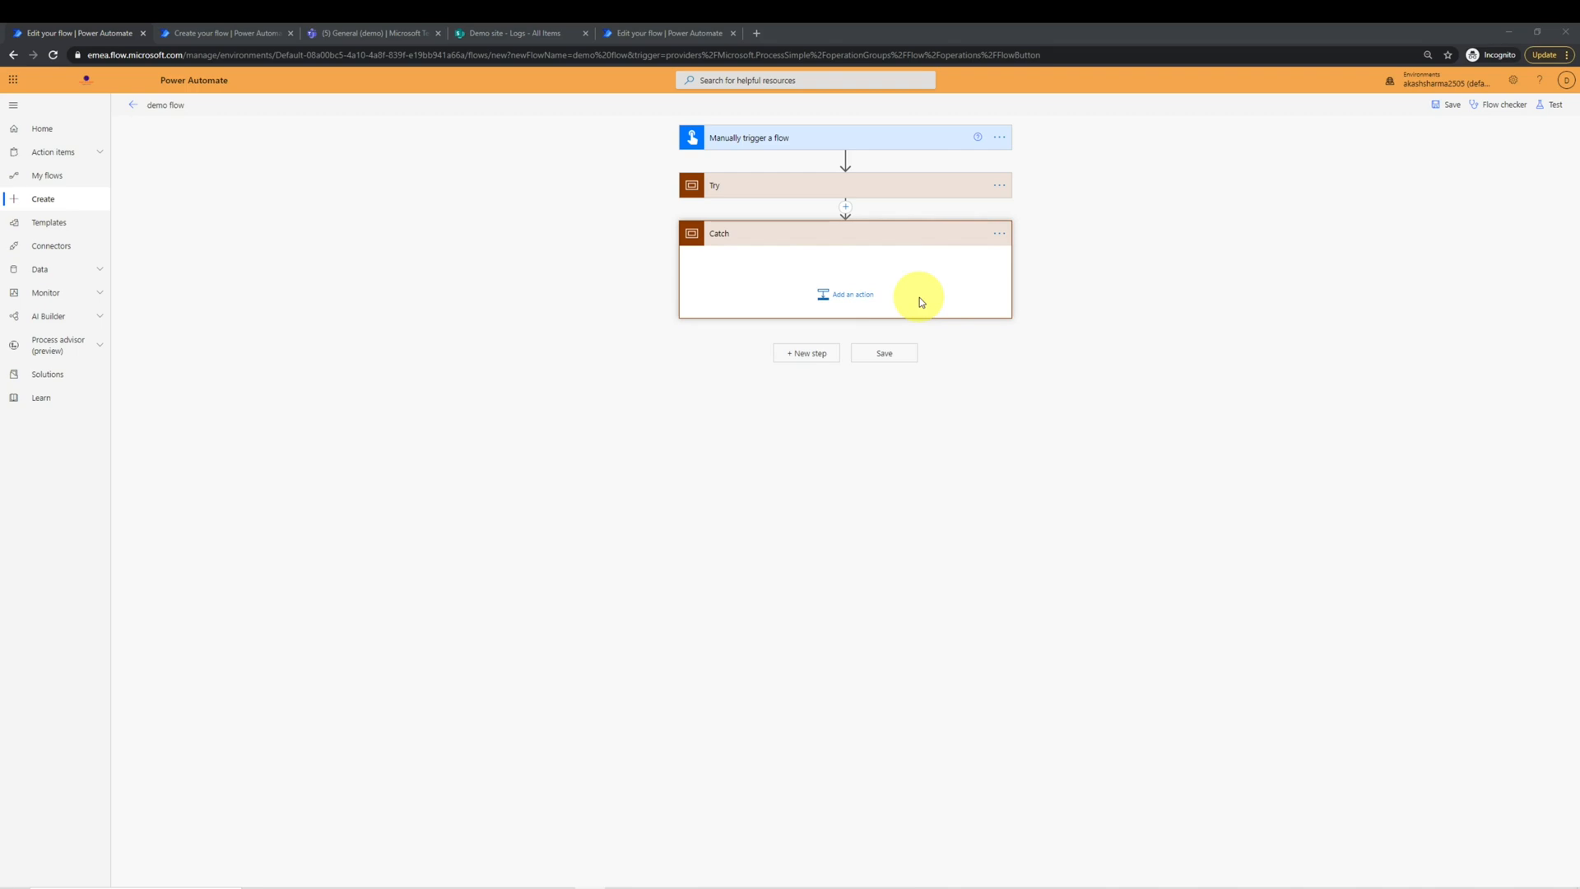
# Step: Bring up the Configure run after settings for the Catch scope
pyautogui.click(999, 232)
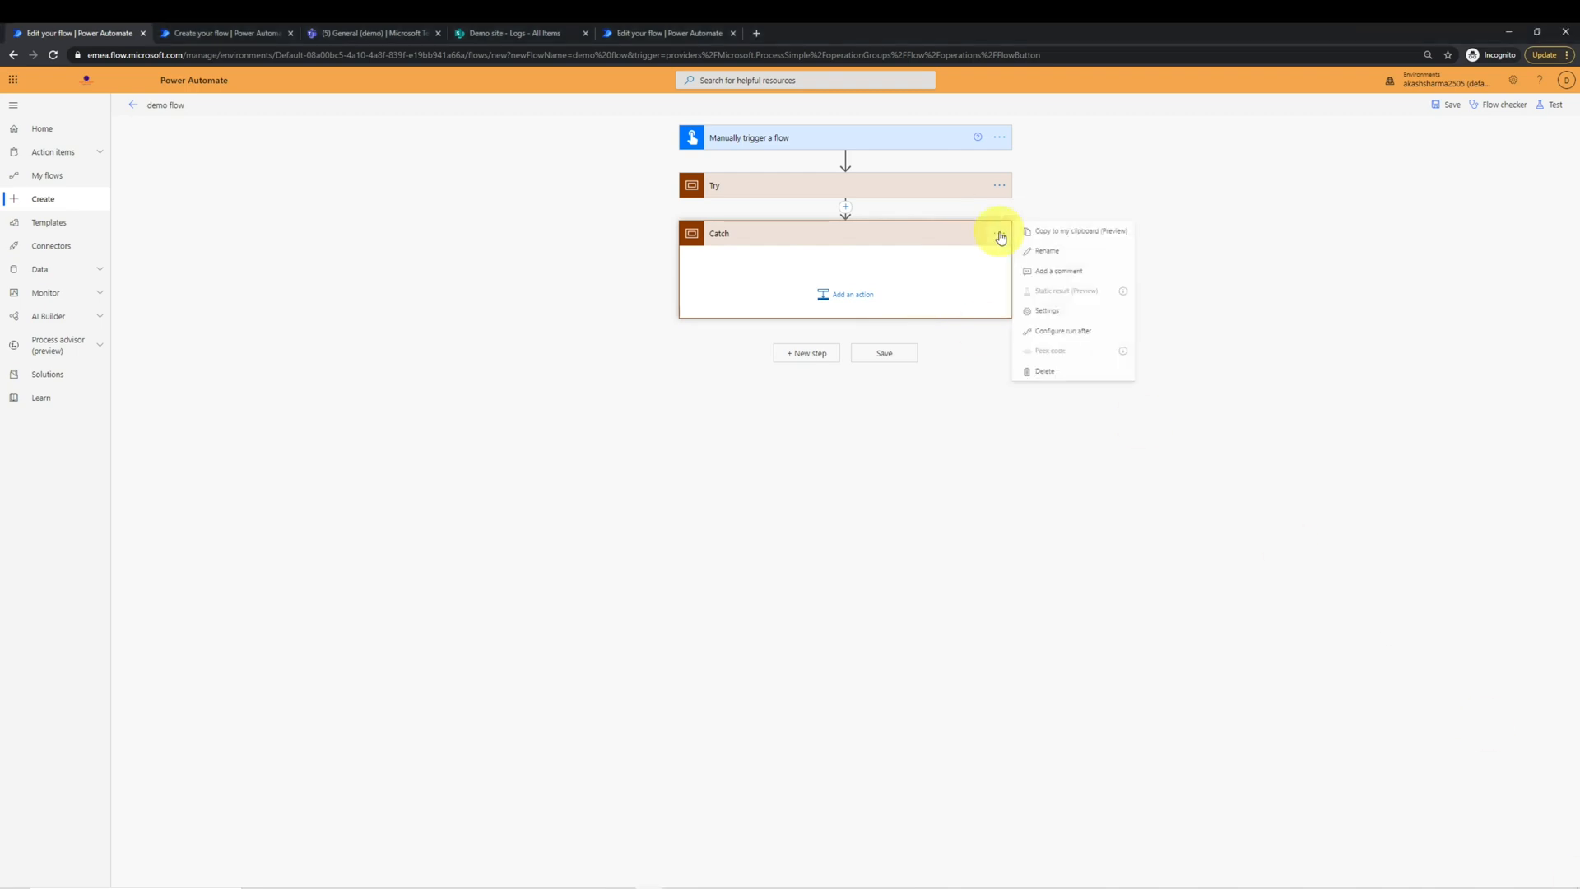
pyautogui.click(1070, 337)
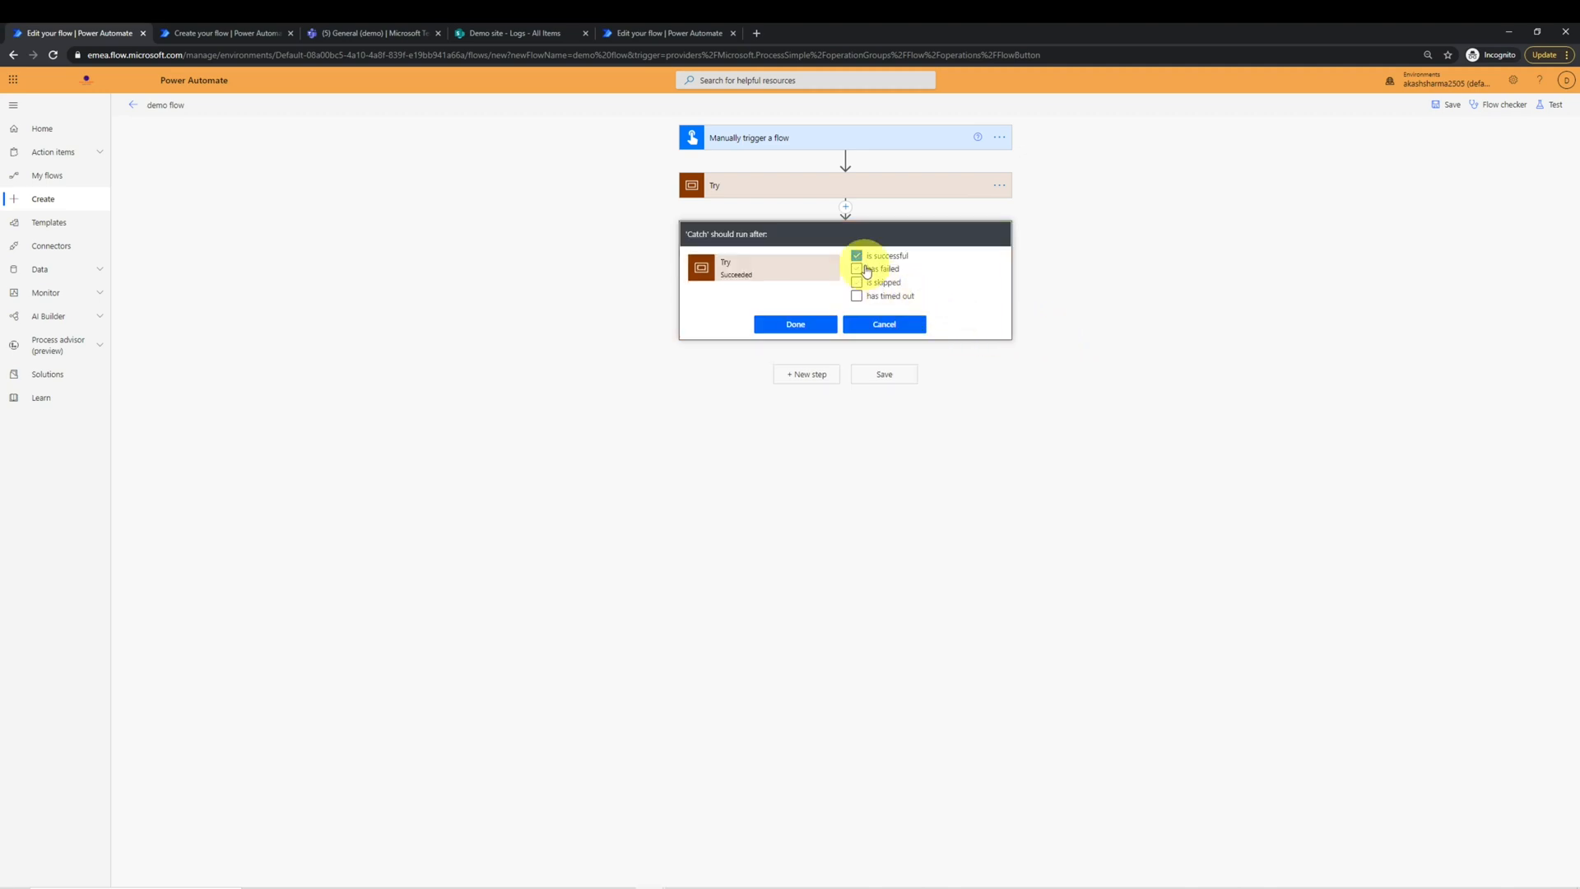
# Step: Set Catch to run only when Try has failed, not when it is successful
pyautogui.click(857, 268)
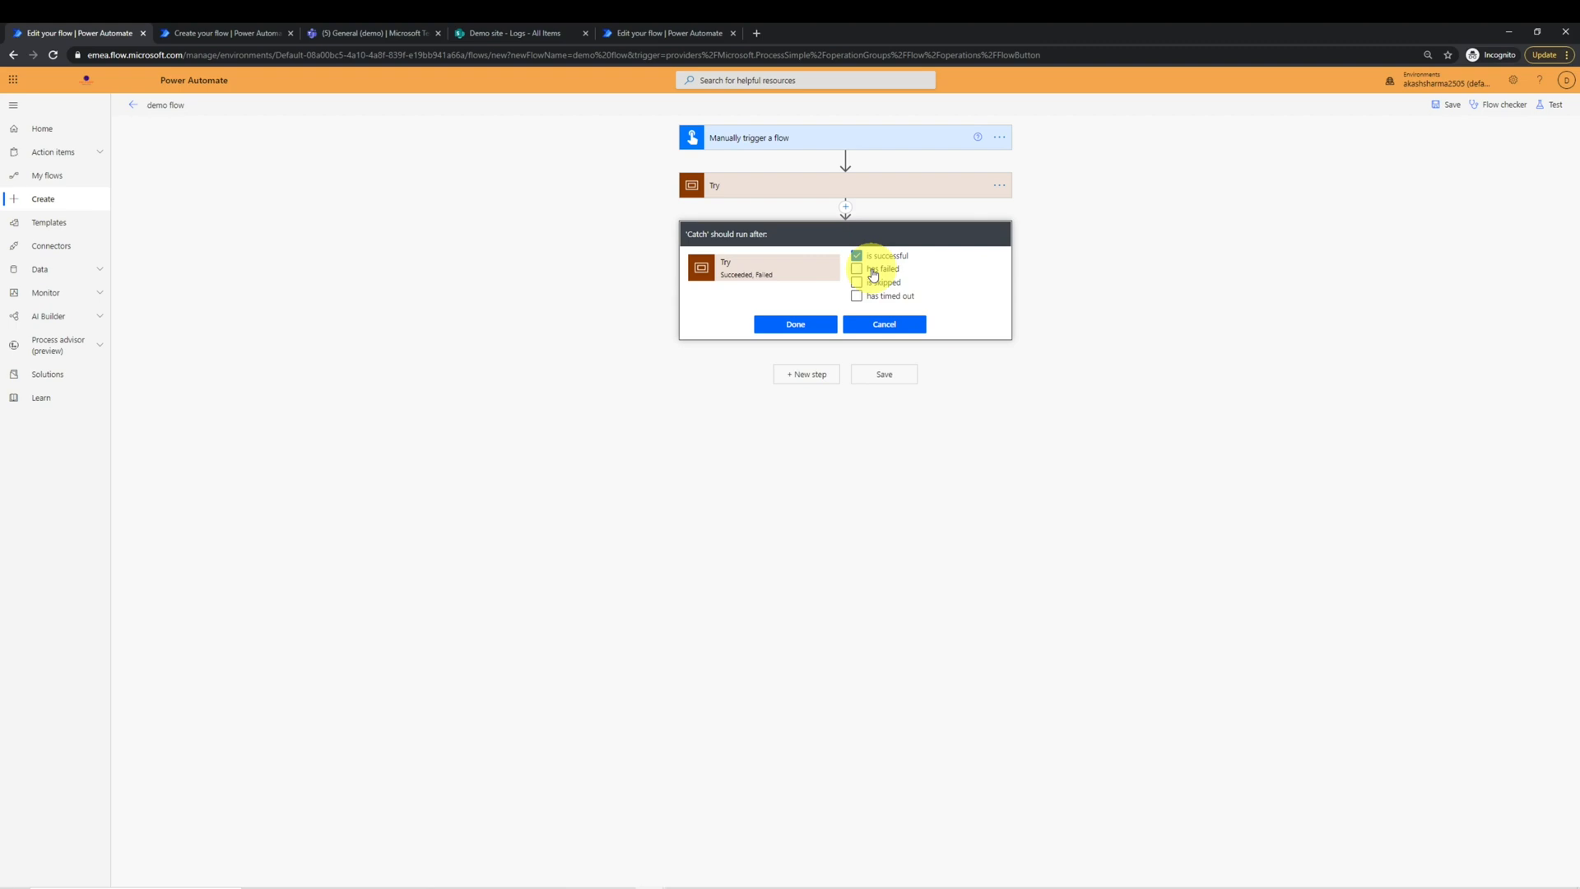
pyautogui.click(857, 268)
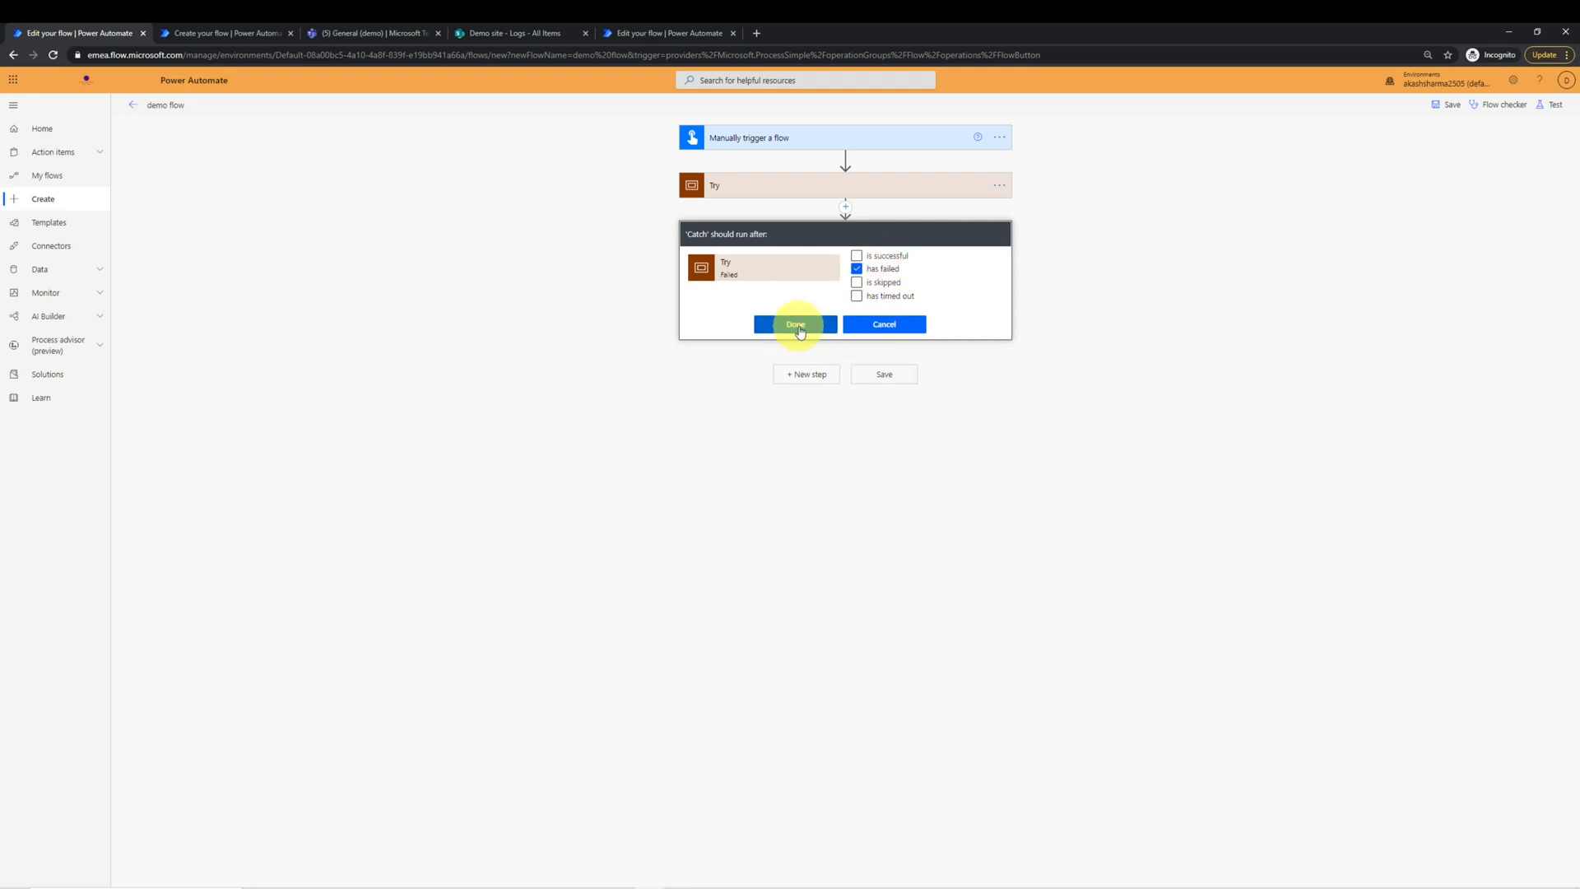
pyautogui.click(795, 324)
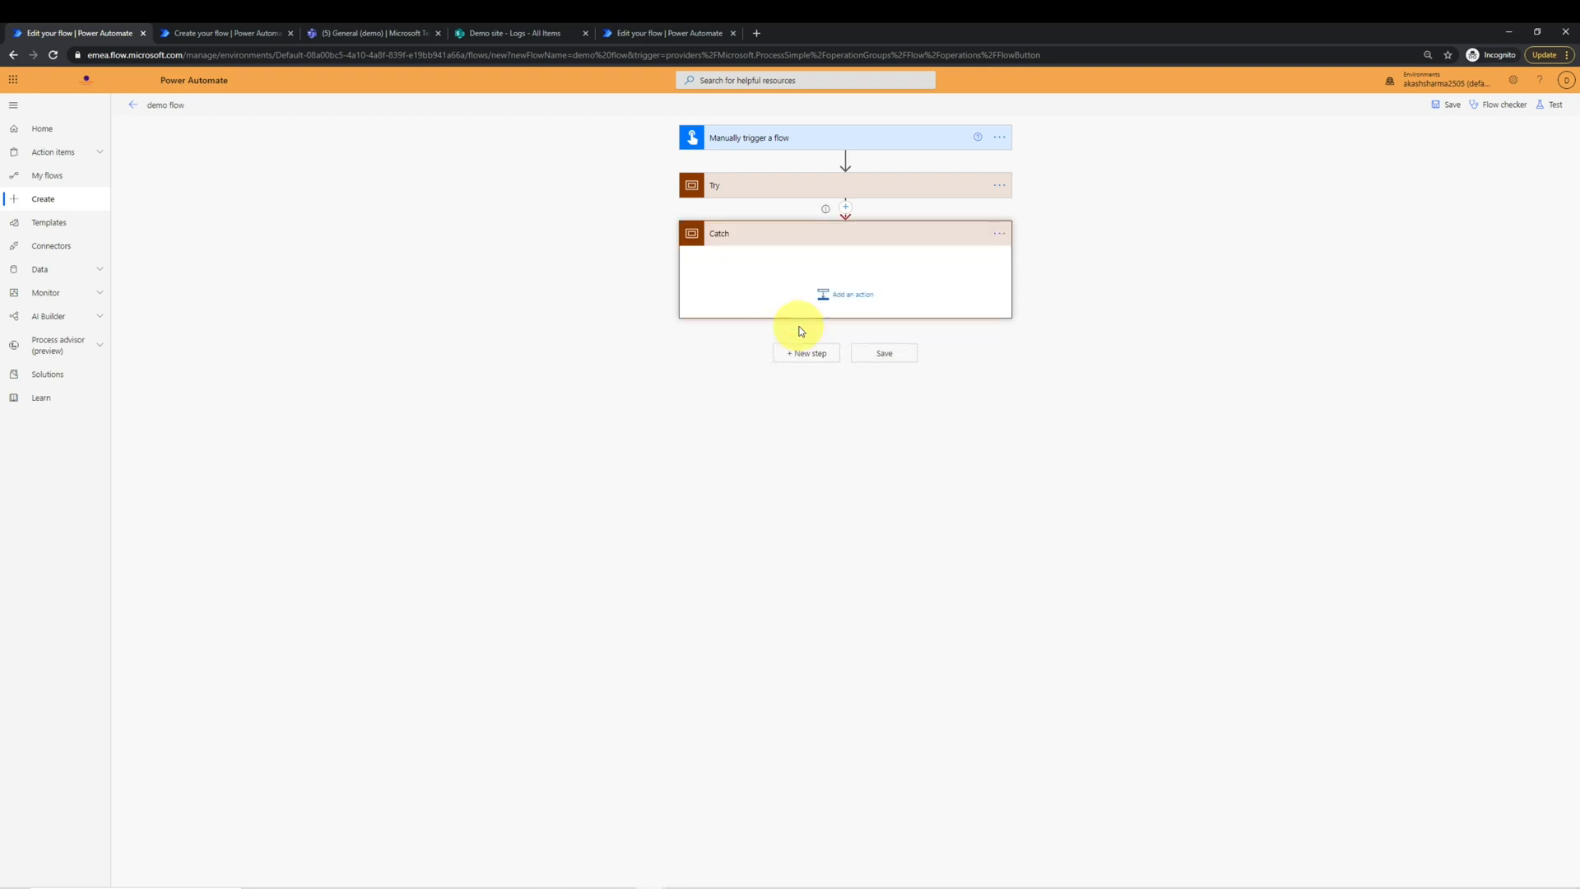
pyautogui.moveTo(1004, 303)
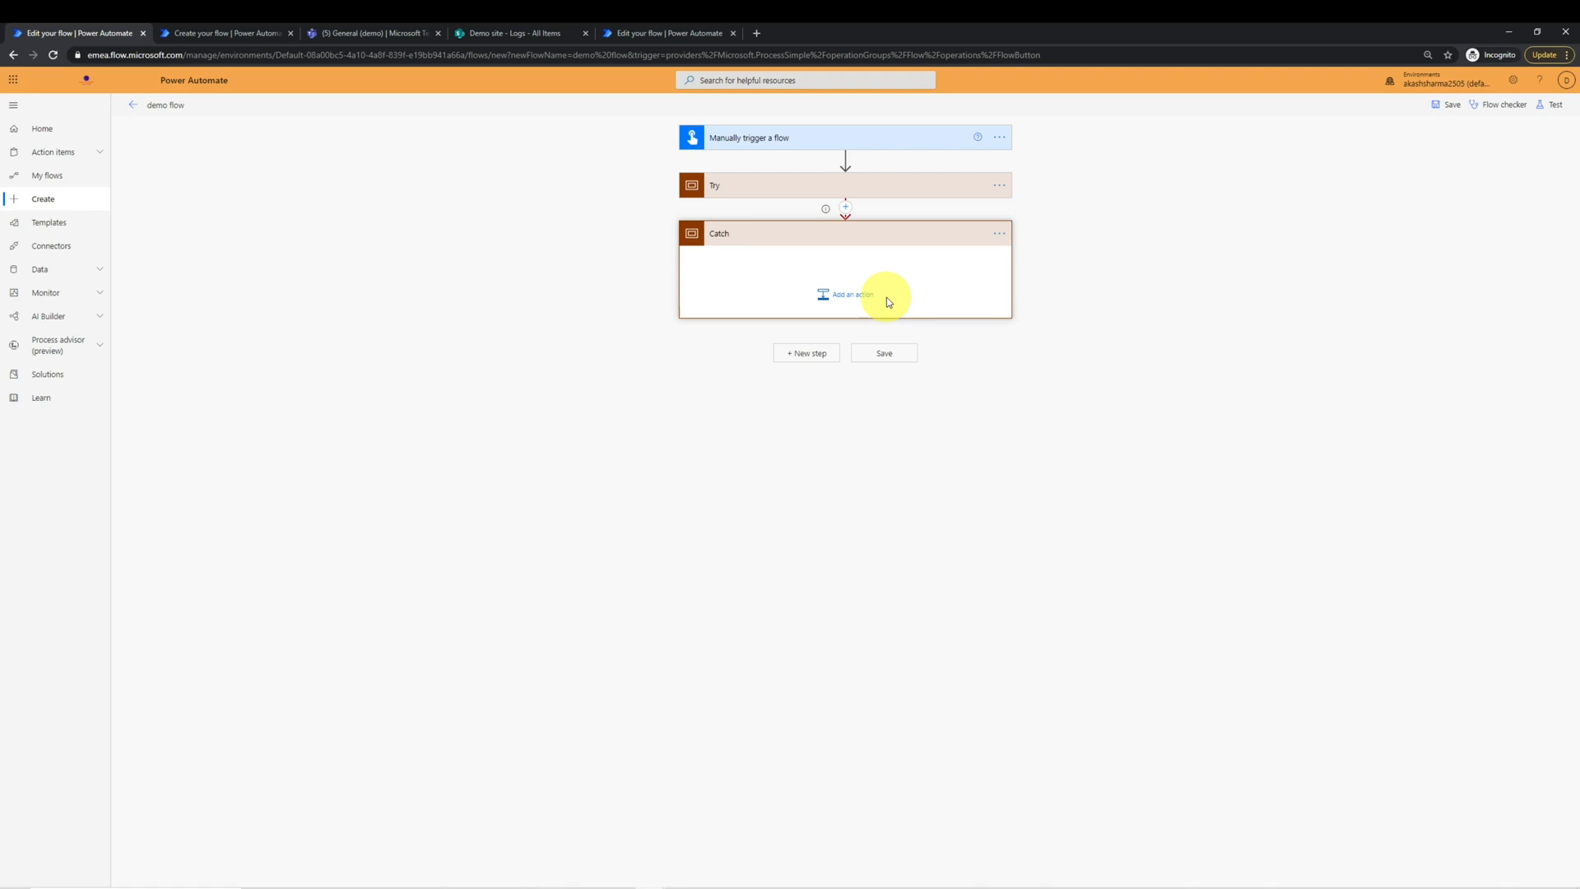
# Step: Add a third Scope step after Catch to serve as Finally
pyautogui.click(850, 294)
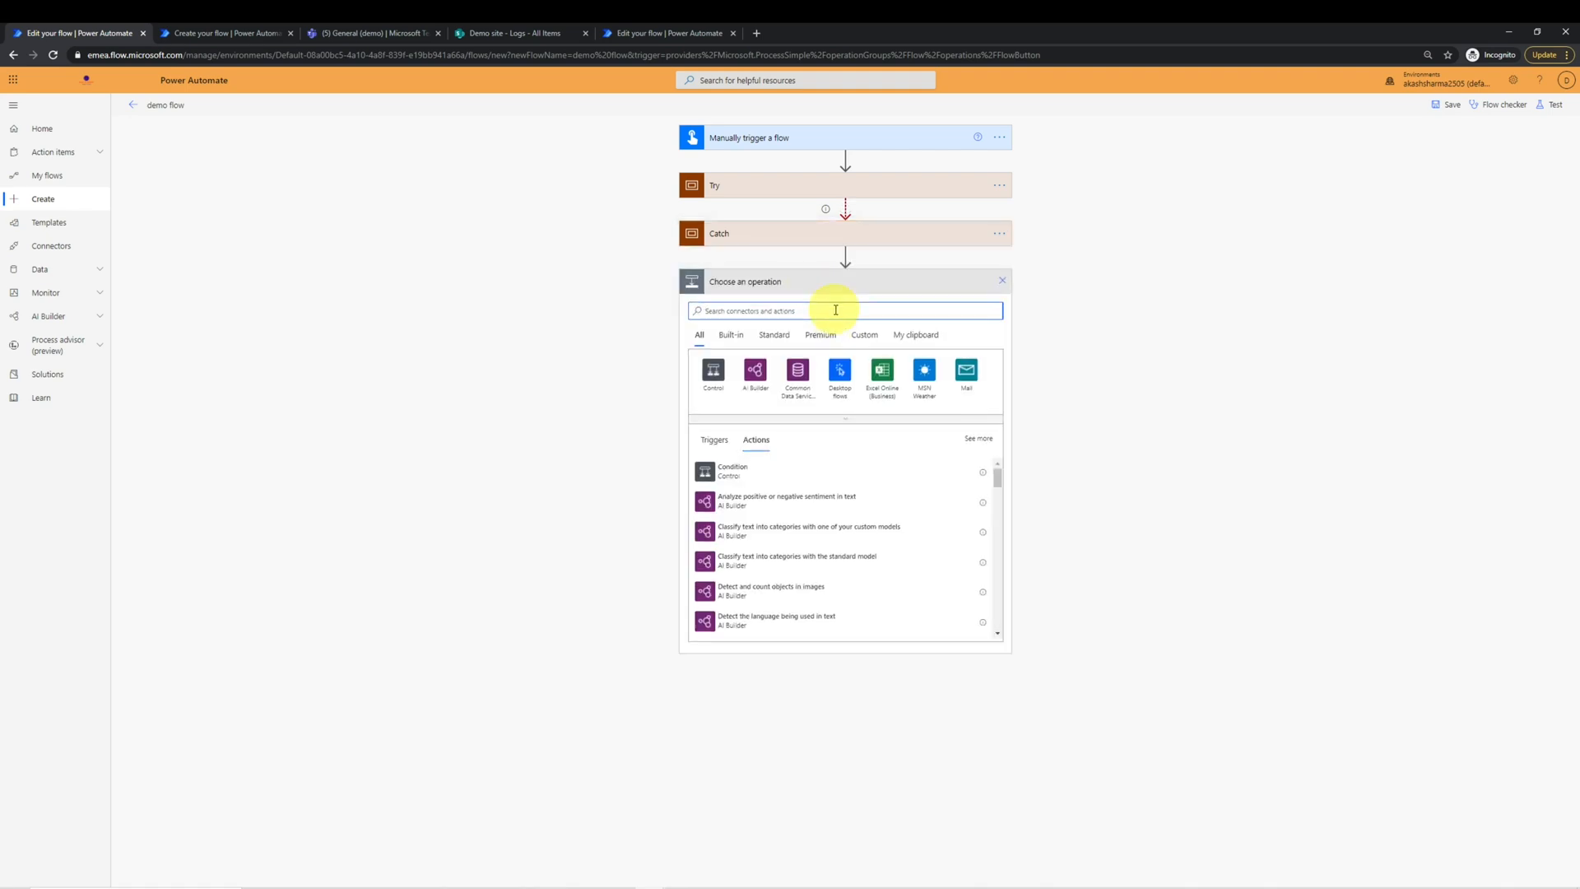
pyautogui.write('scope')
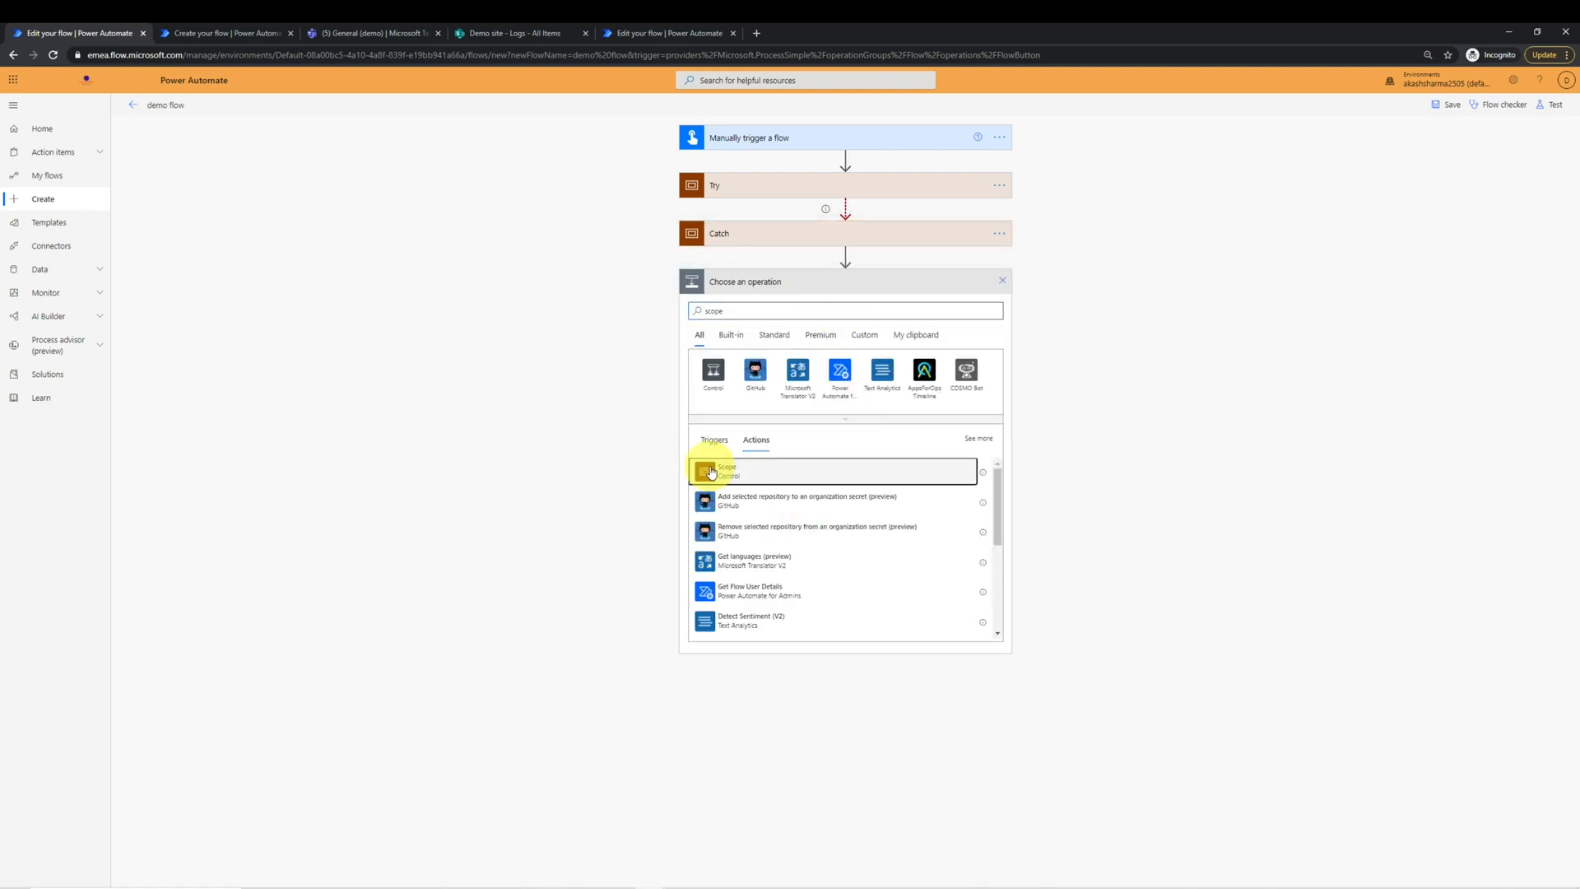
pyautogui.click(729, 471)
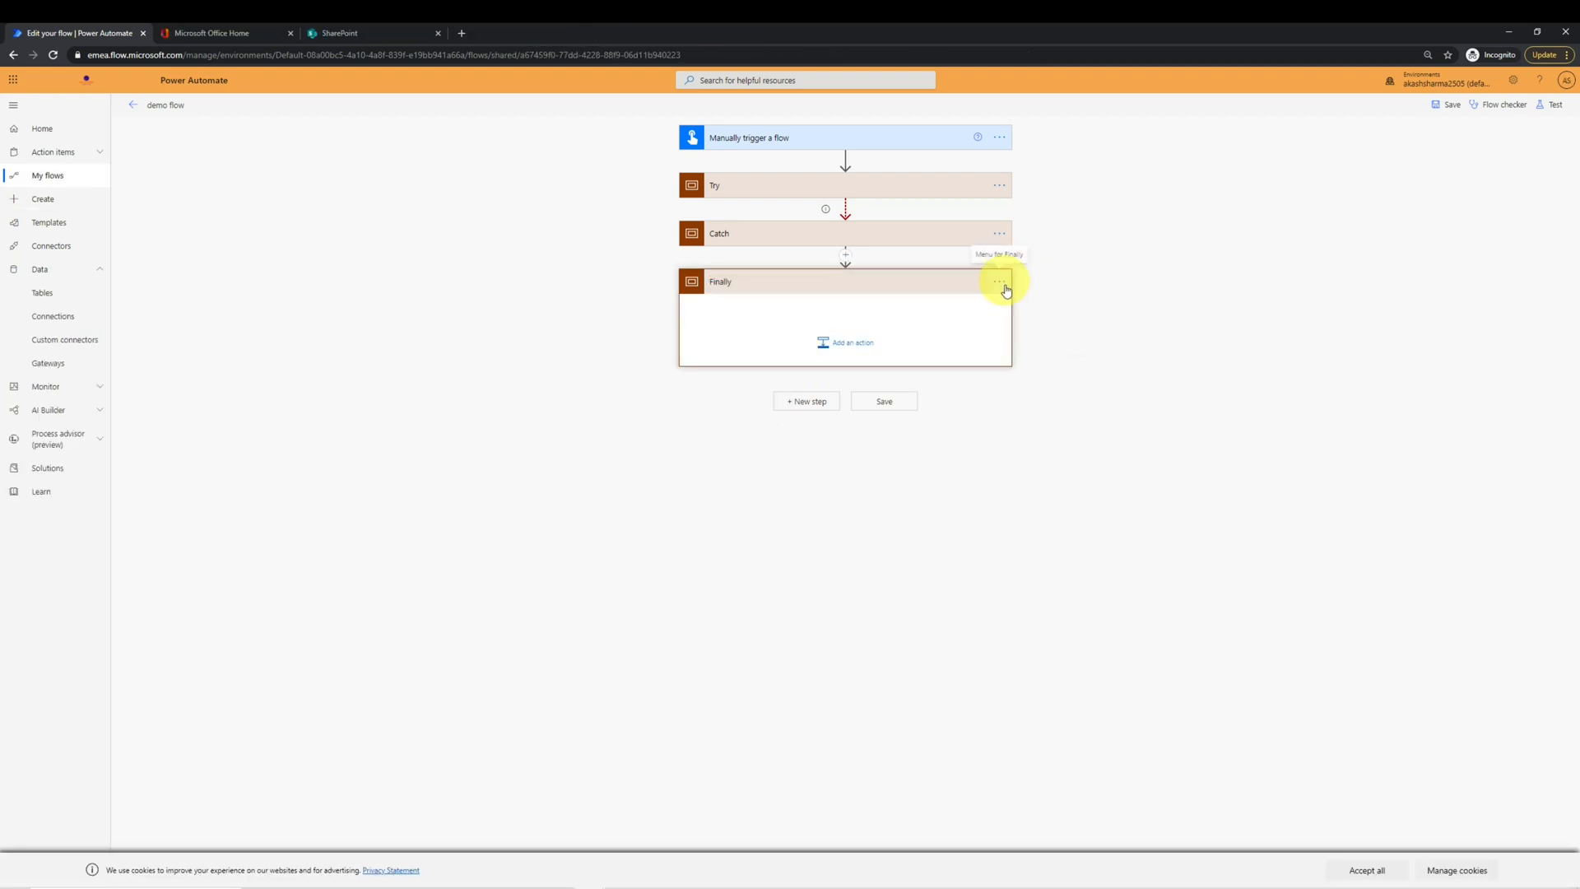
# Step: Configure Finally to run after Catch is successful, has failed, or is skipped
pyautogui.click(998, 281)
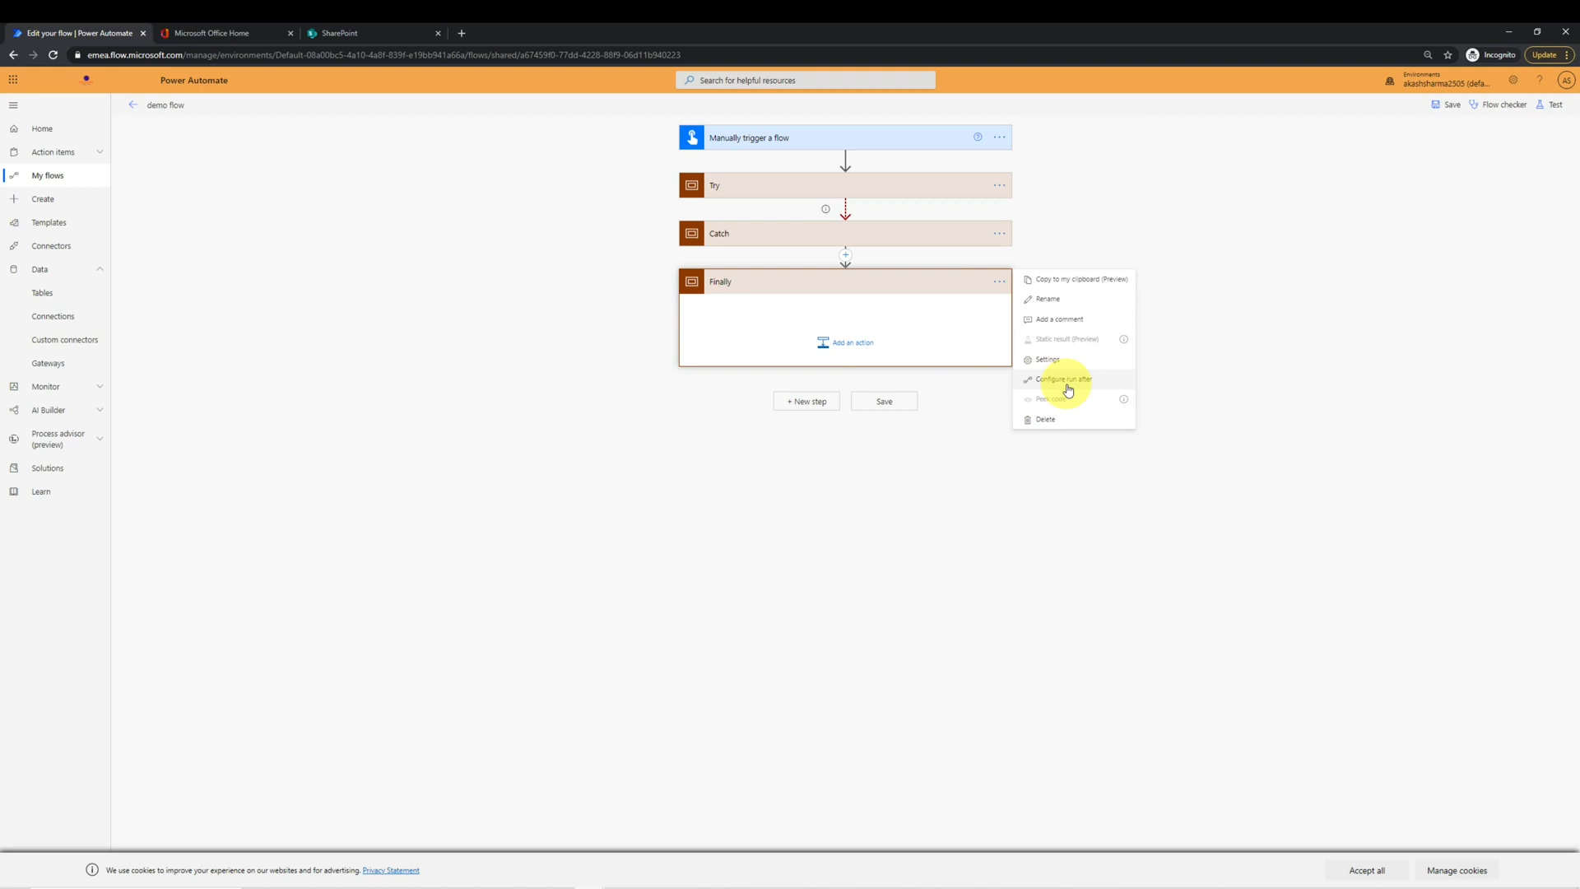
pyautogui.click(1061, 380)
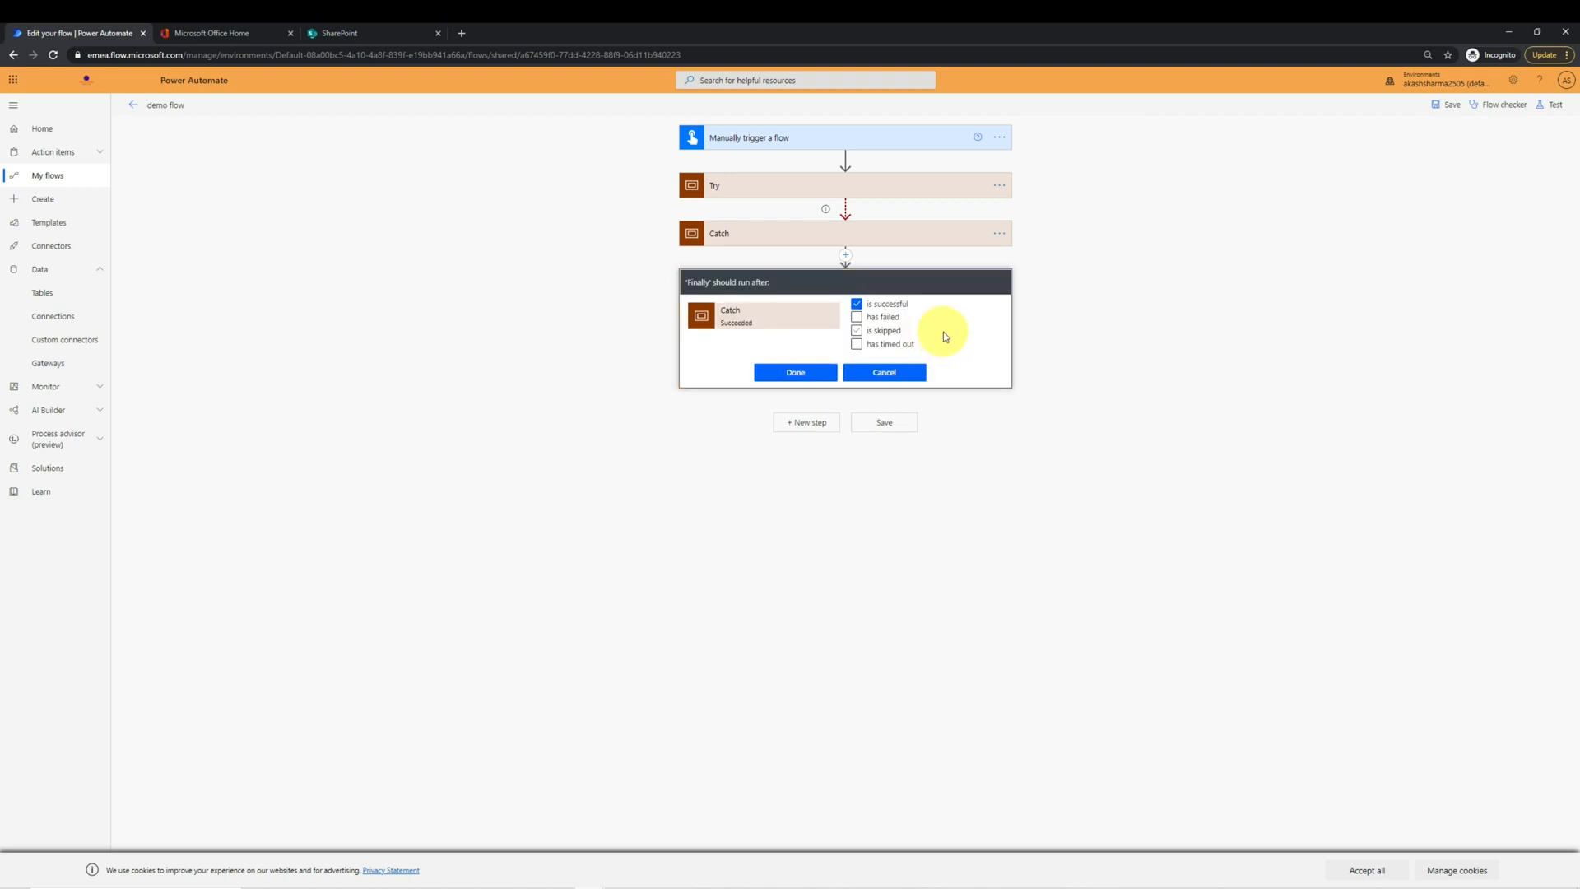
pyautogui.click(855, 316)
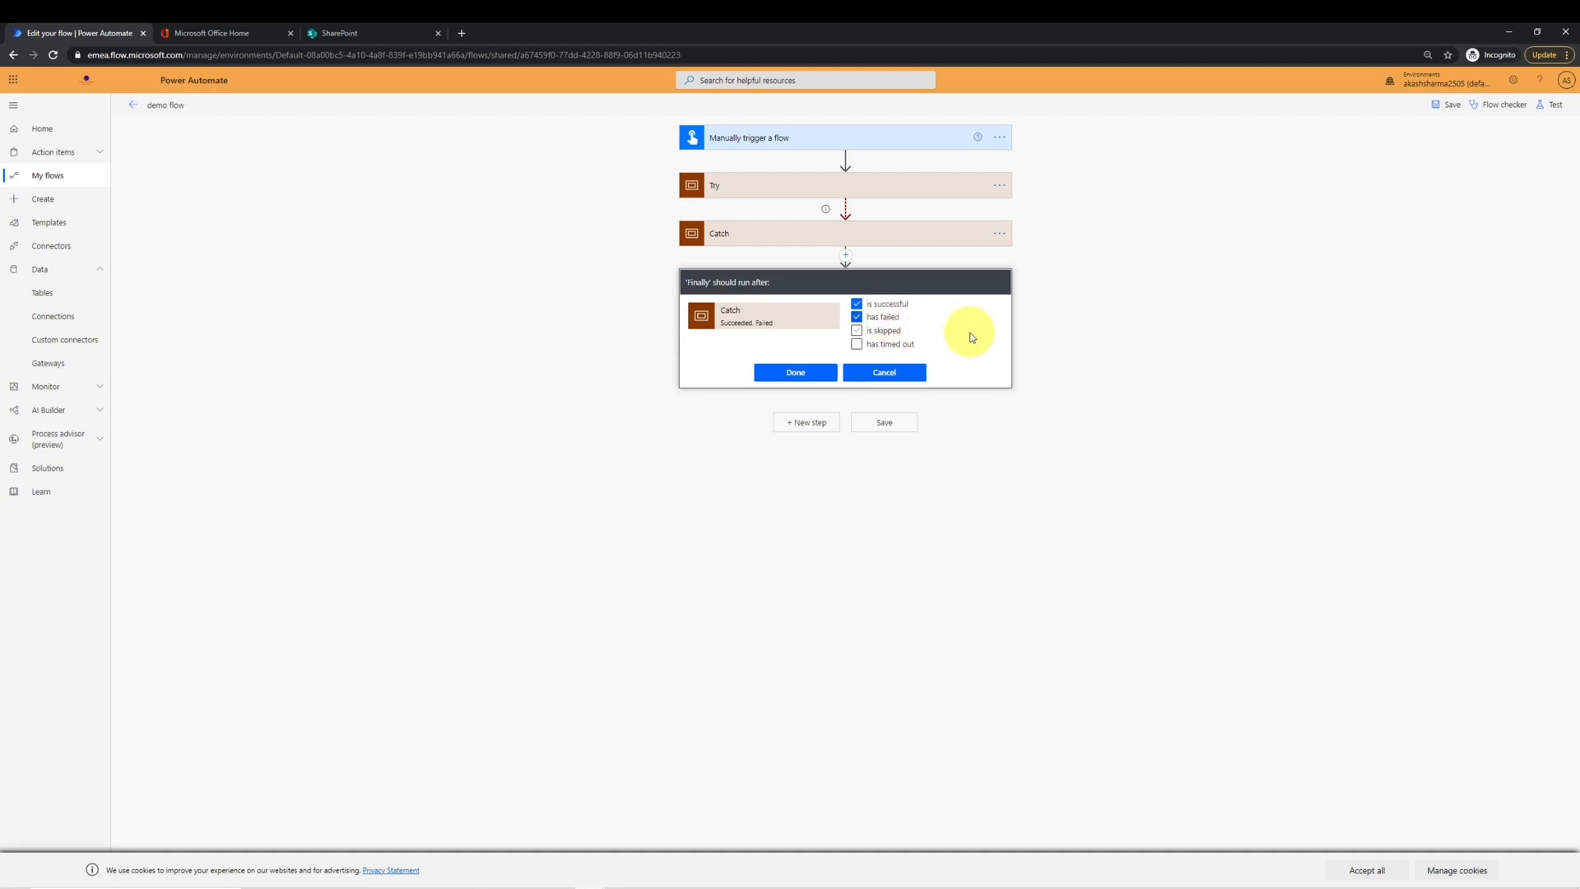
pyautogui.click(858, 344)
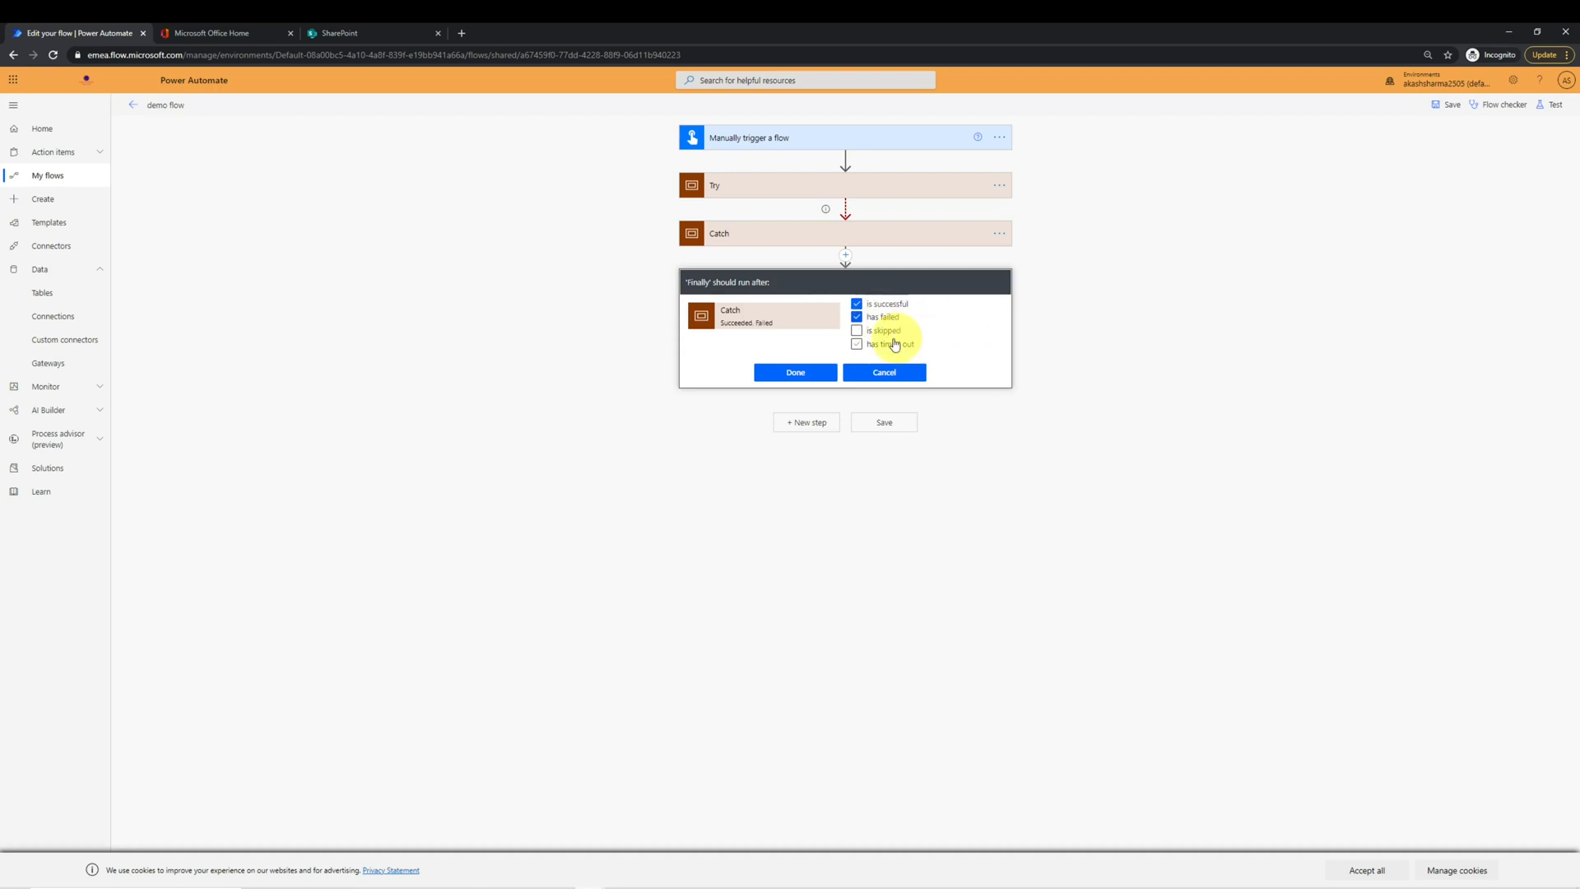
pyautogui.click(855, 331)
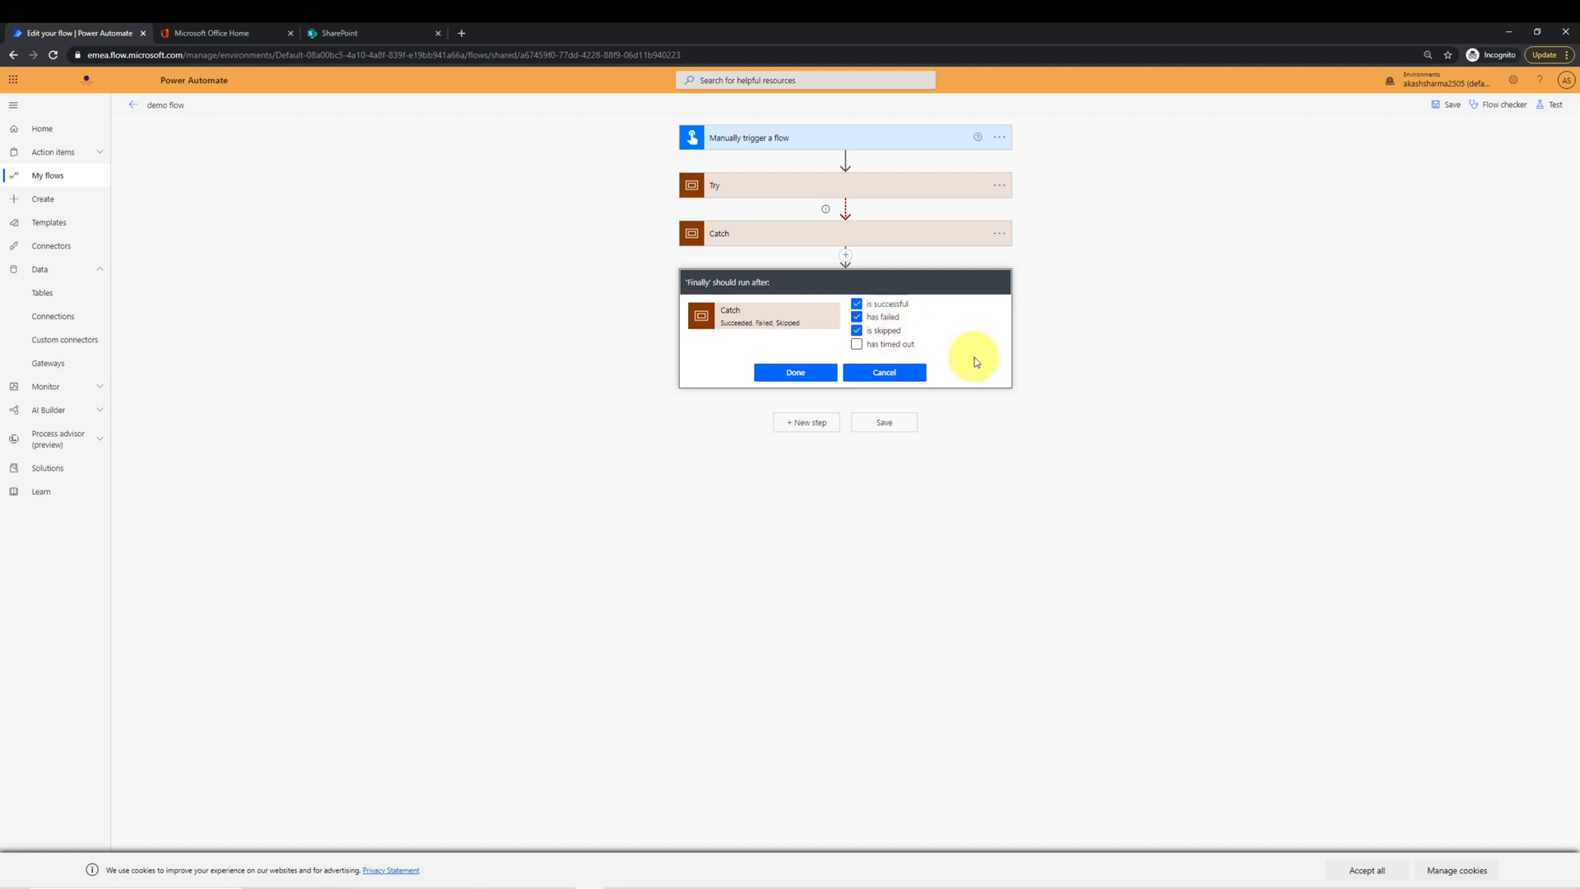
pyautogui.moveTo(944, 373)
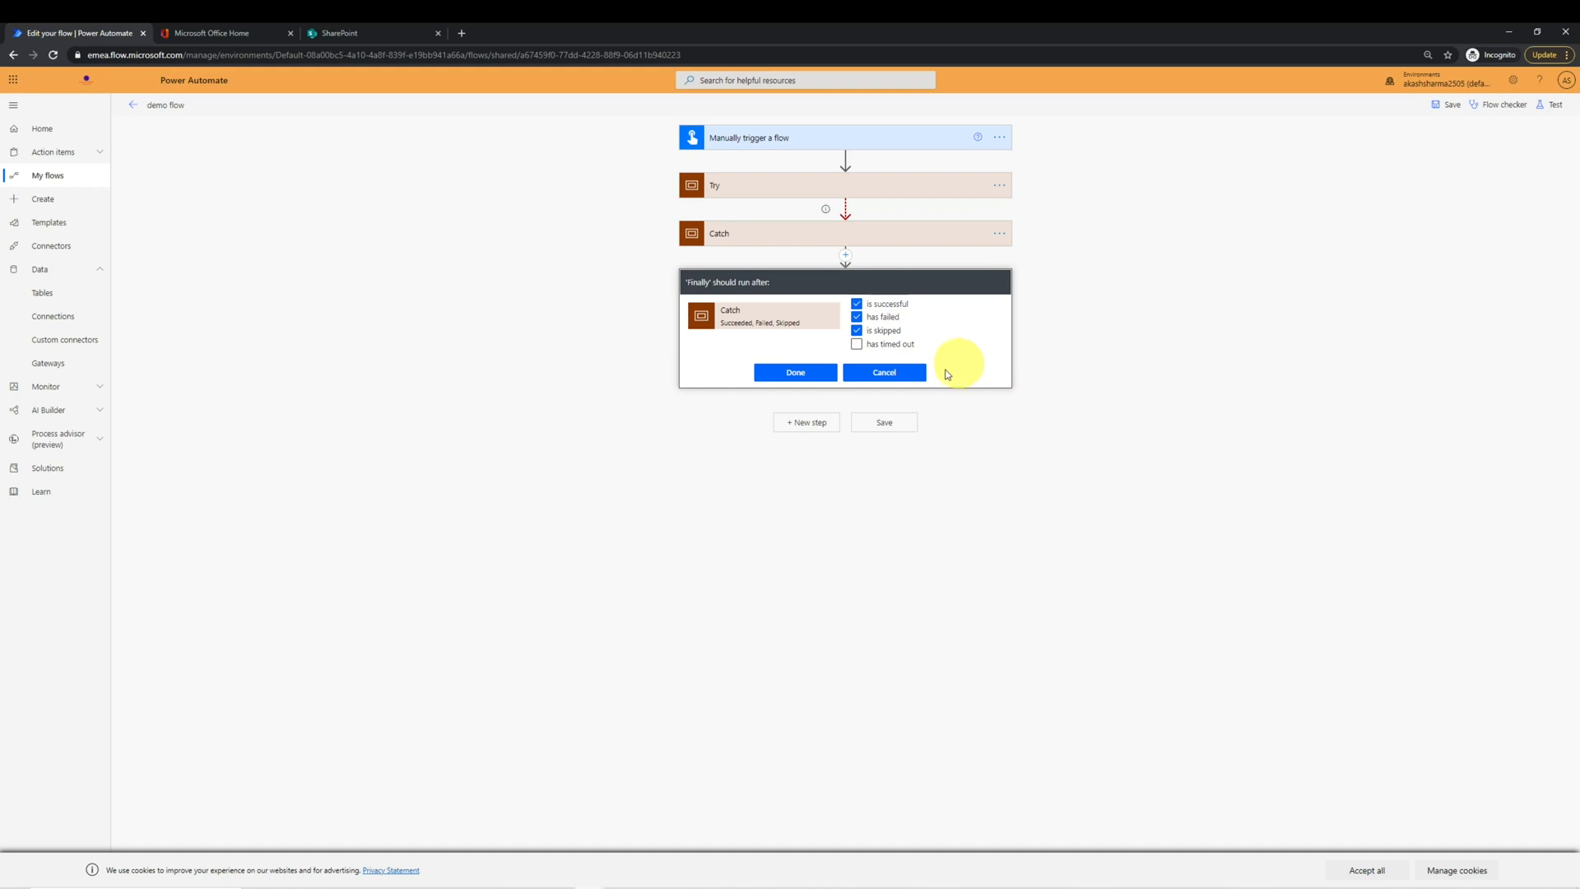
pyautogui.click(795, 372)
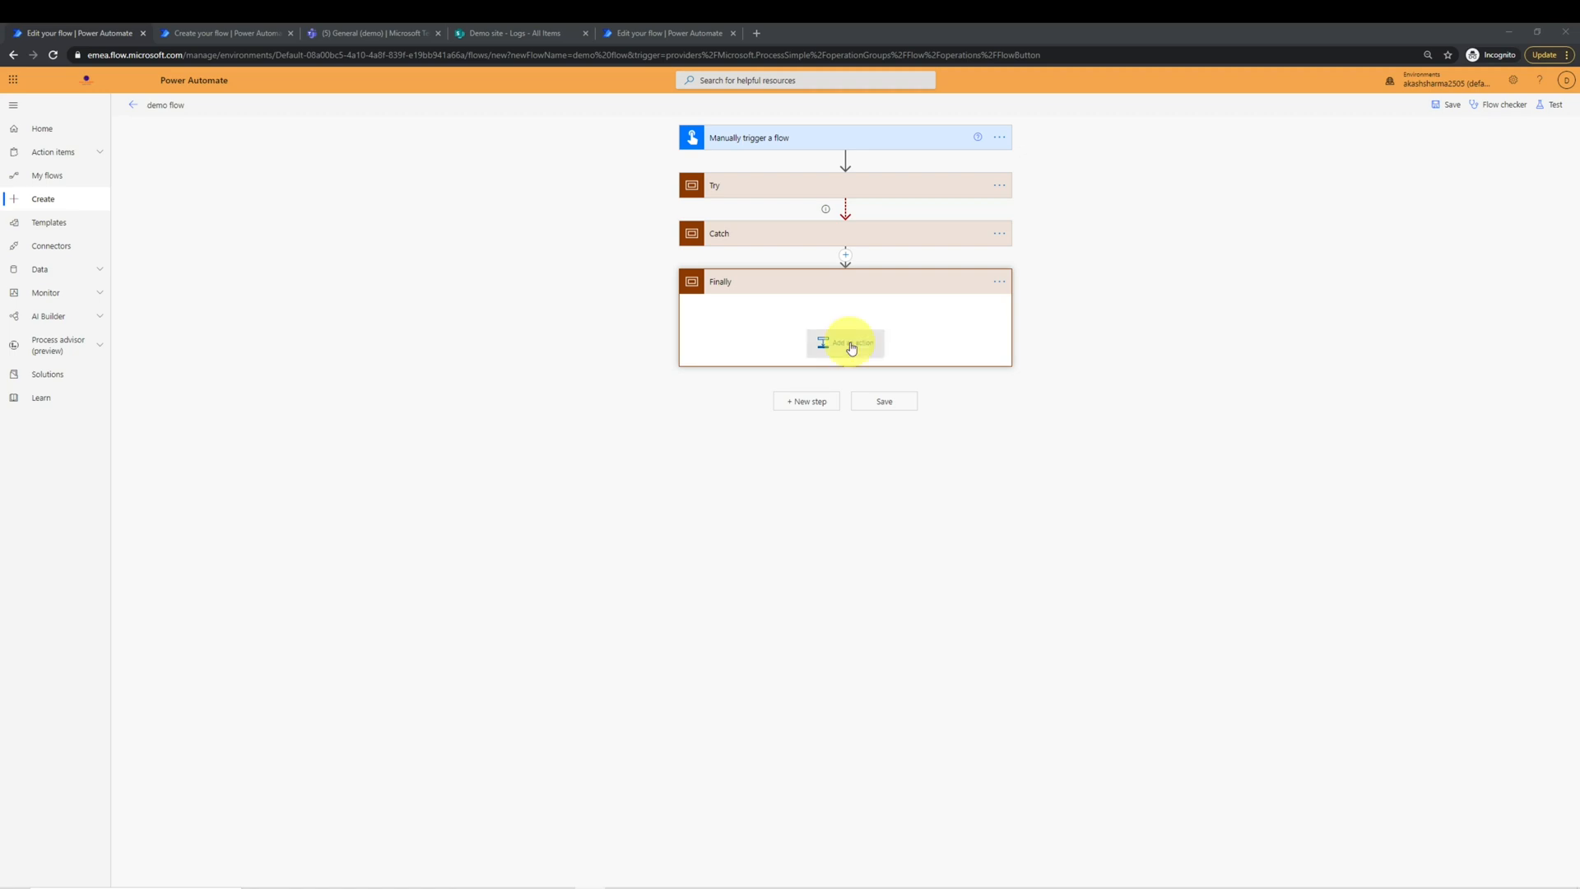
# Step: Add a SharePoint Create item action inside the Finally scope
pyautogui.click(844, 342)
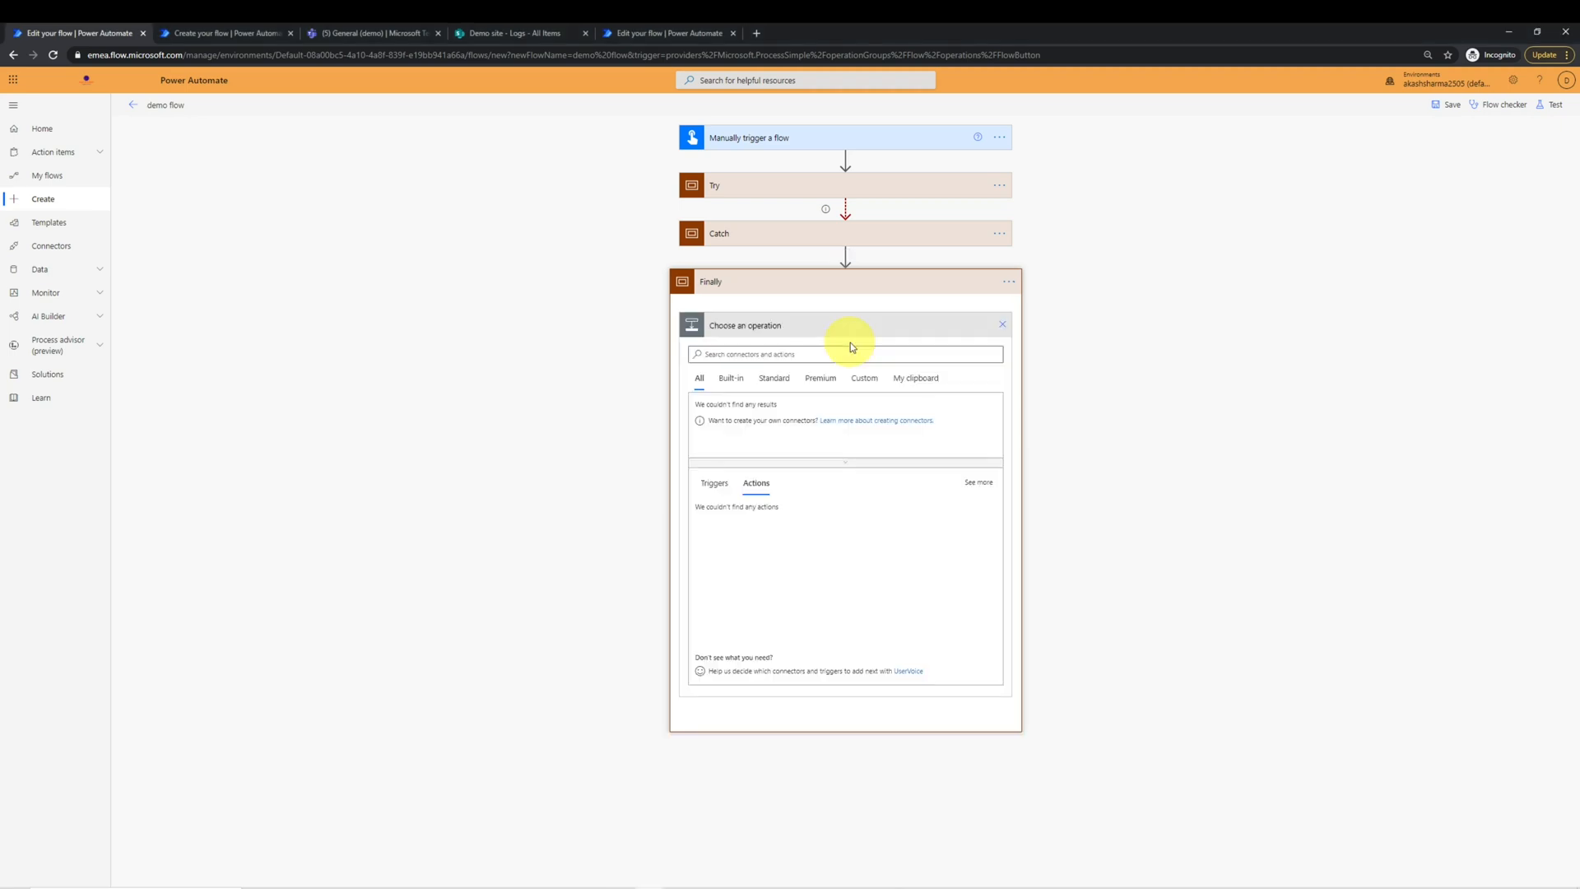
pyautogui.click(845, 354)
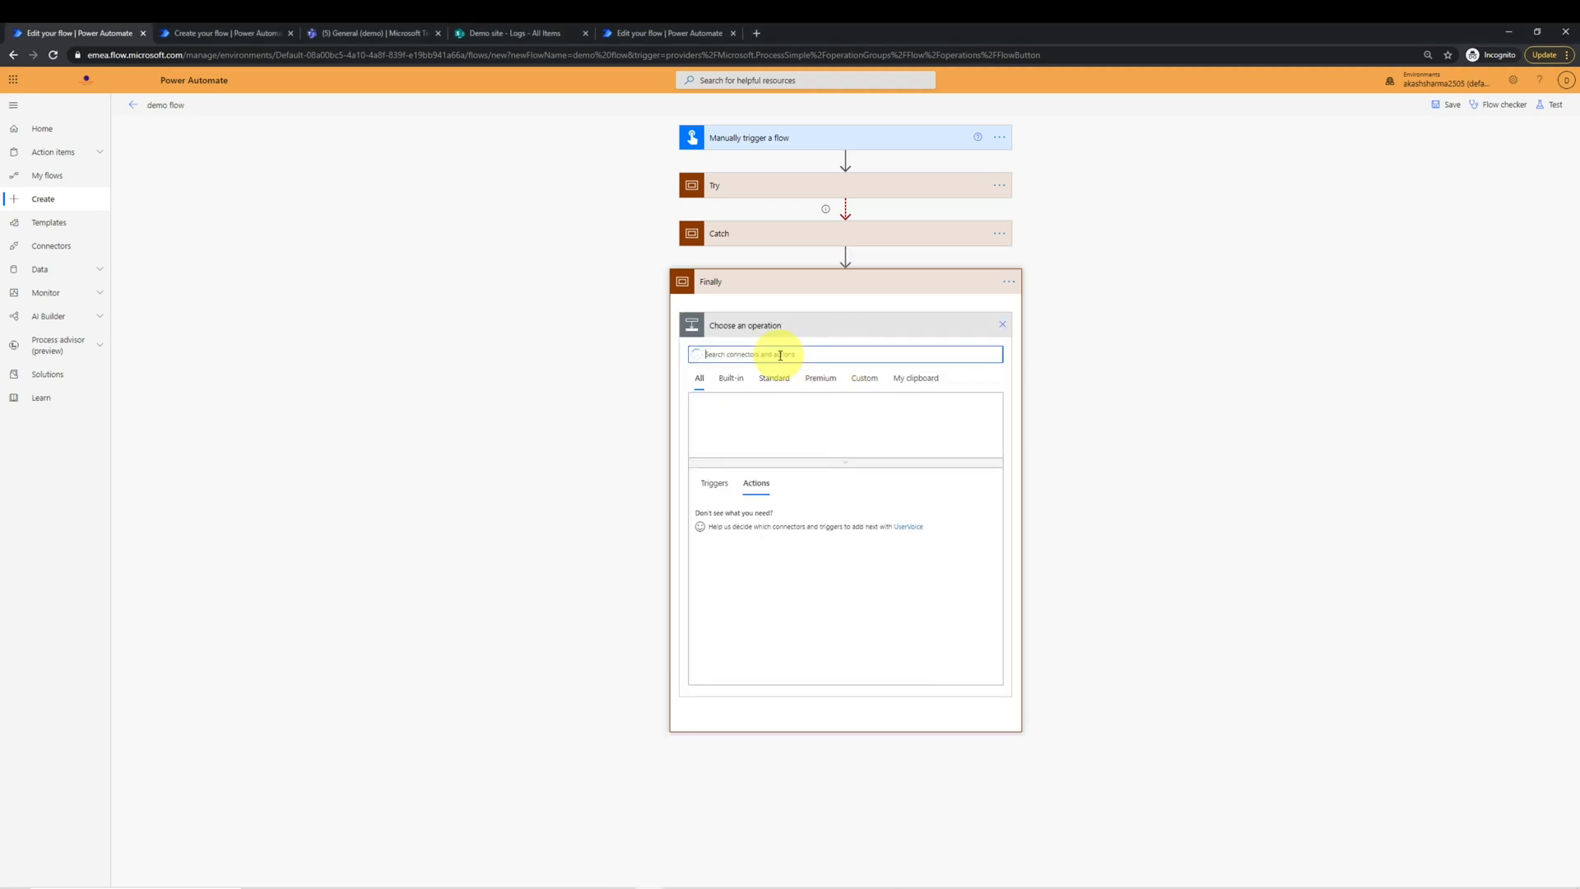
pyautogui.write('create an item')
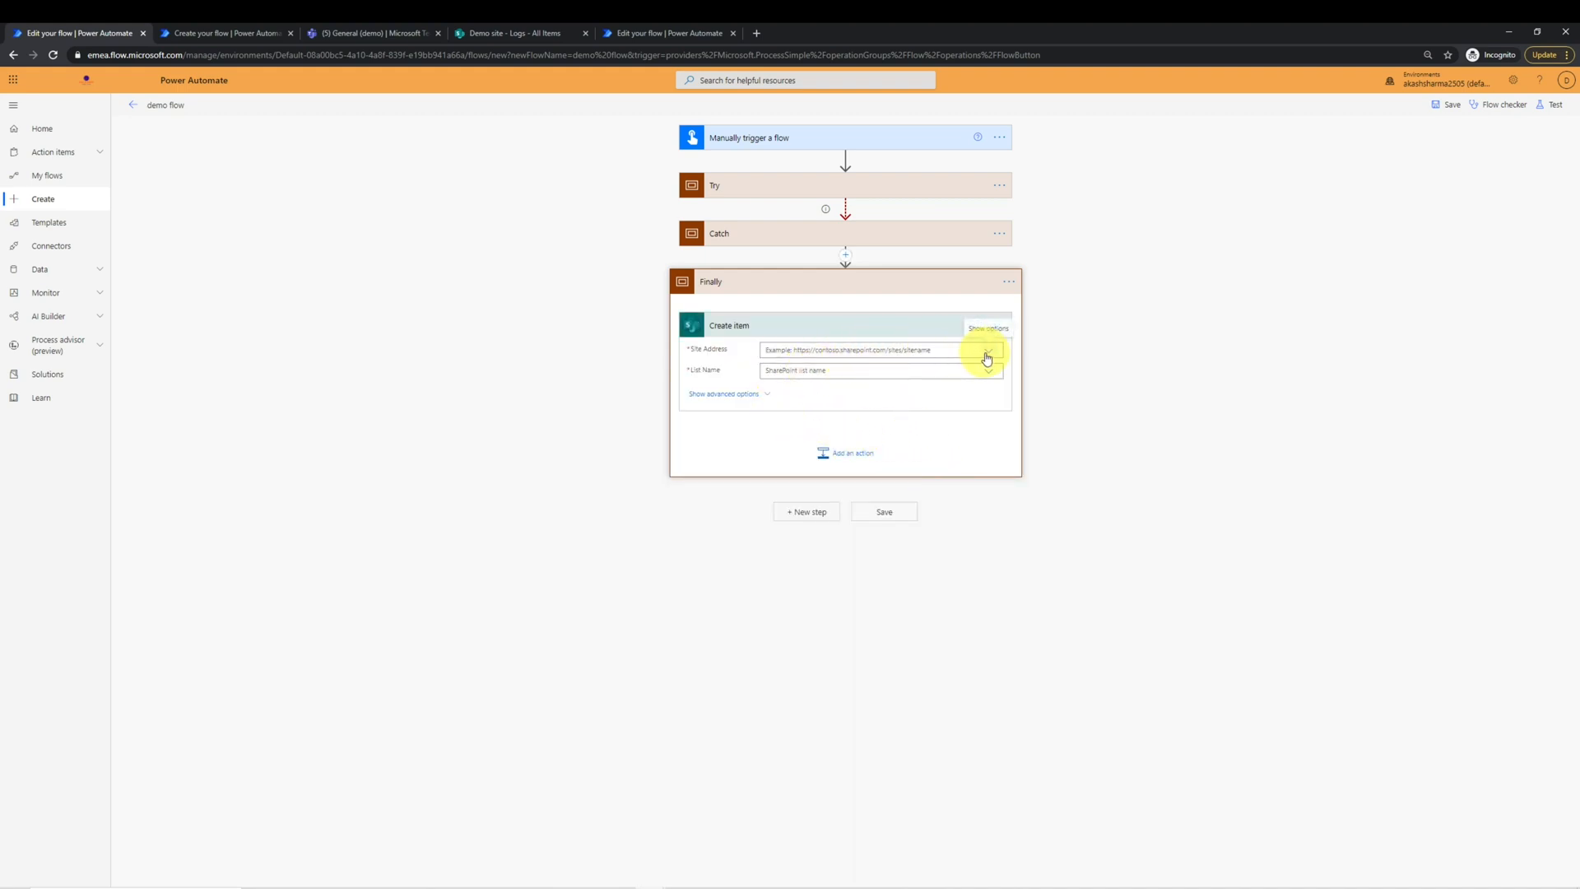
# Step: Point the Create item action at the Demo site address and the Logs list
pyautogui.click(986, 349)
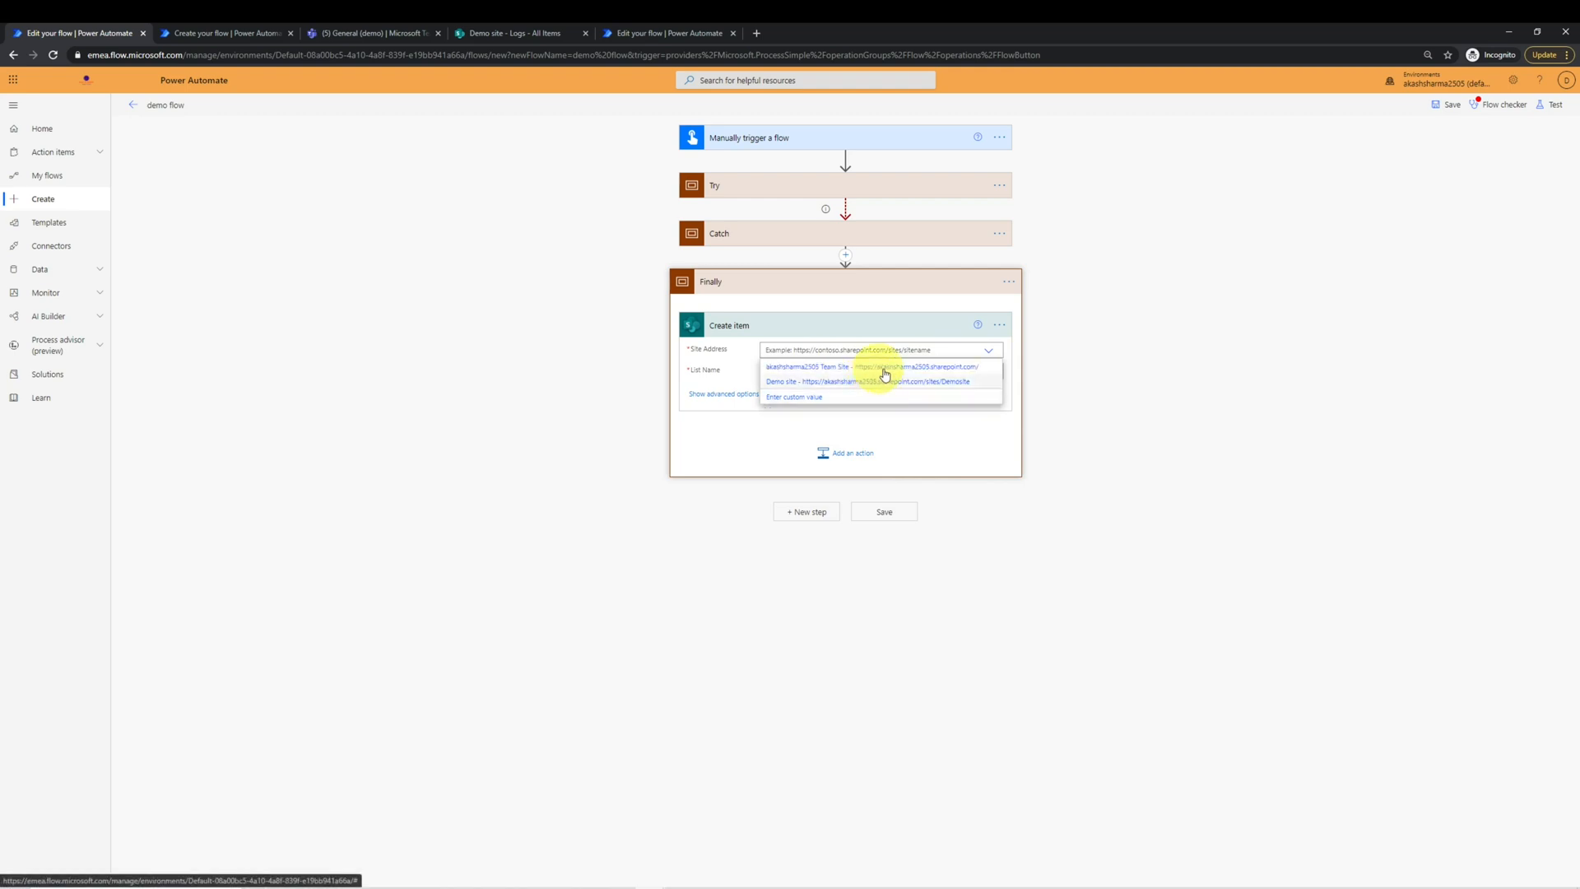
pyautogui.click(864, 380)
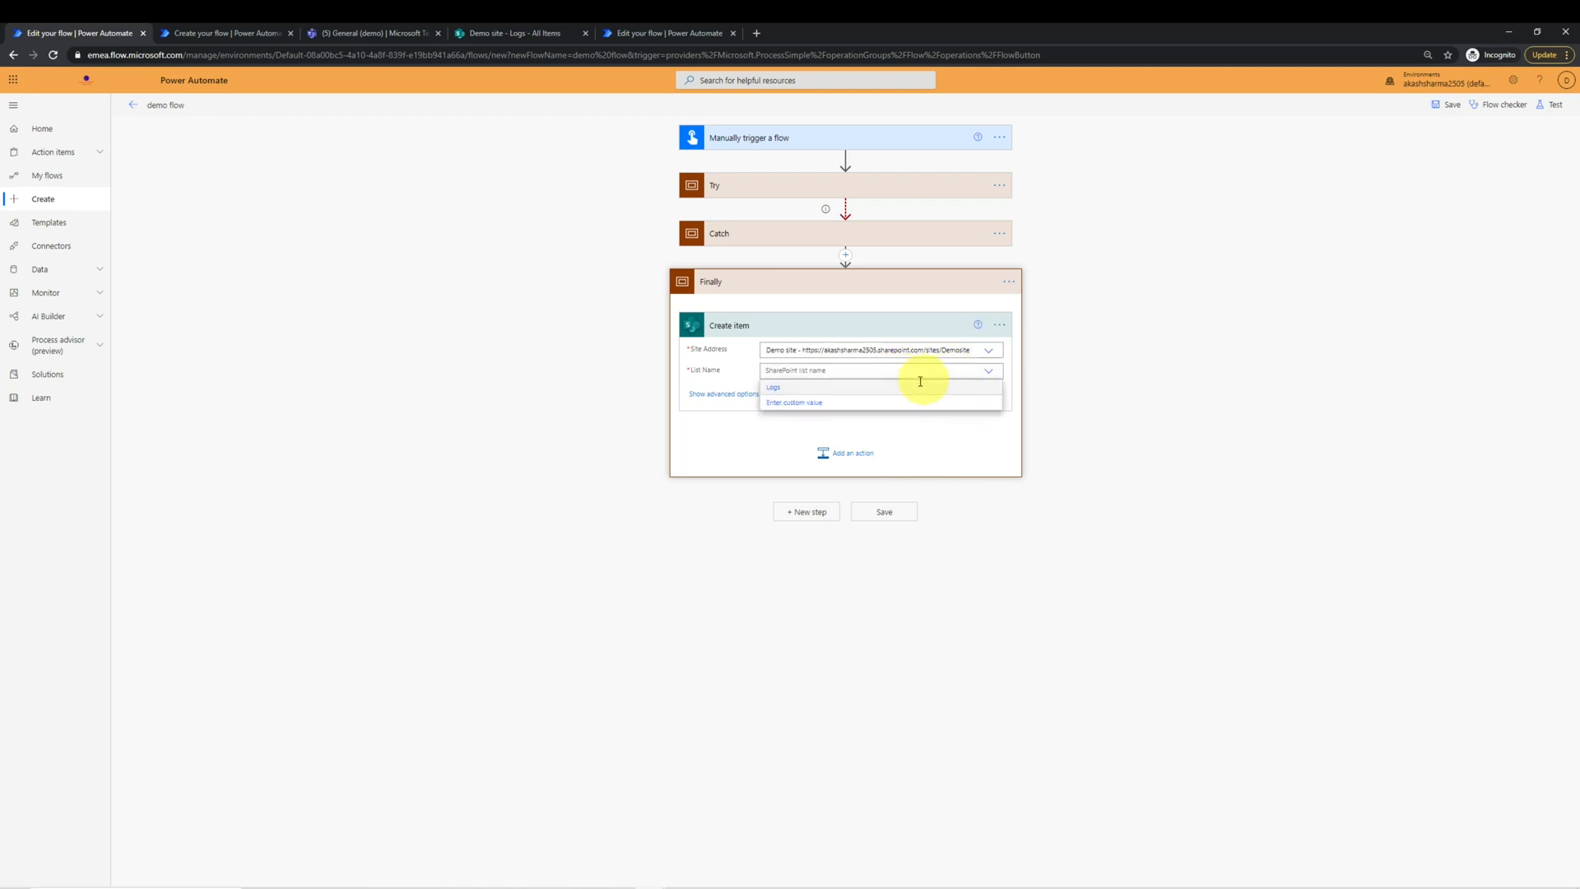
pyautogui.click(773, 387)
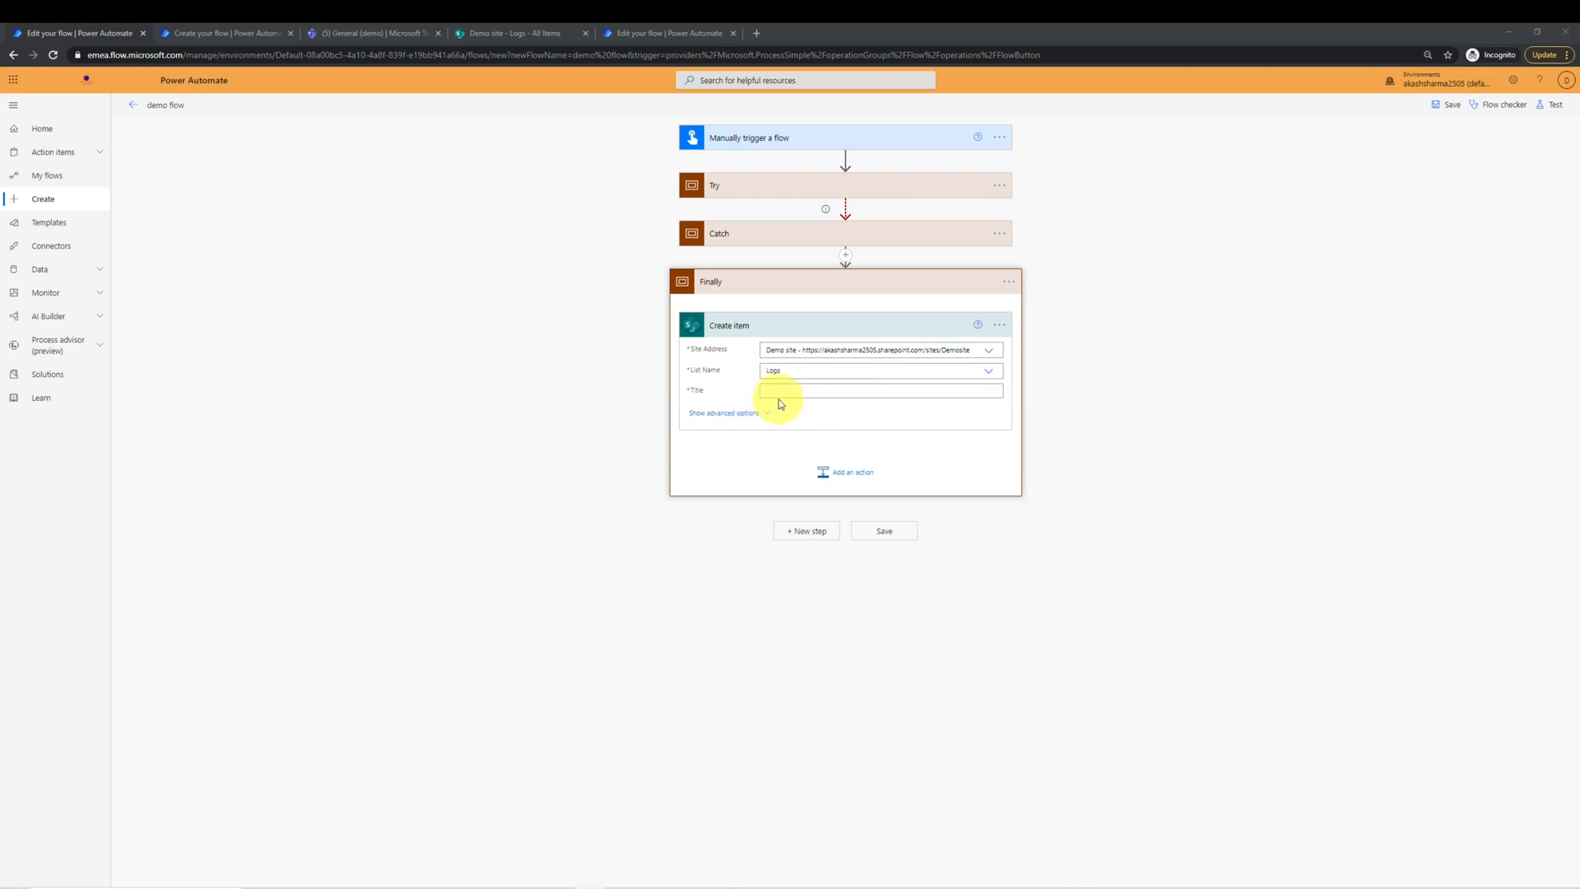
pyautogui.moveTo(805, 460)
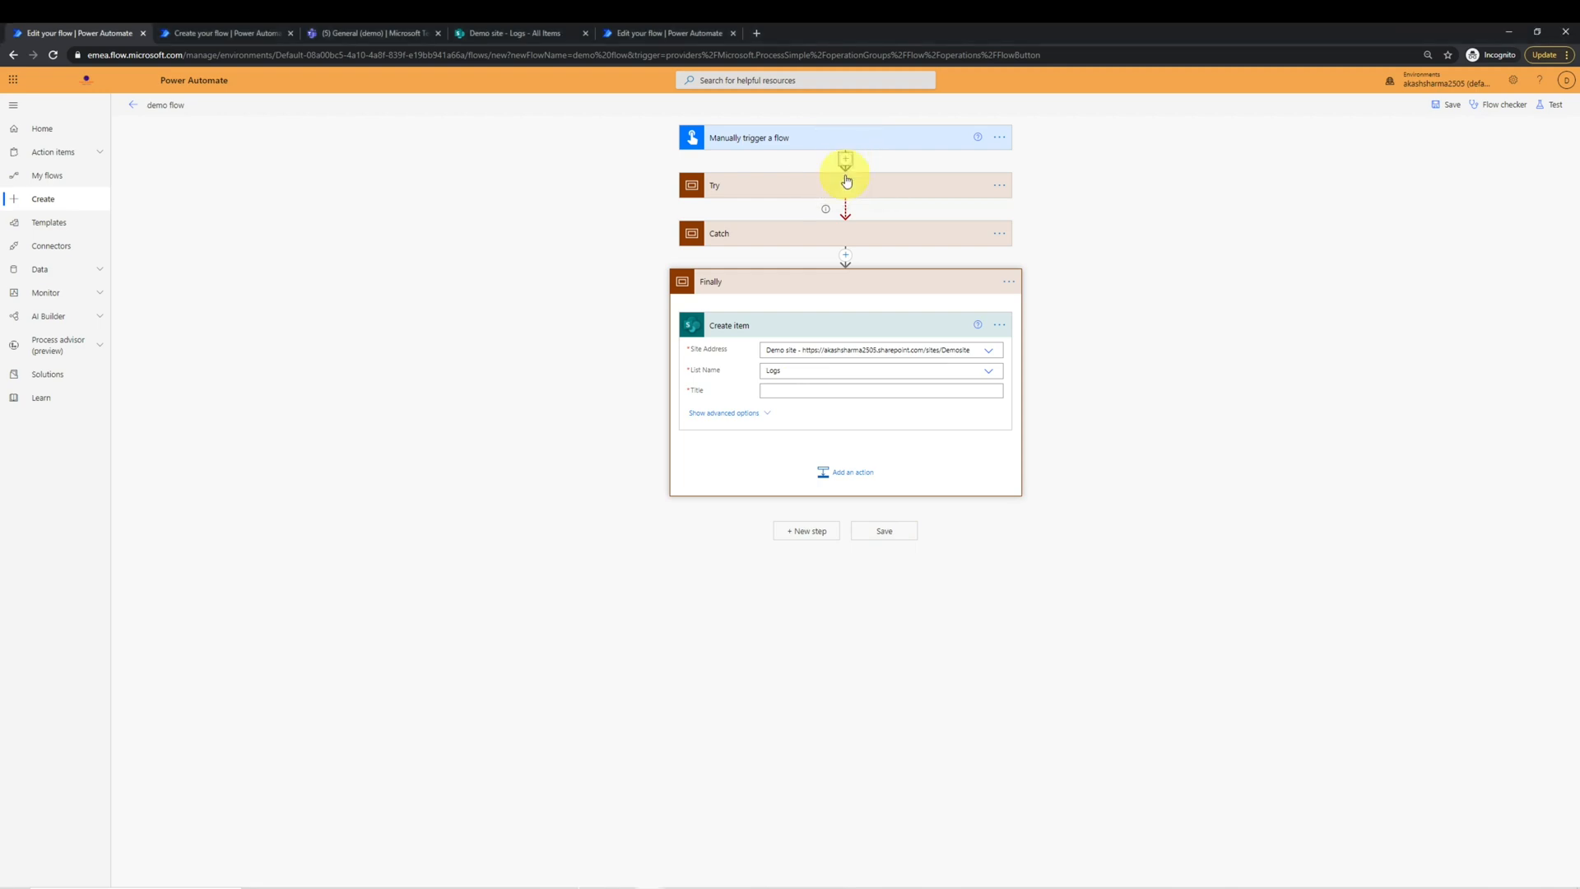
# Step: Insert an Initialize variable step after the trigger: name status, type String
pyautogui.click(846, 161)
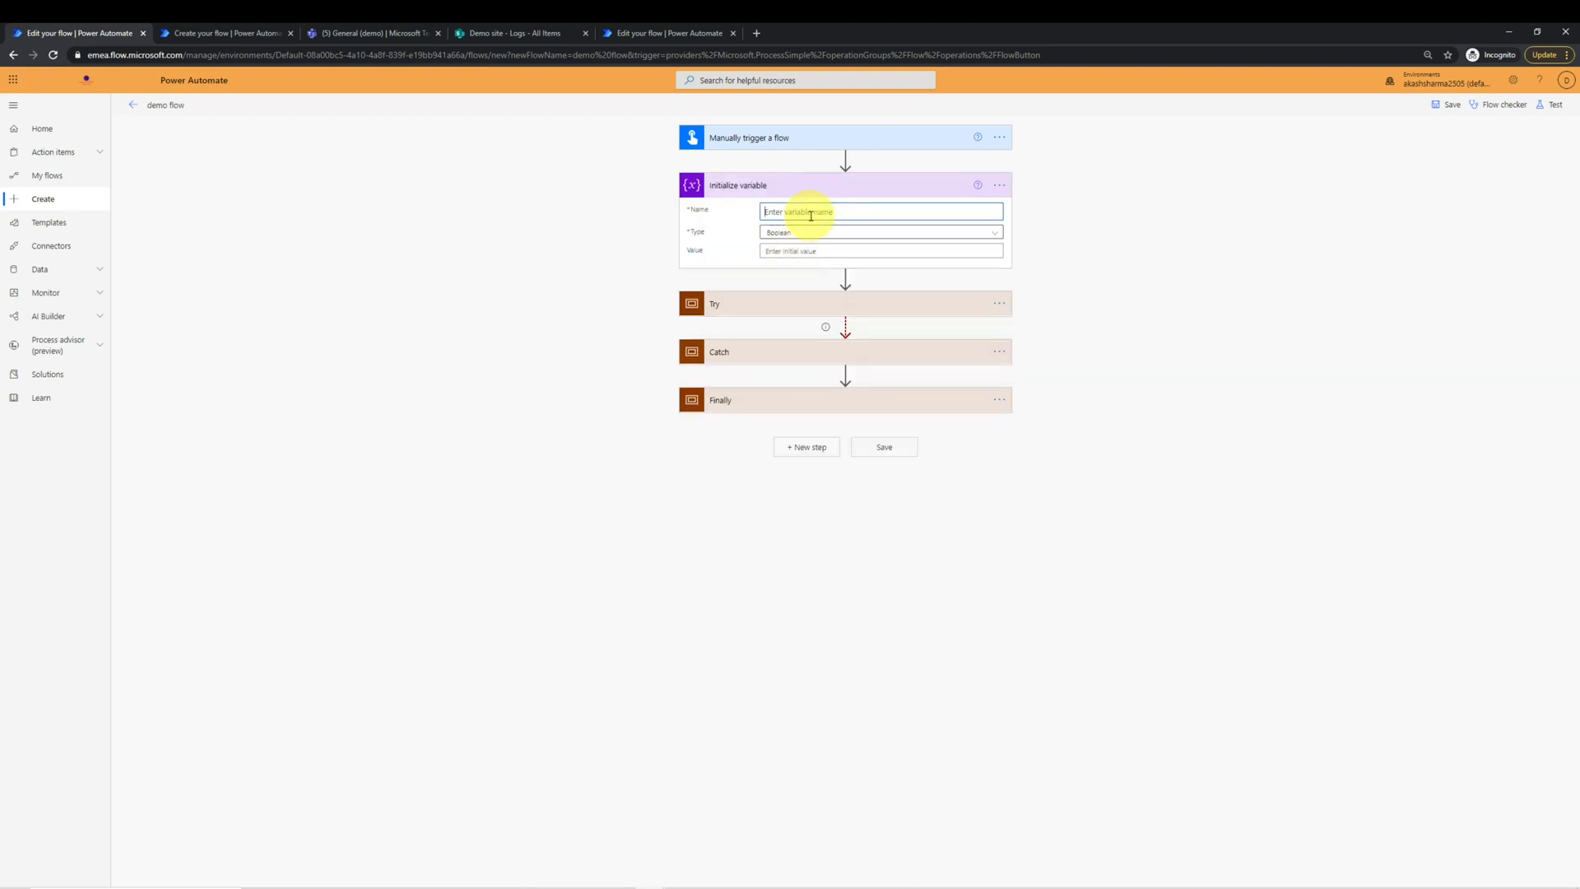
pyautogui.write('status')
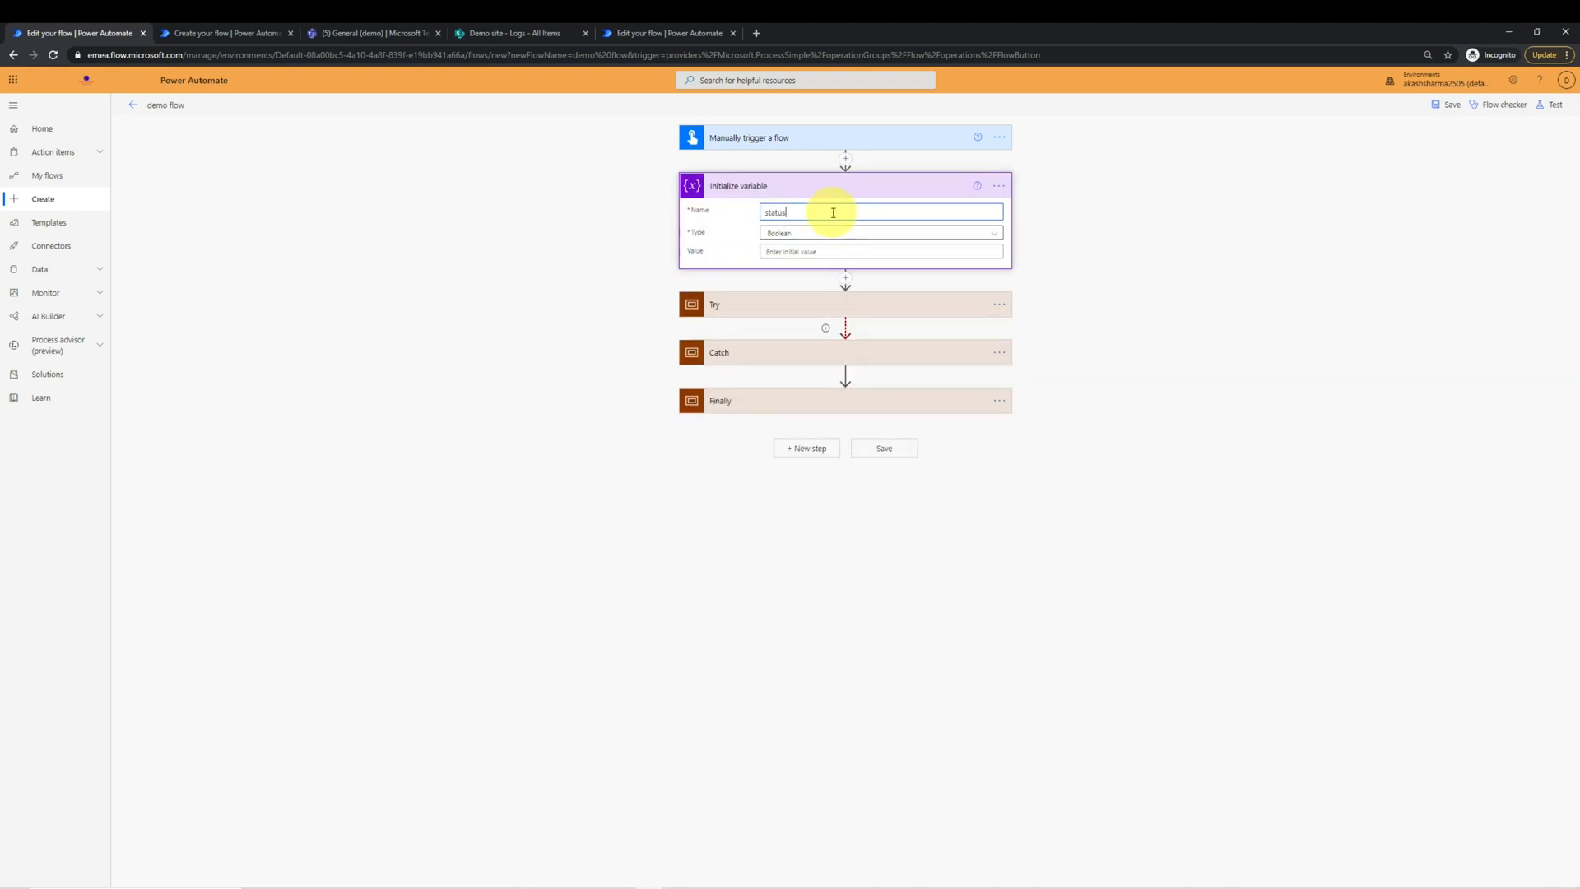
pyautogui.click(878, 232)
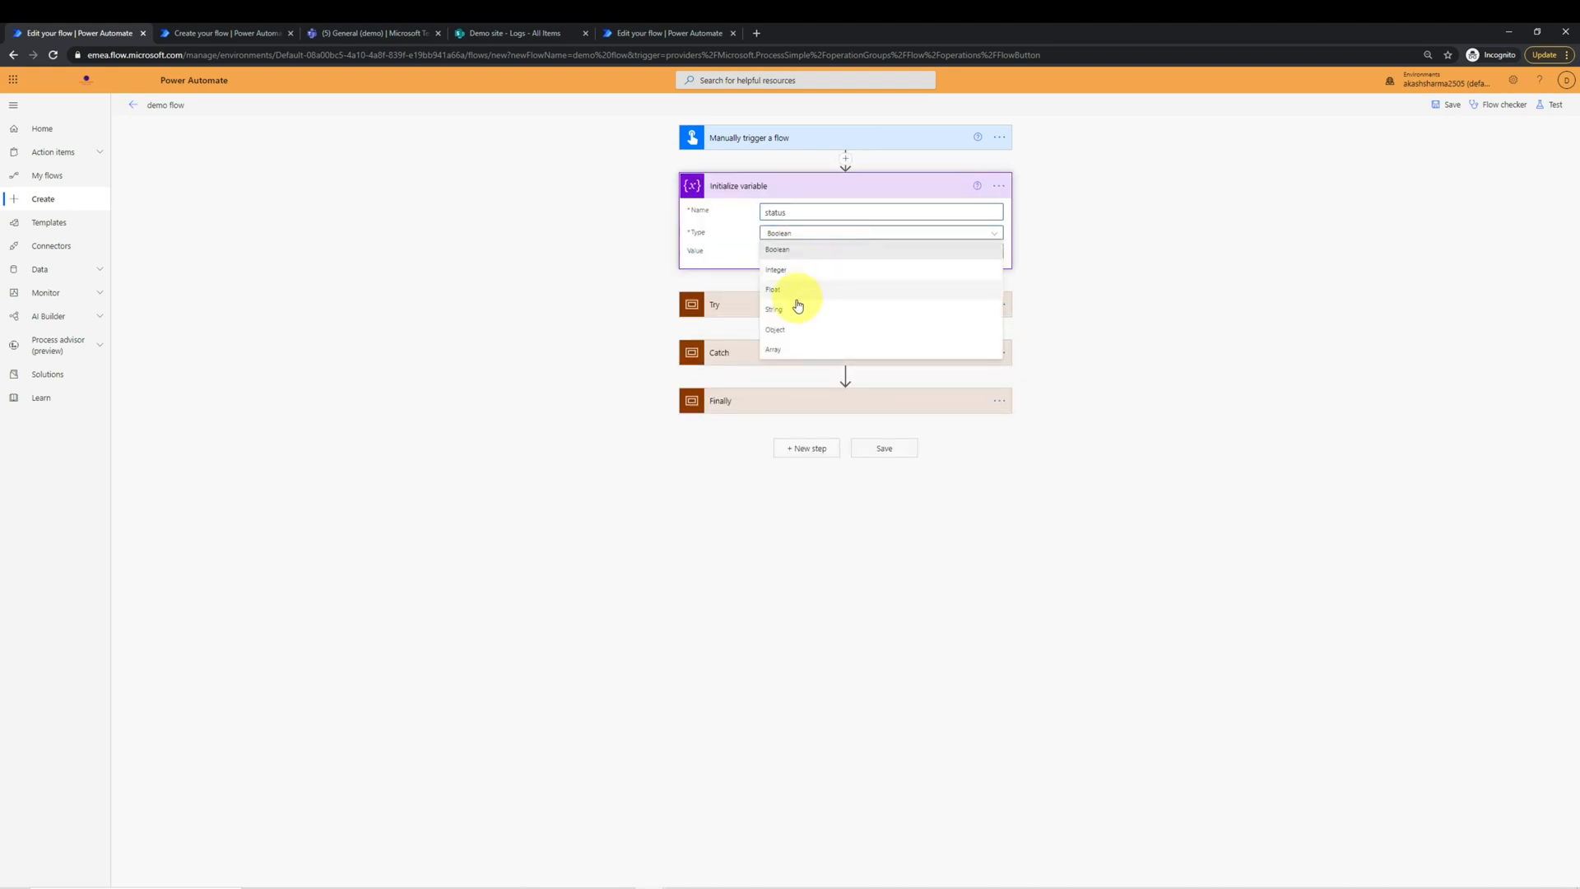
pyautogui.click(773, 308)
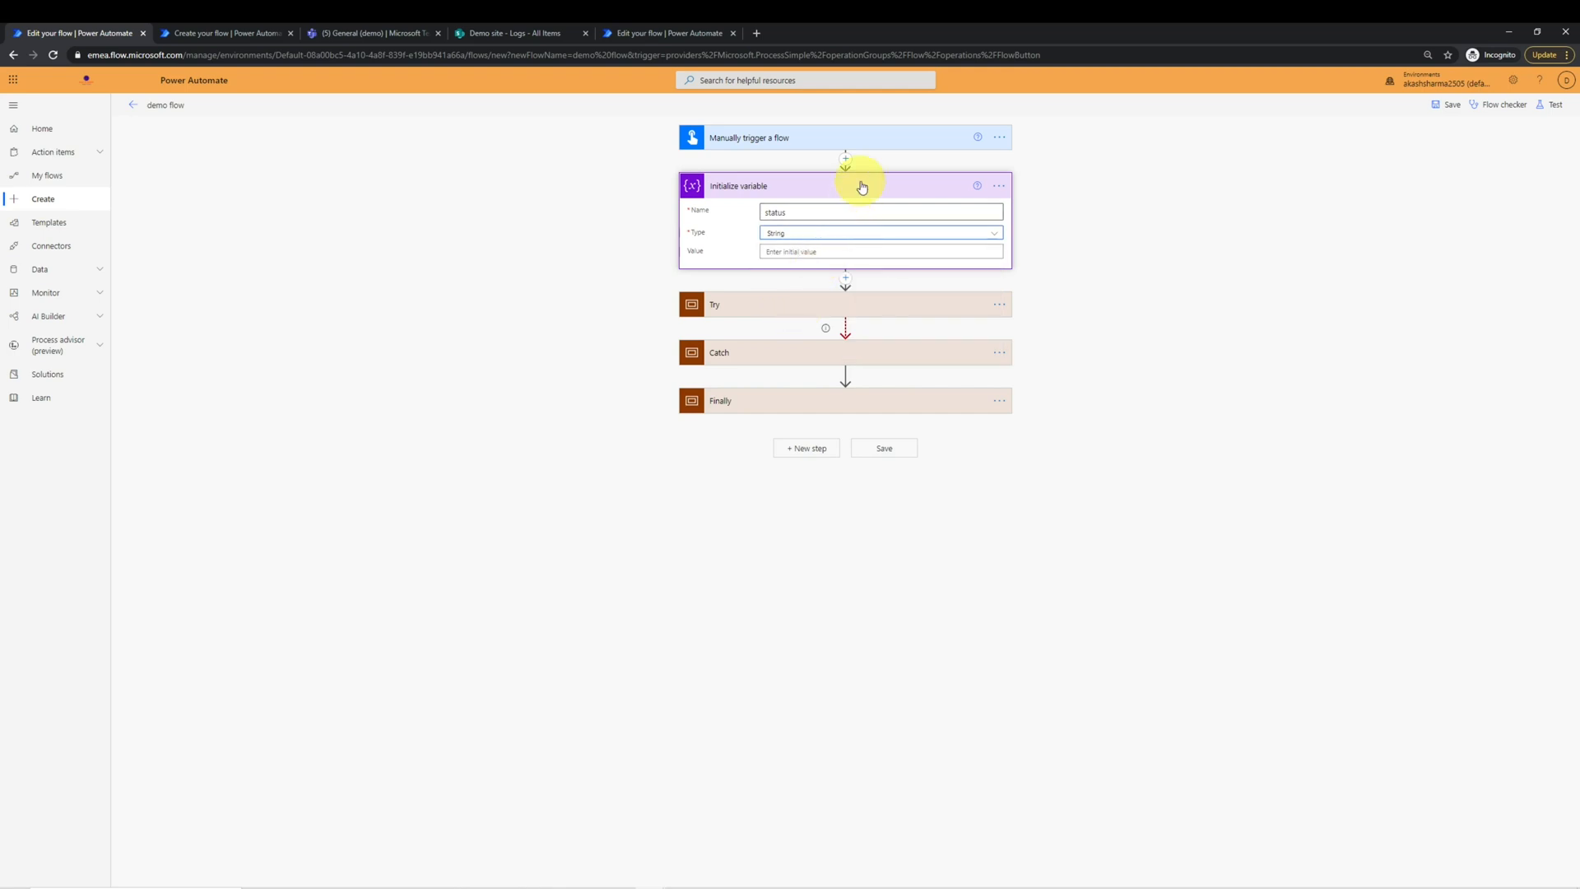
# Step: Append a Set variable step to Try that sets status to Success
pyautogui.click(844, 232)
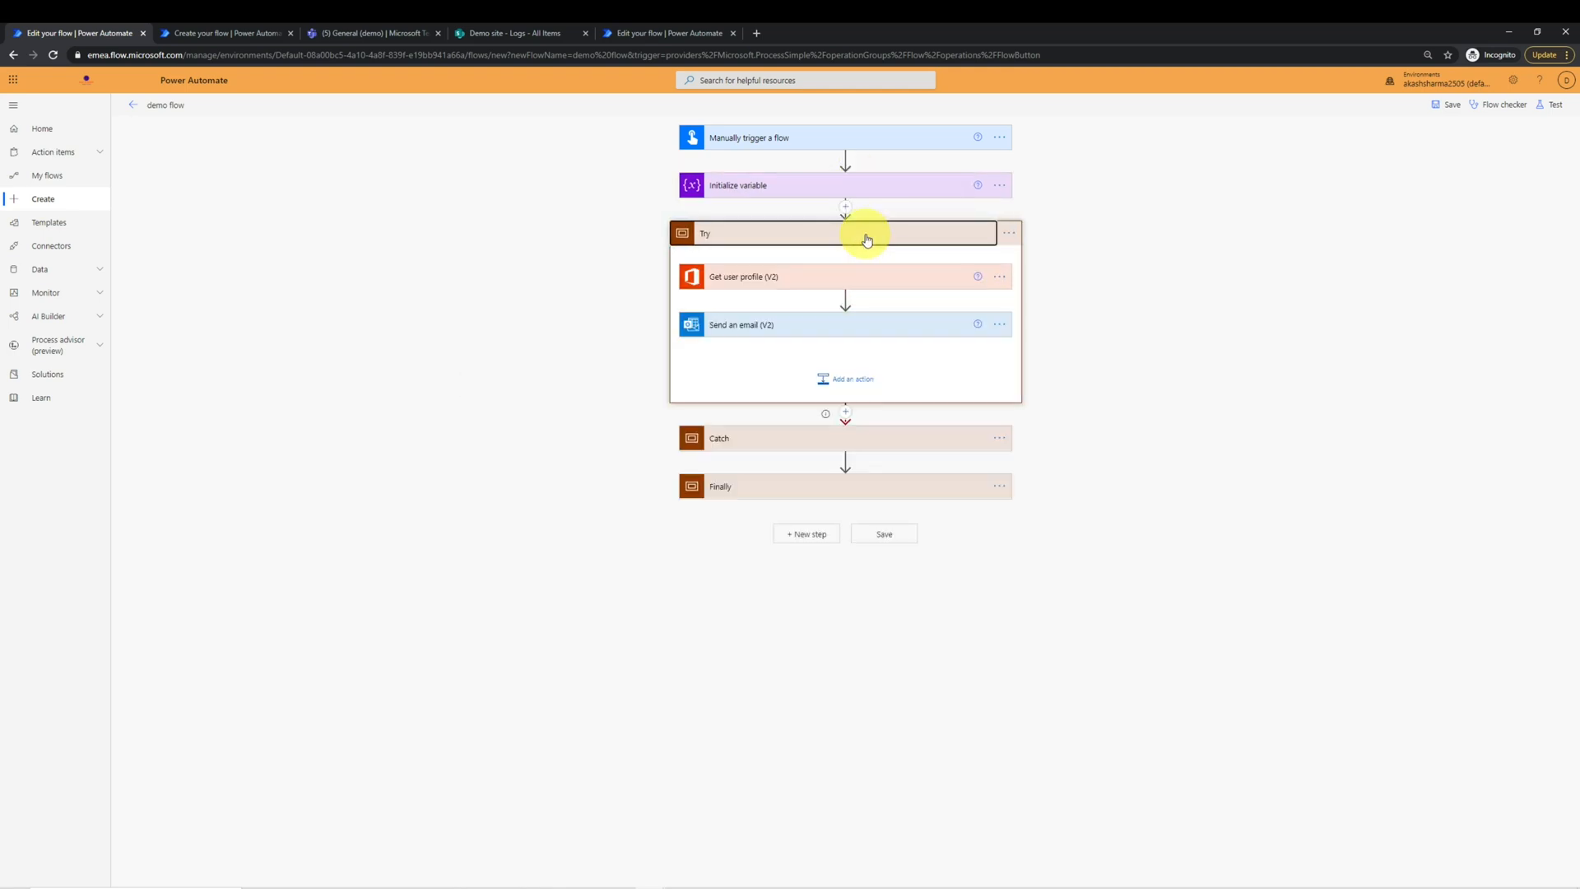
pyautogui.click(850, 378)
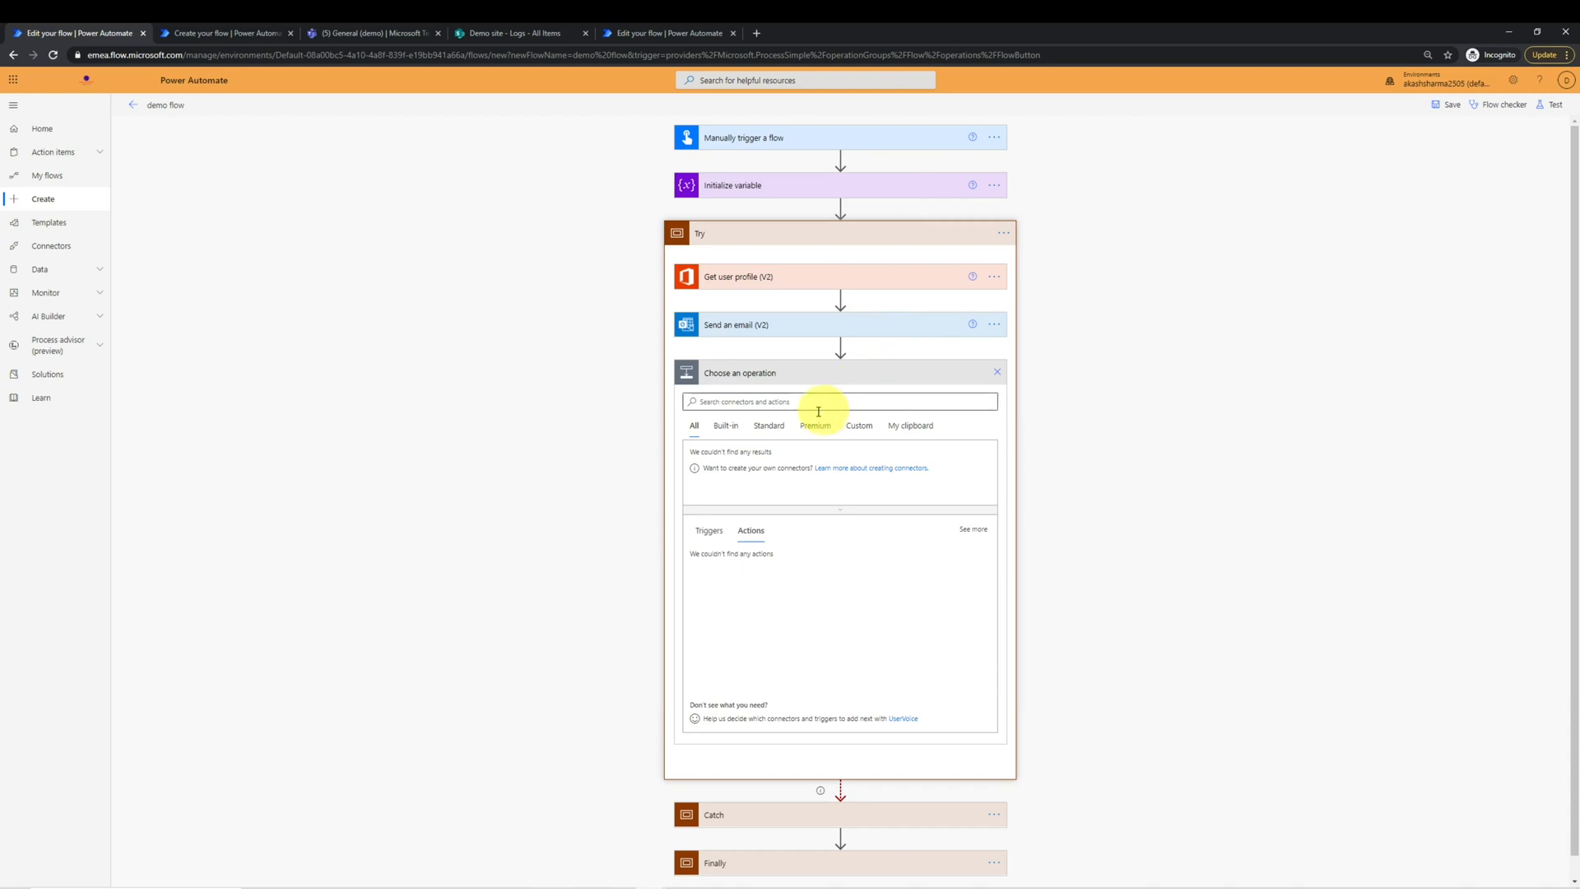
pyautogui.write('set var')
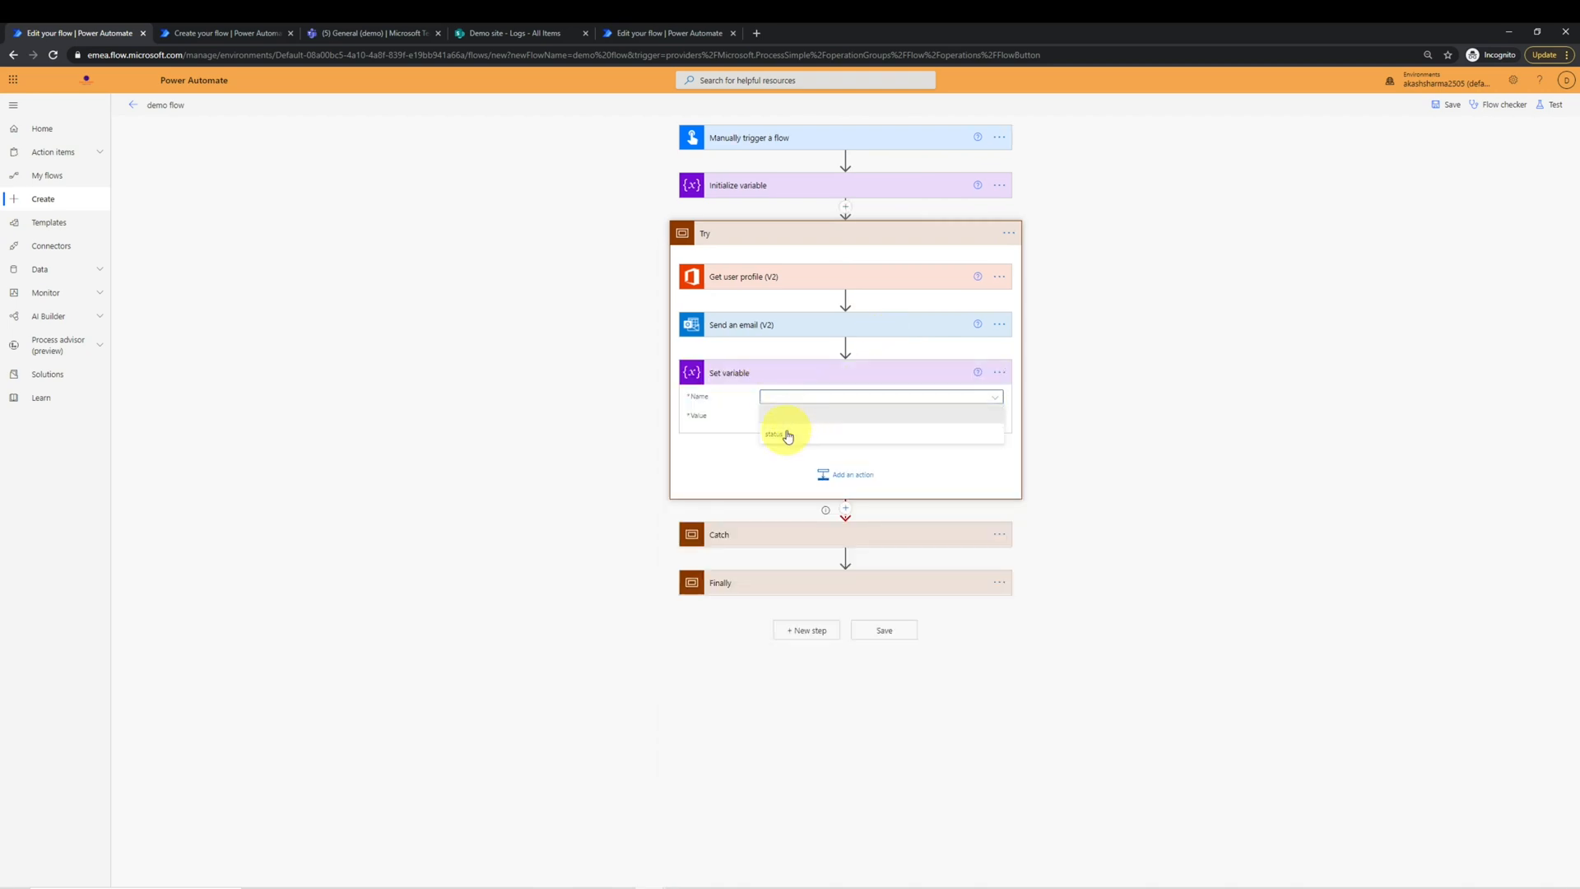
pyautogui.click(775, 433)
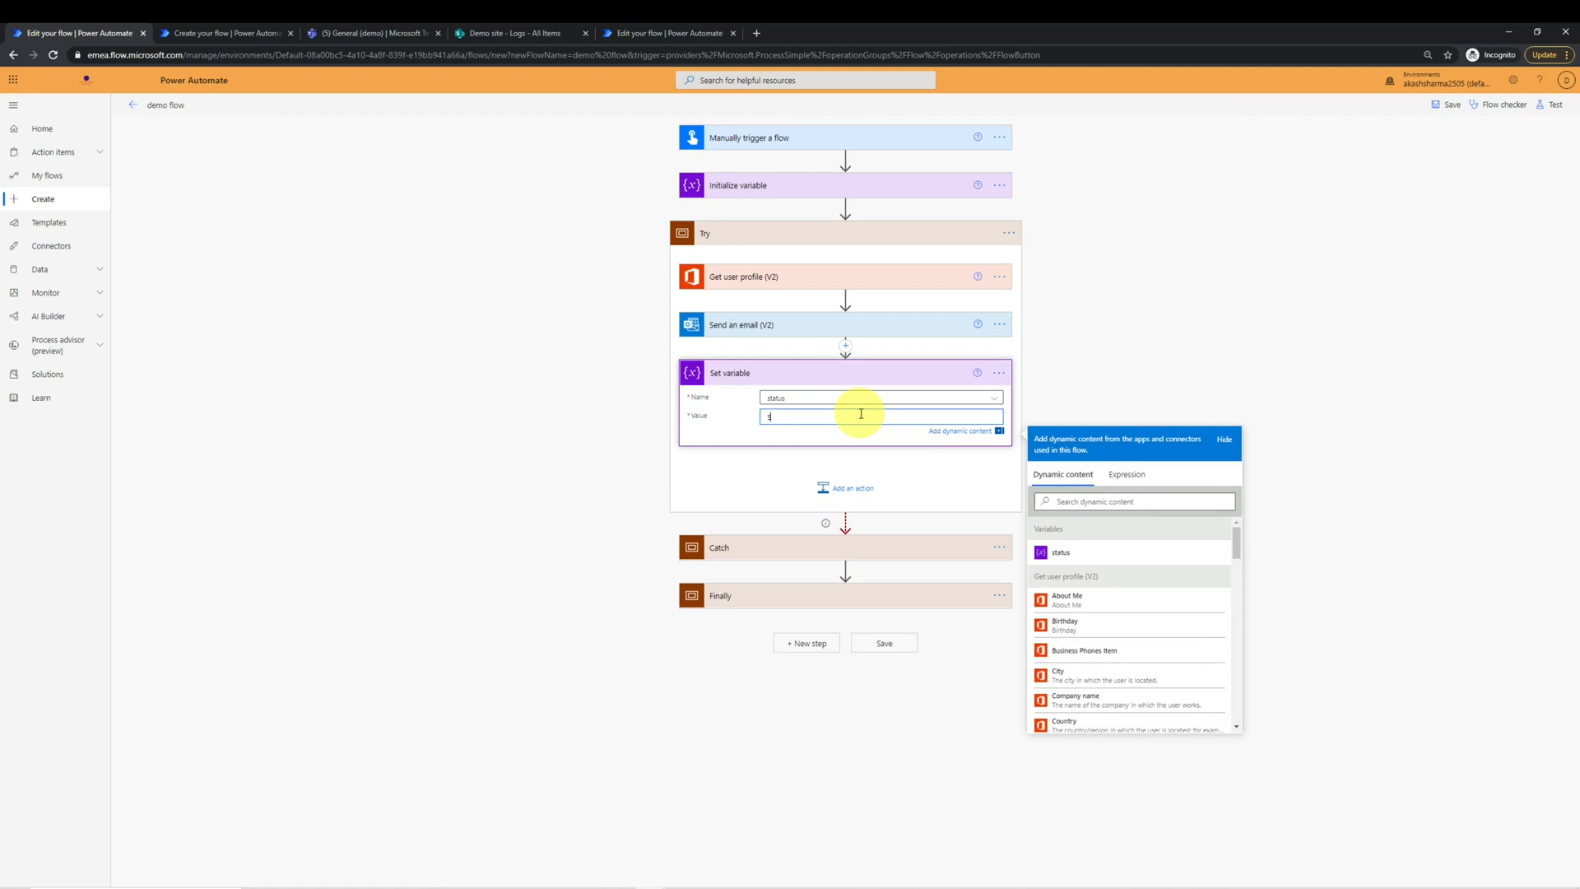
pyautogui.write('Success')
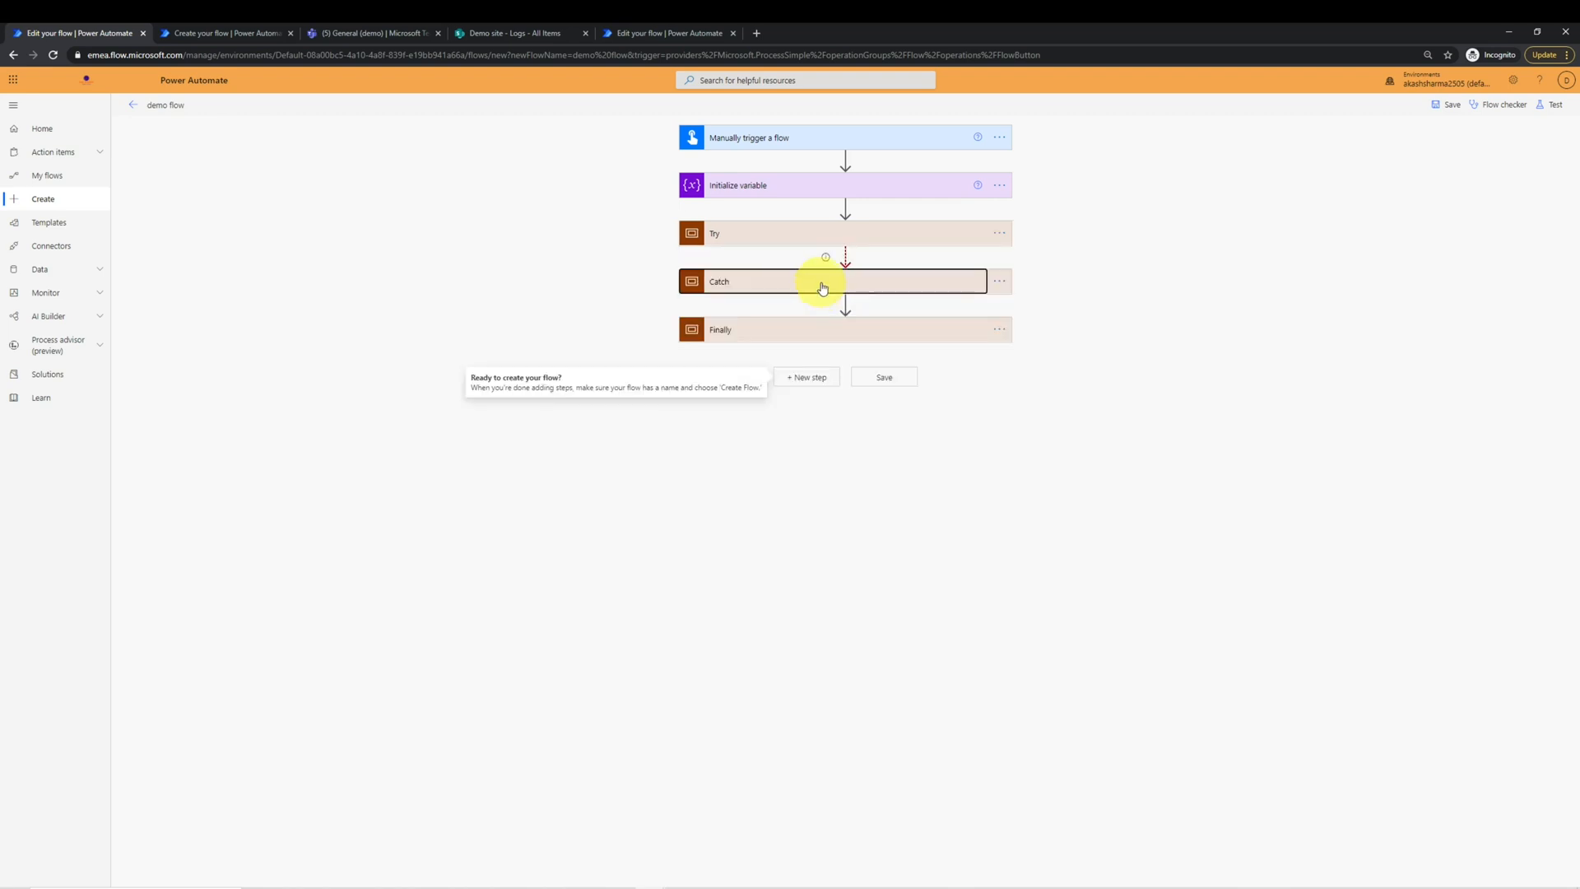
# Step: Add a Set variable action inside the Catch scope for the status variable
pyautogui.click(832, 281)
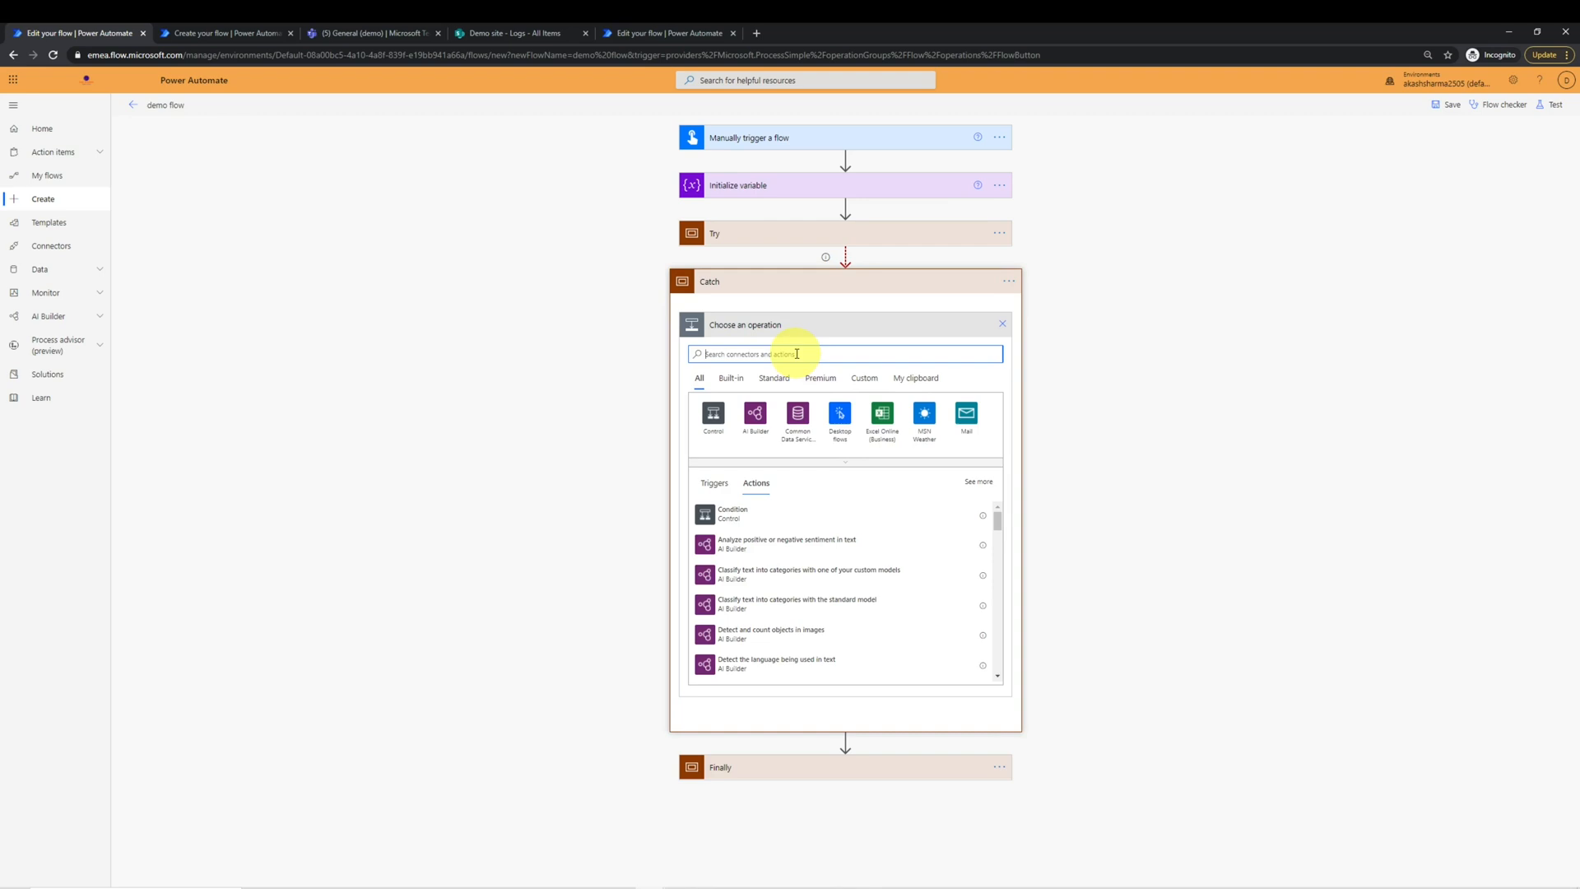
pyautogui.write('s')
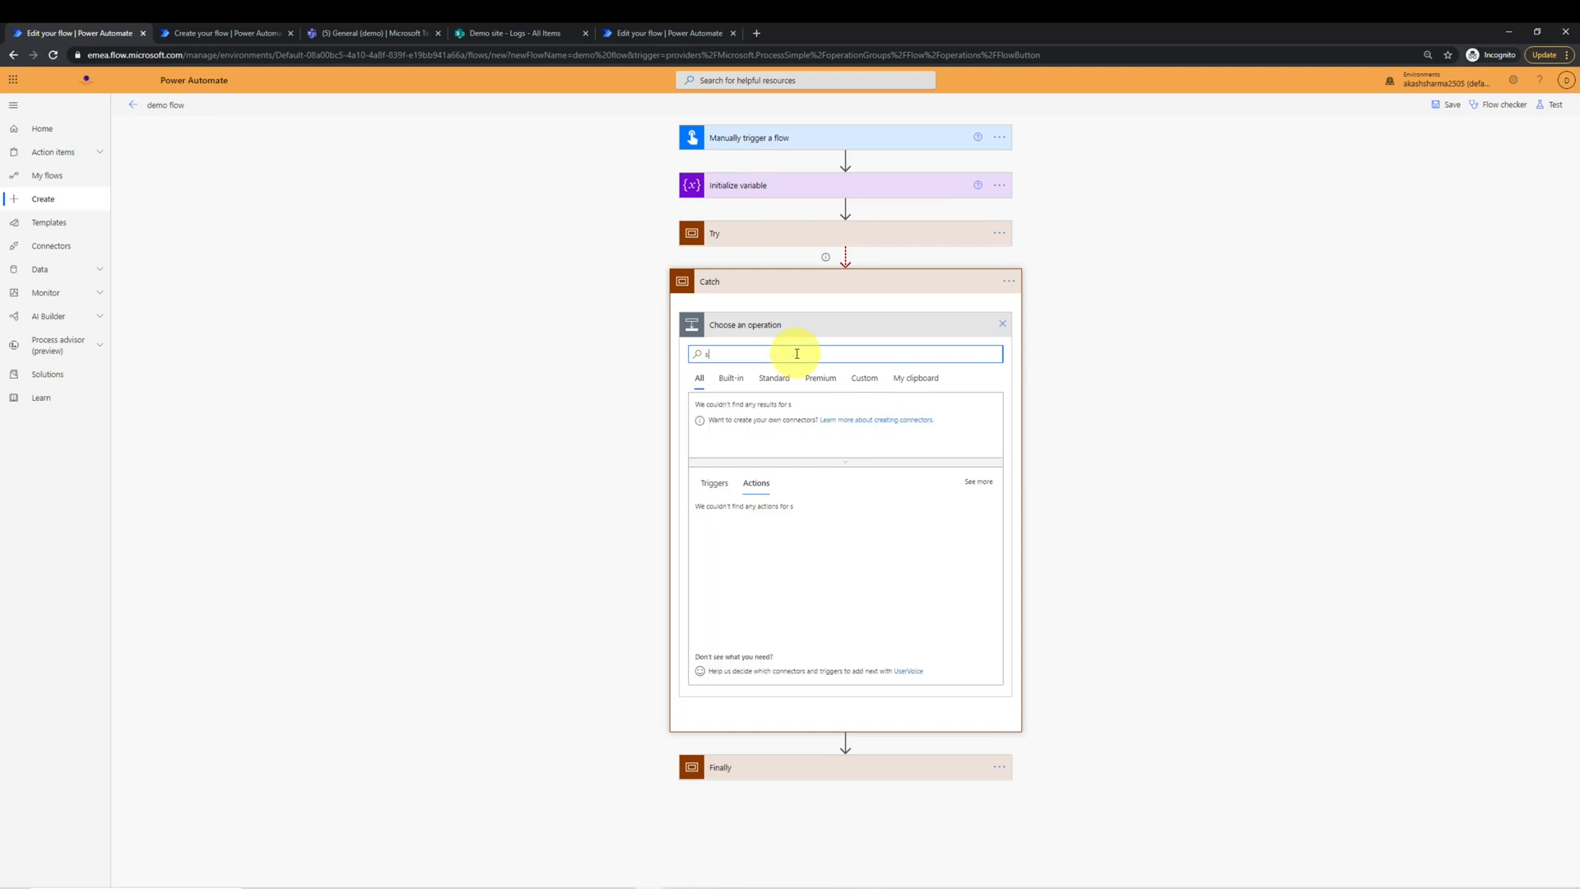
pyautogui.write('set vari')
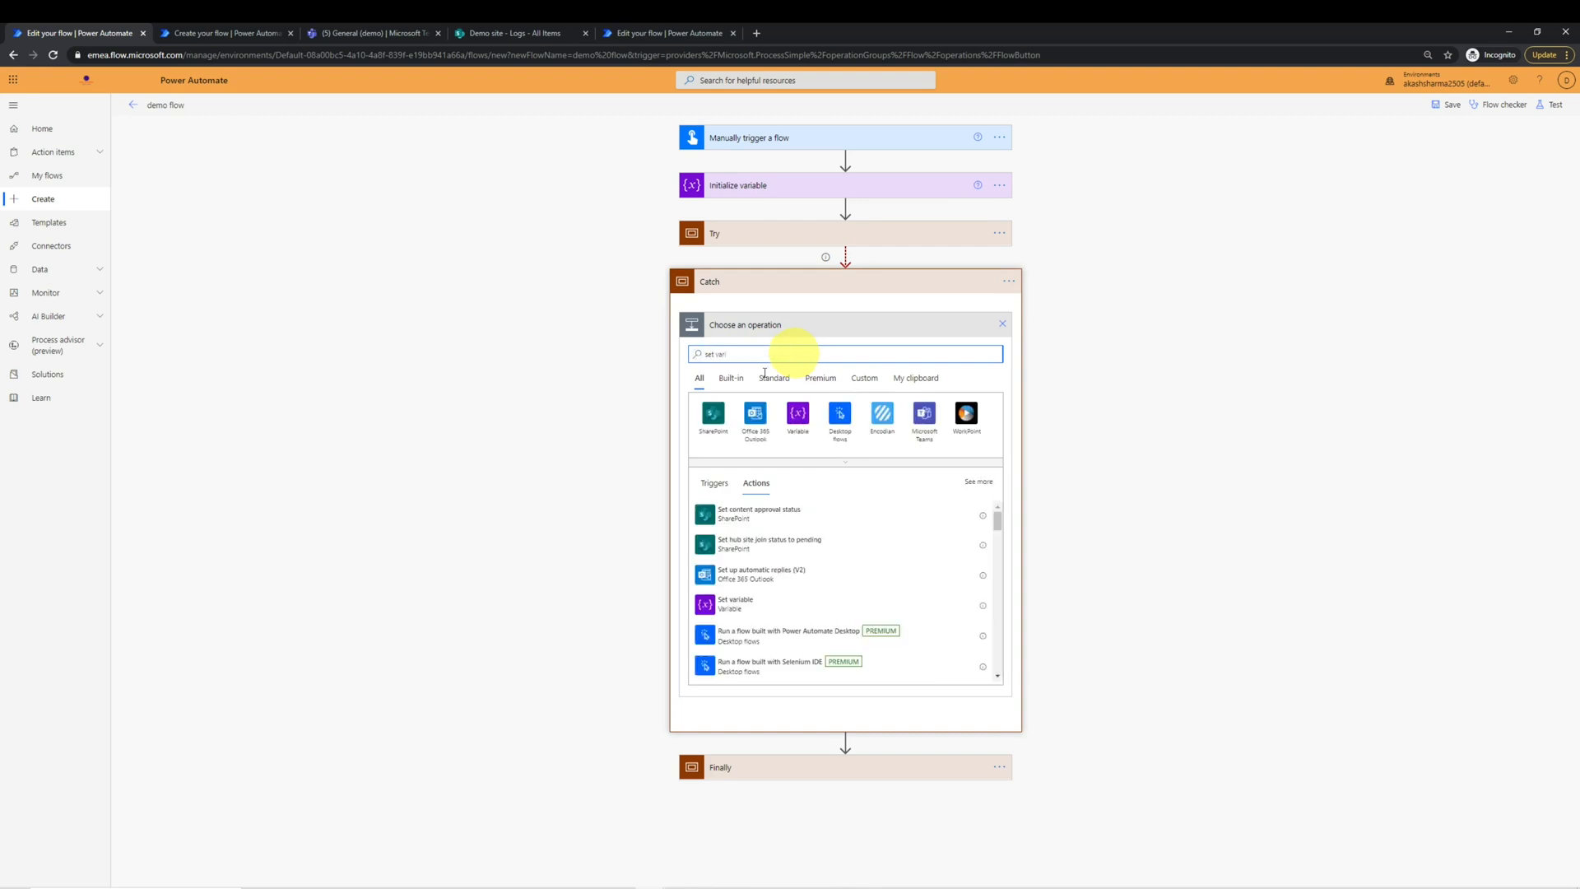
pyautogui.click(736, 604)
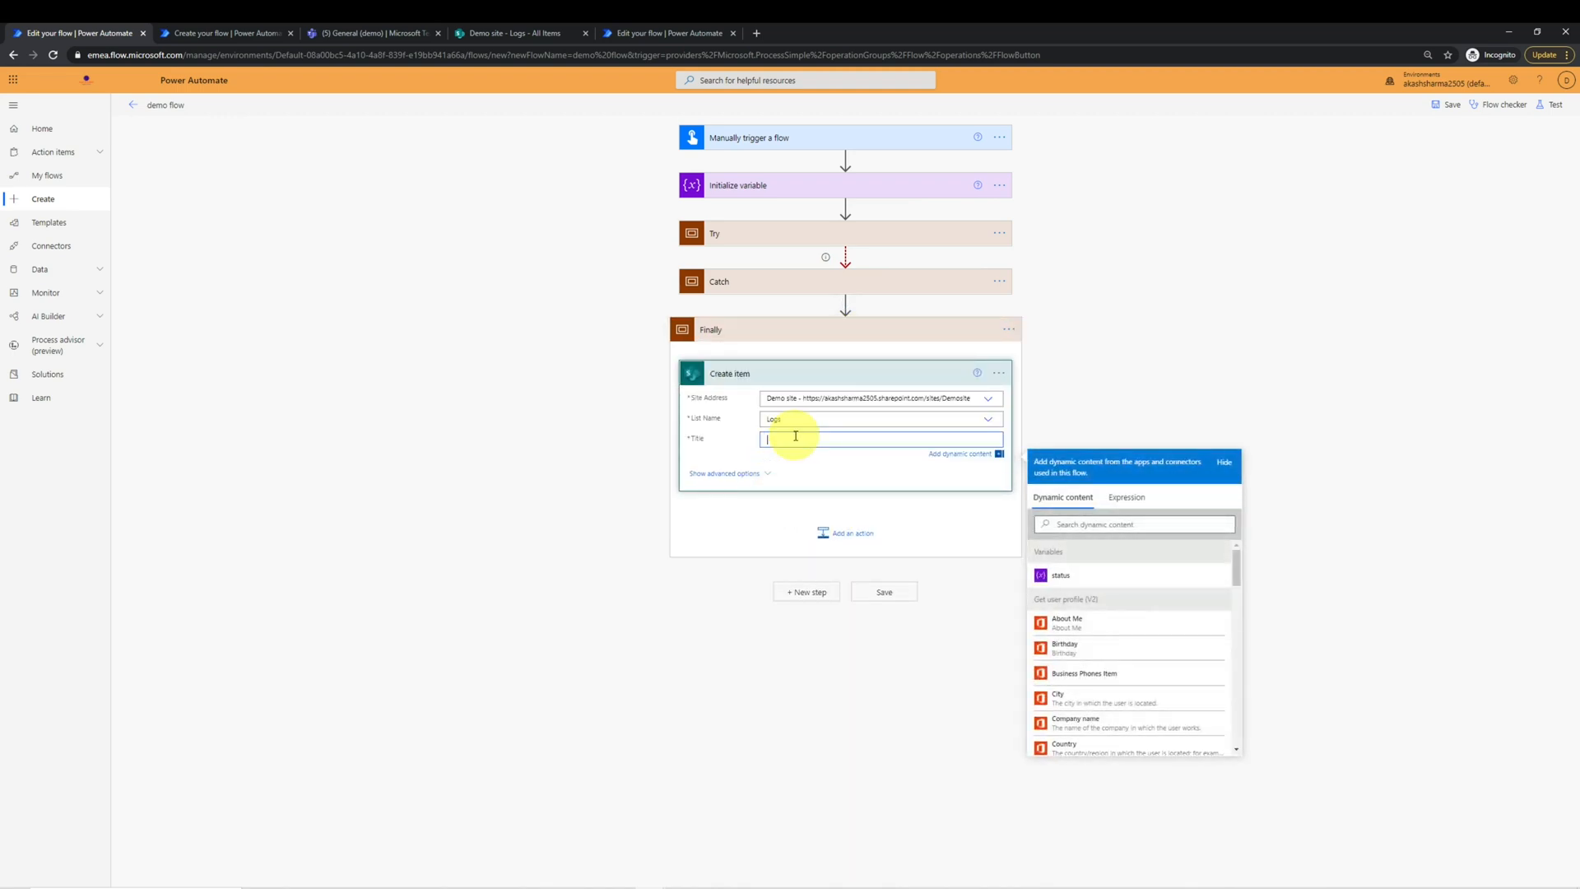
# Step: Use the status variable as the Create item Title, save the flow and start a manual test
pyautogui.click(1058, 576)
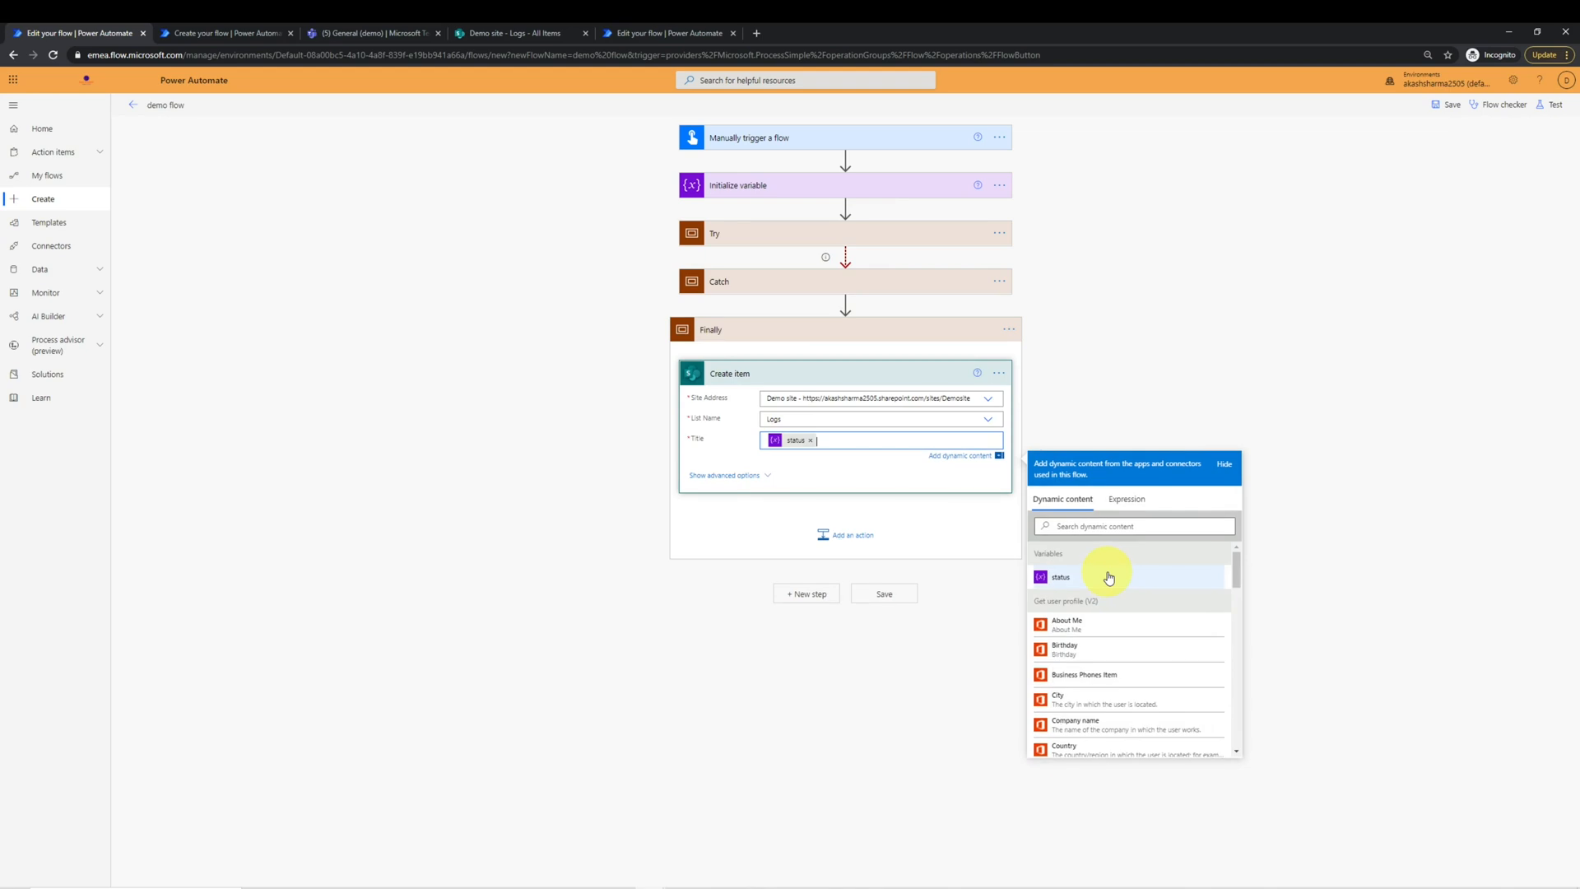
pyautogui.click(883, 593)
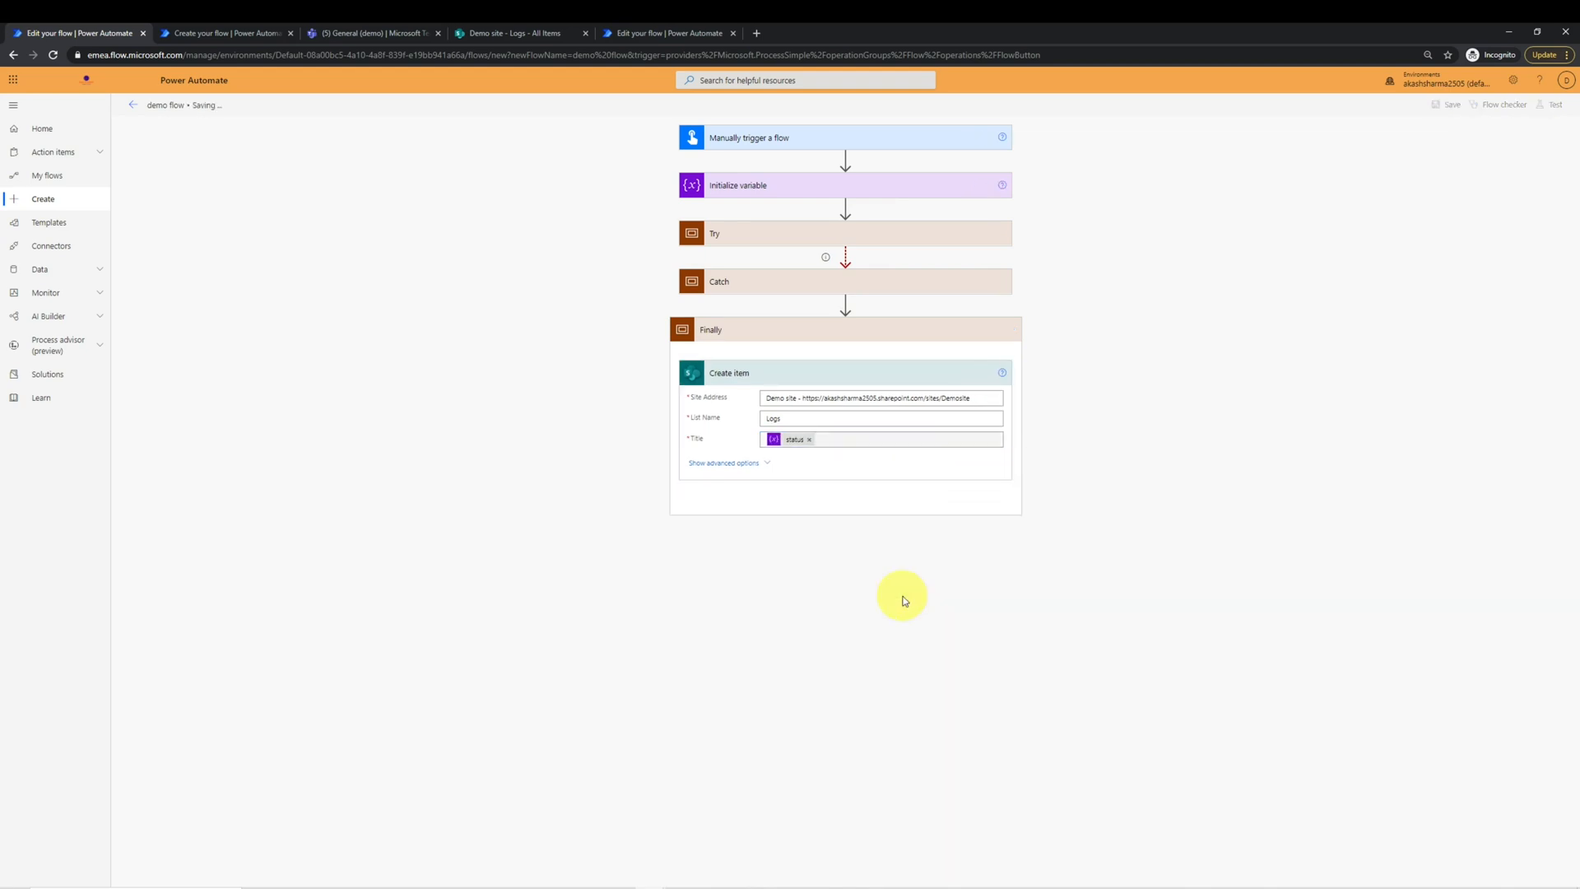
pyautogui.click(882, 597)
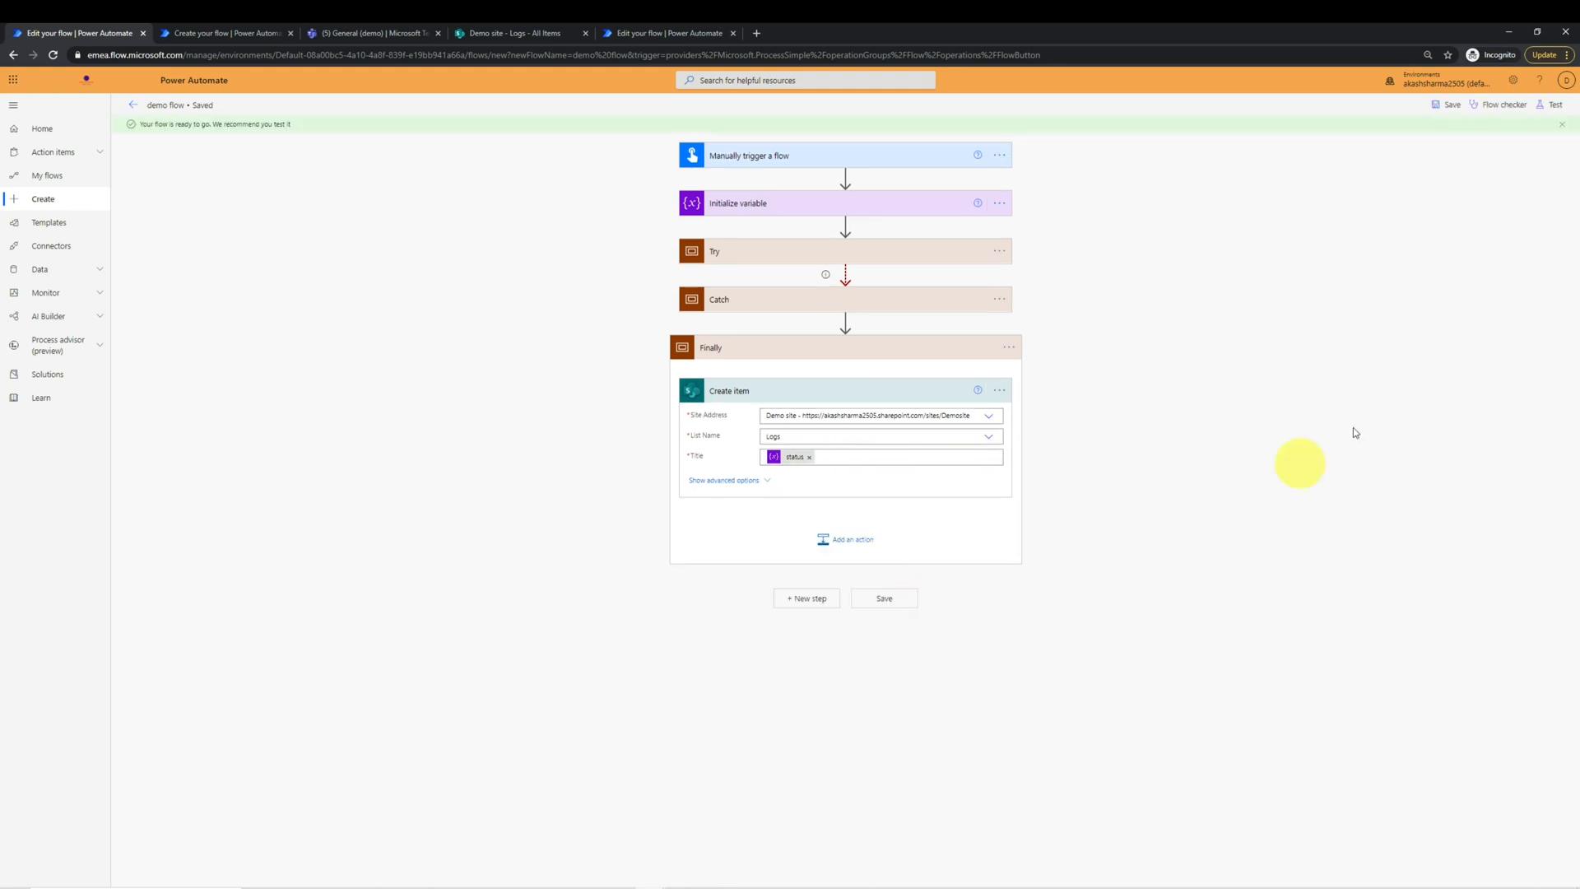
pyautogui.click(1552, 103)
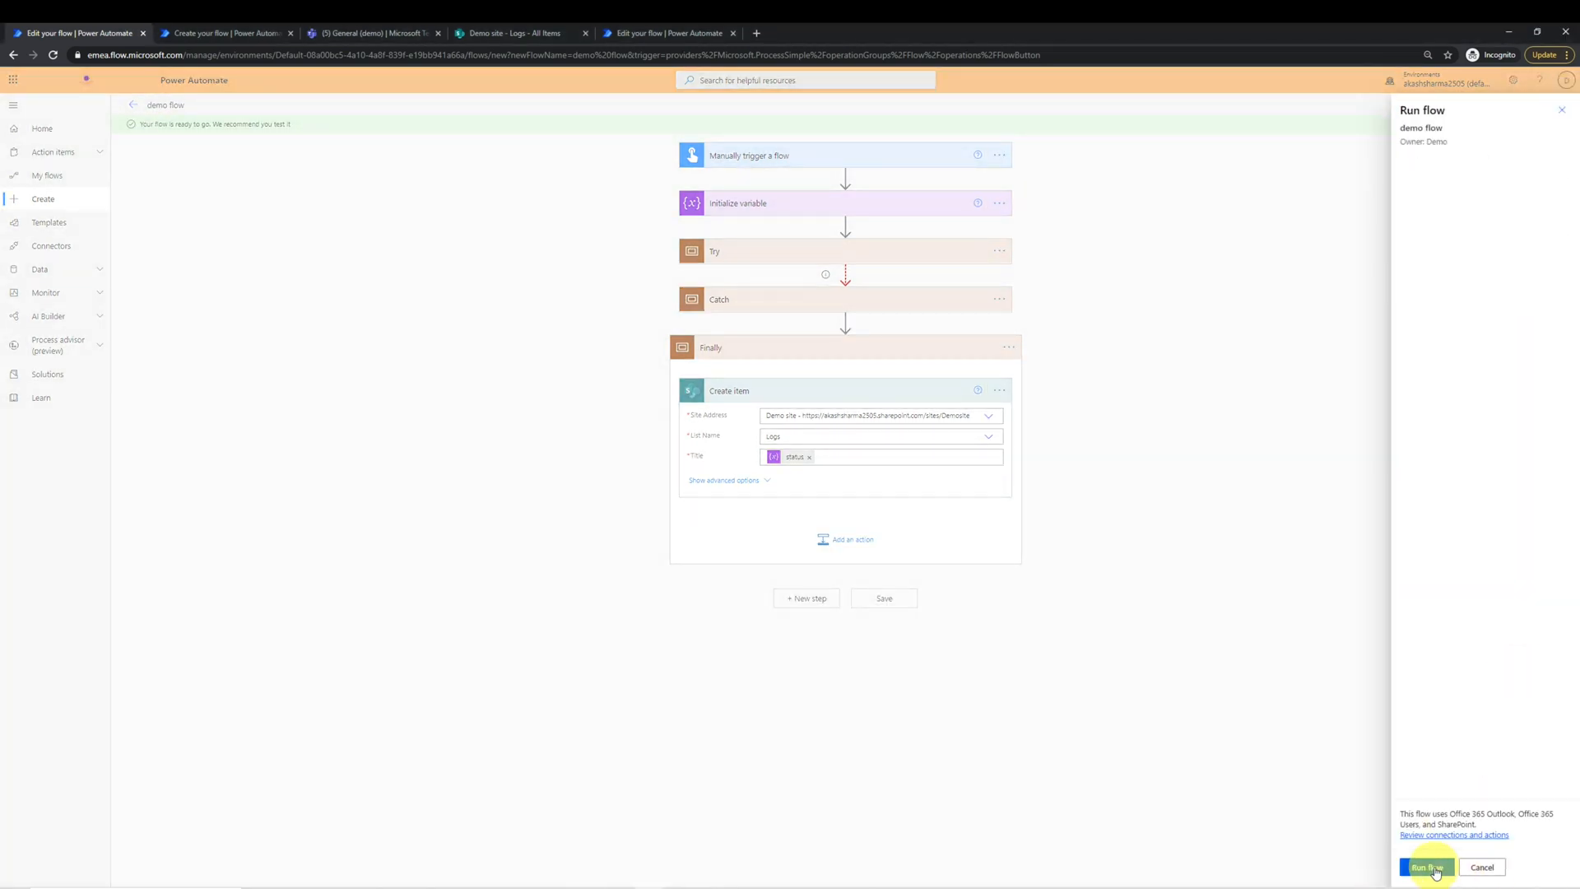
# Step: Run the flow, inspect Catch and Finally in run history, then return to the designer
pyautogui.click(1427, 867)
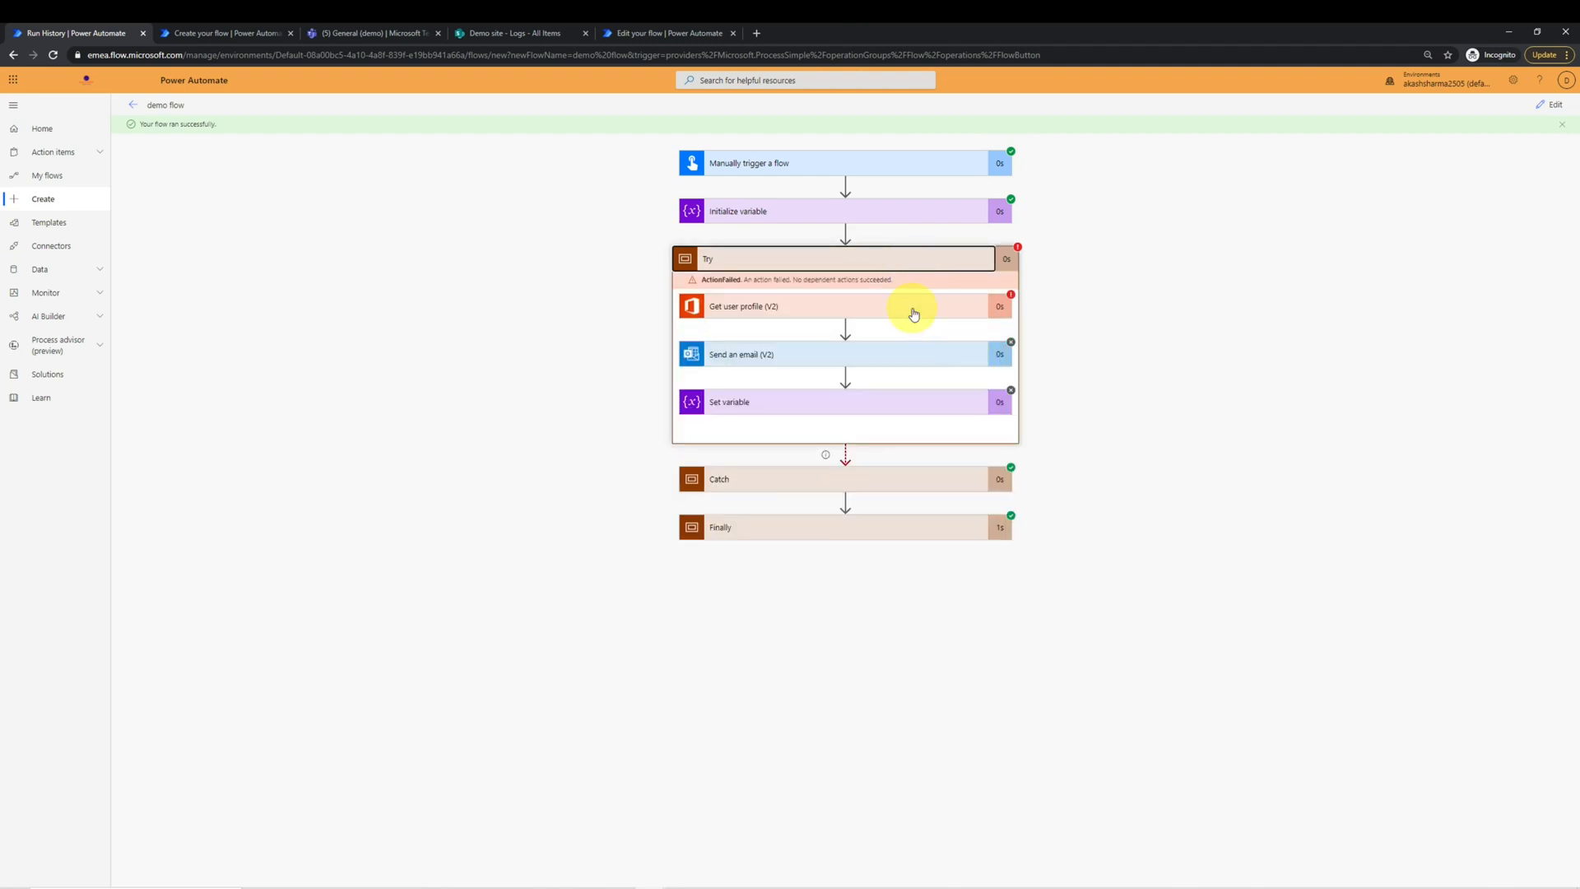
pyautogui.moveTo(765, 317)
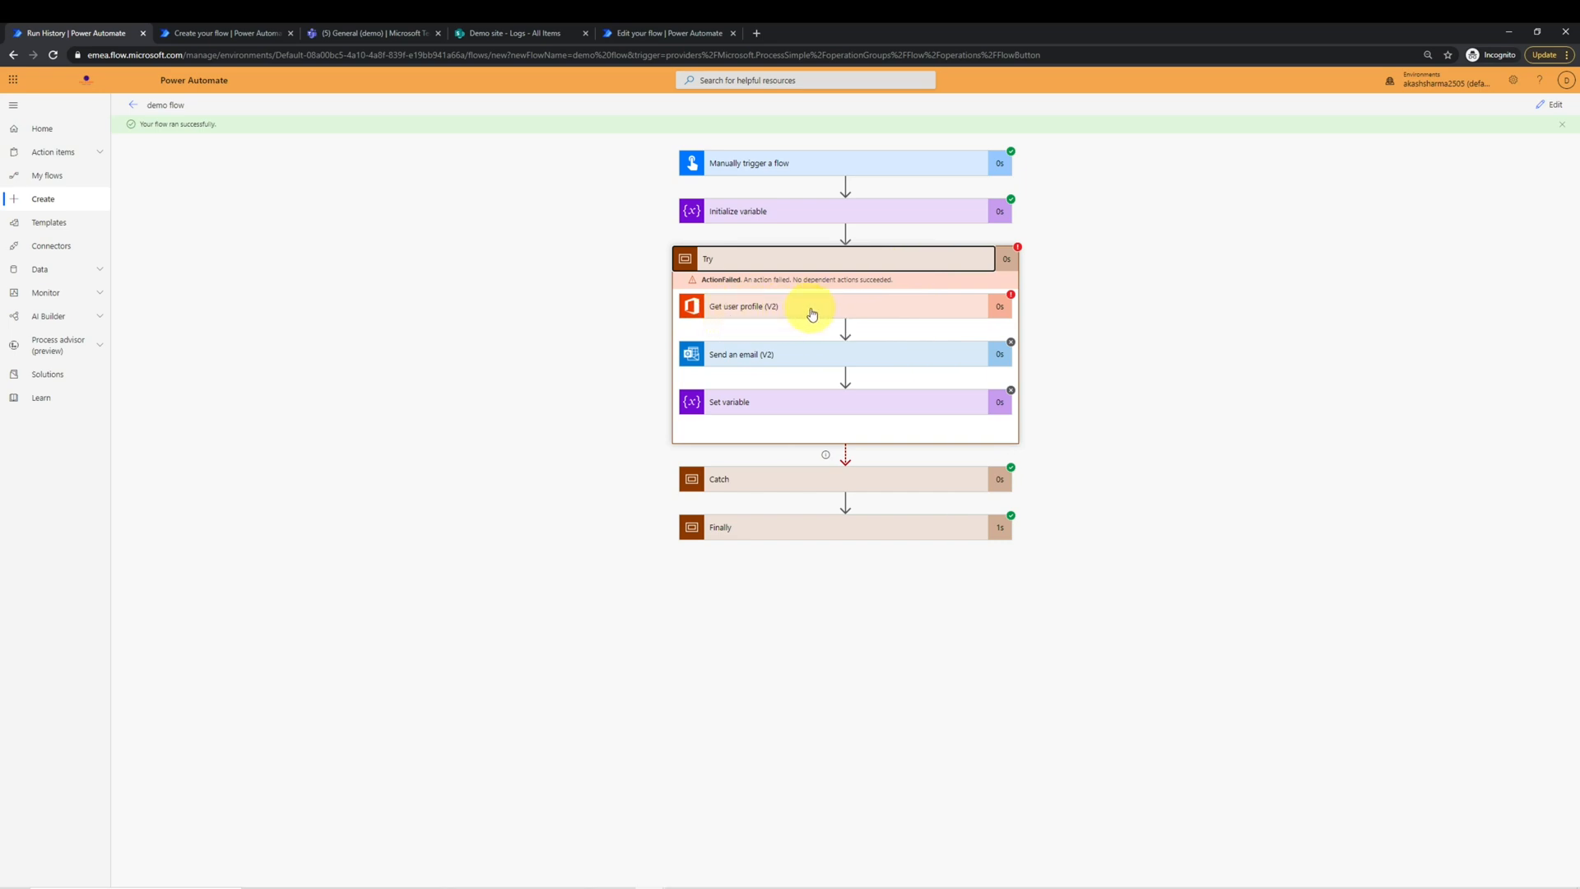
pyautogui.click(719, 479)
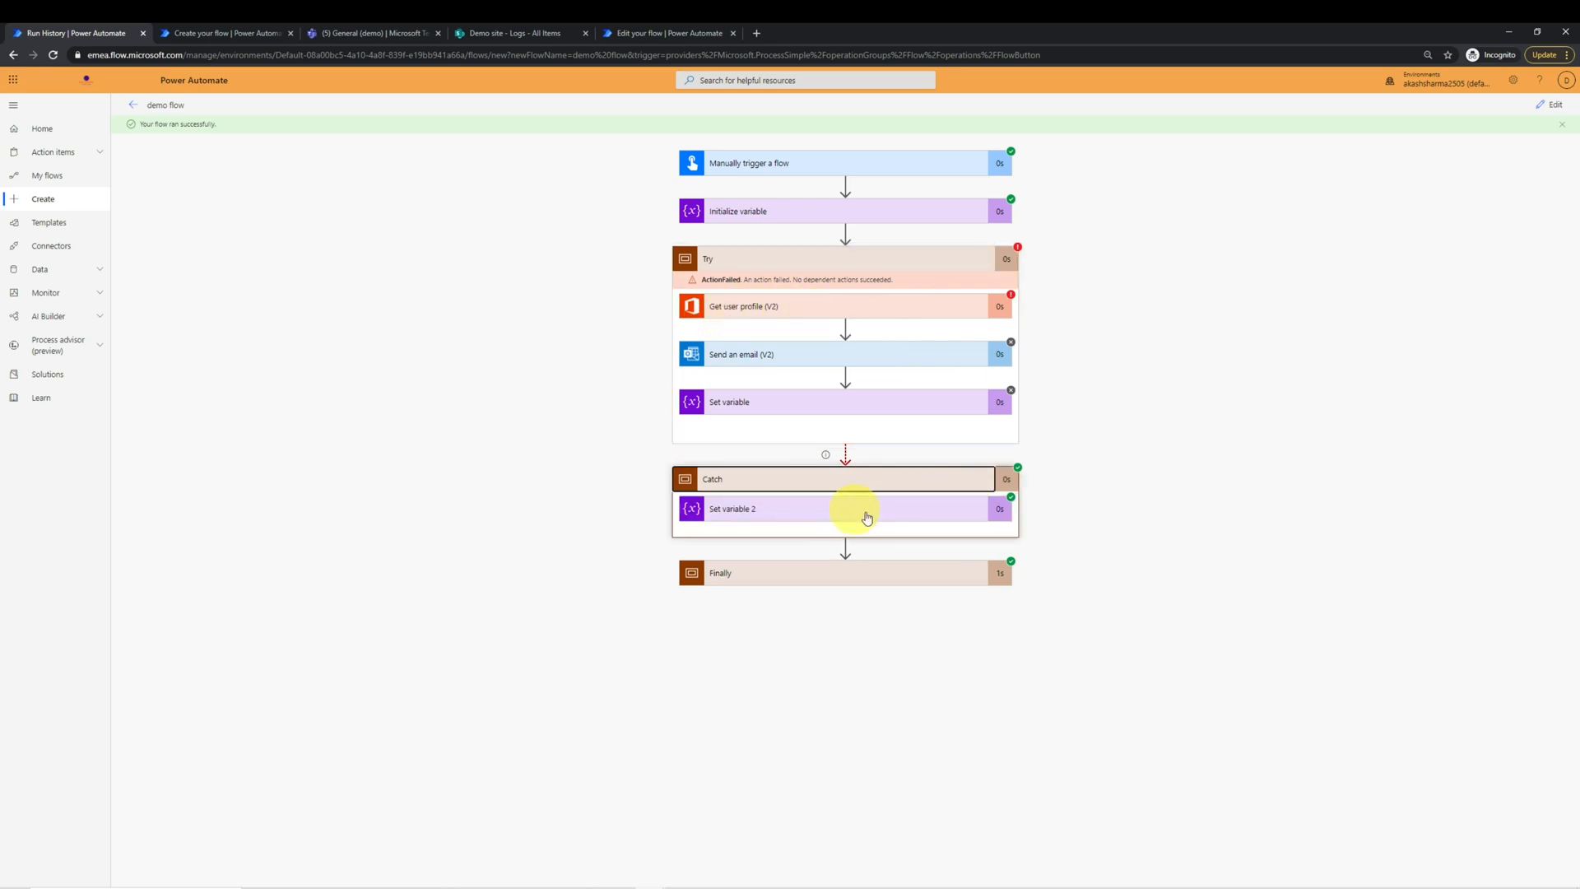
pyautogui.moveTo(898, 581)
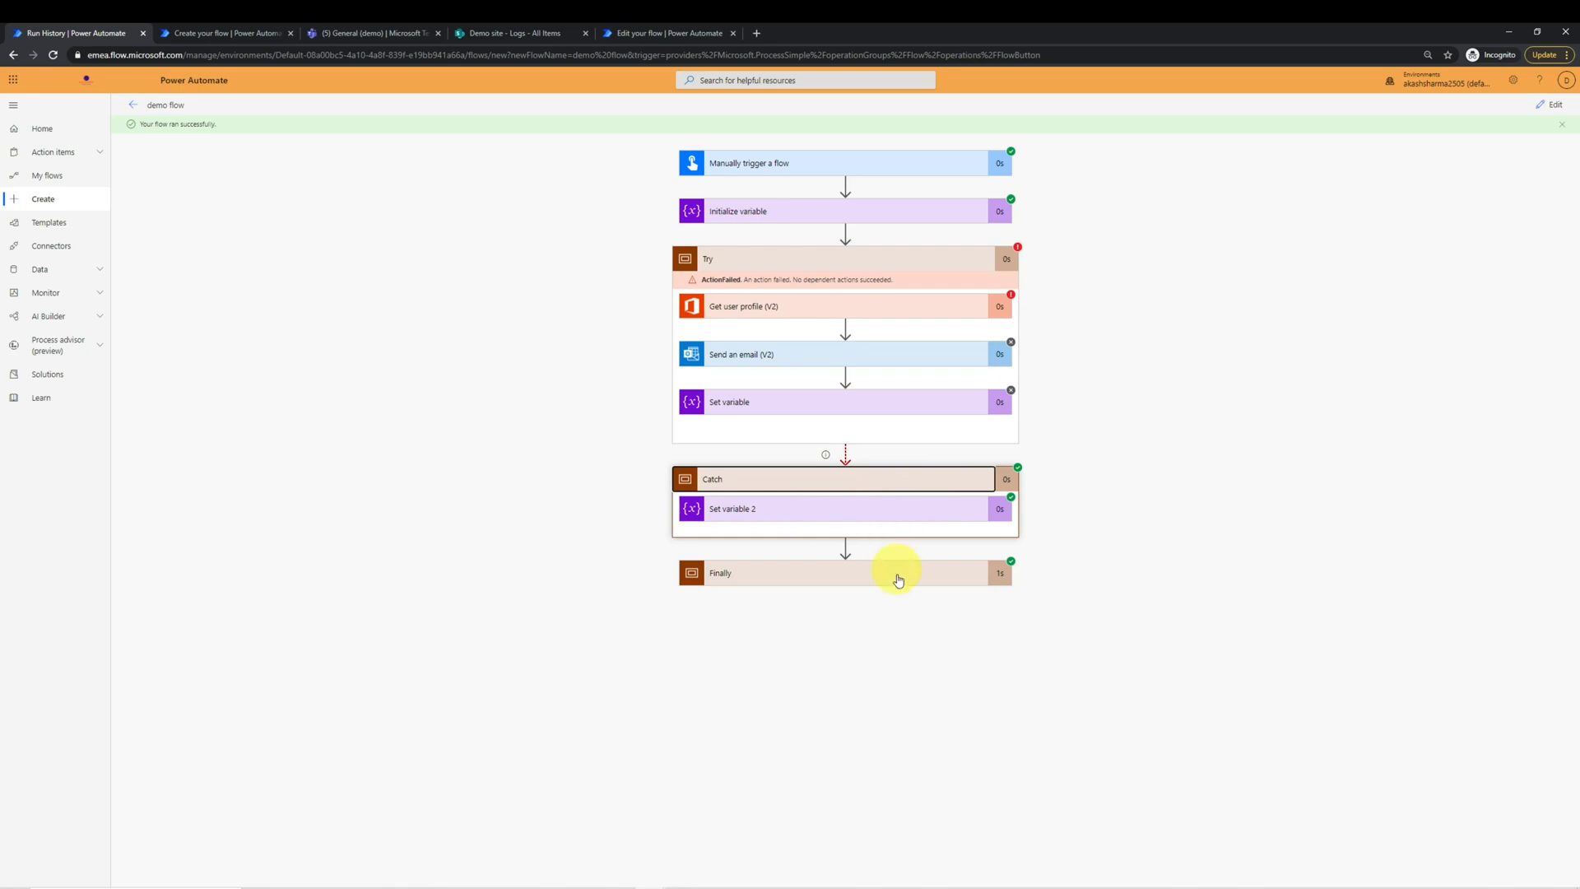
pyautogui.click(844, 572)
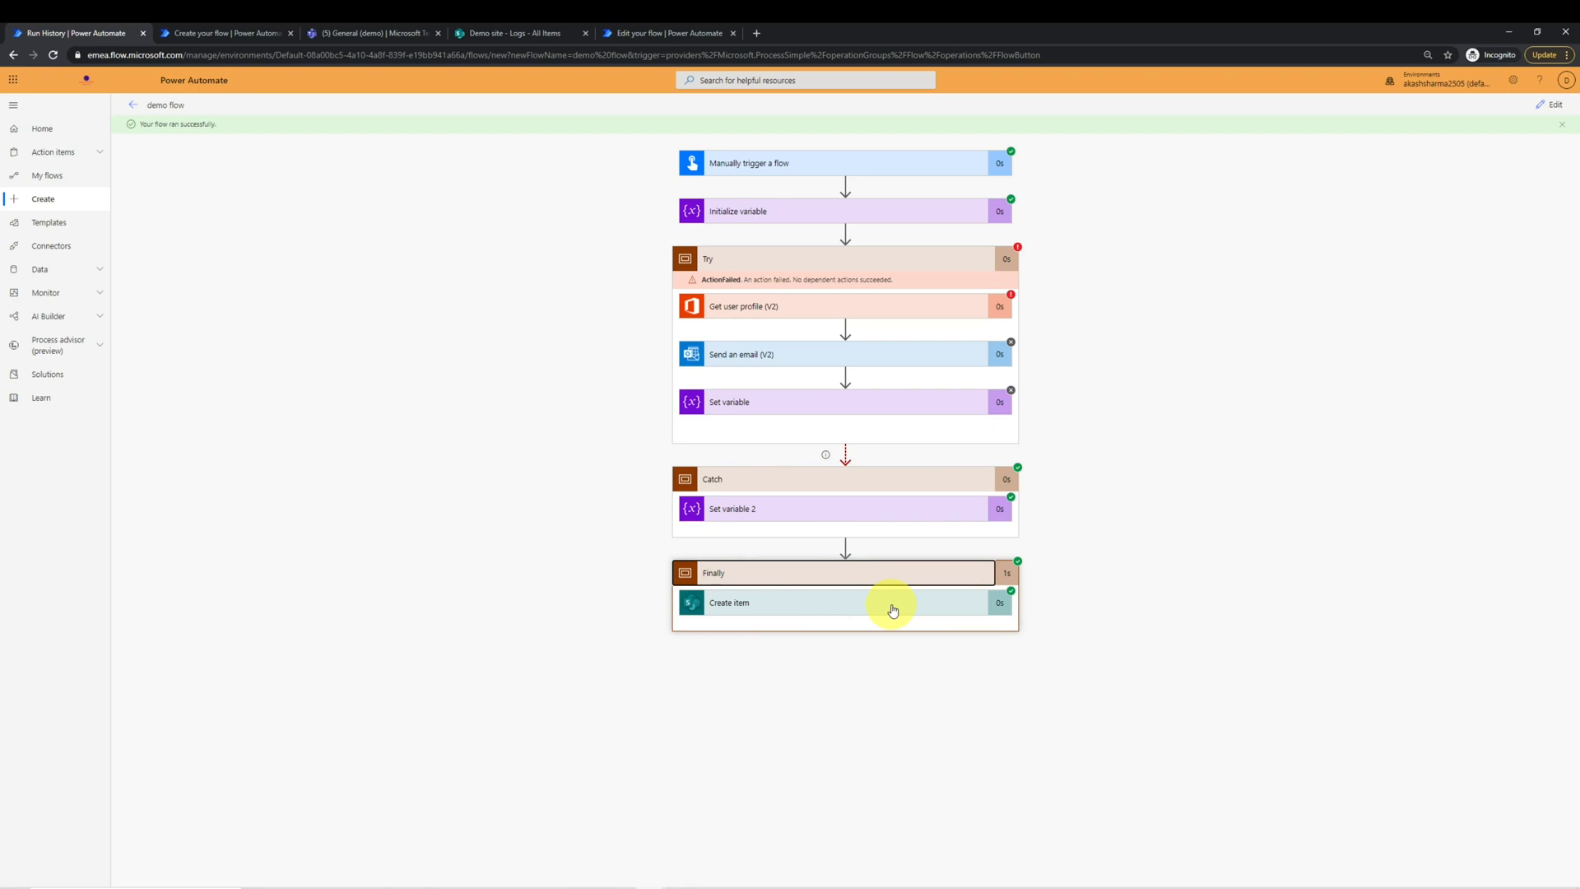
pyautogui.moveTo(649, 115)
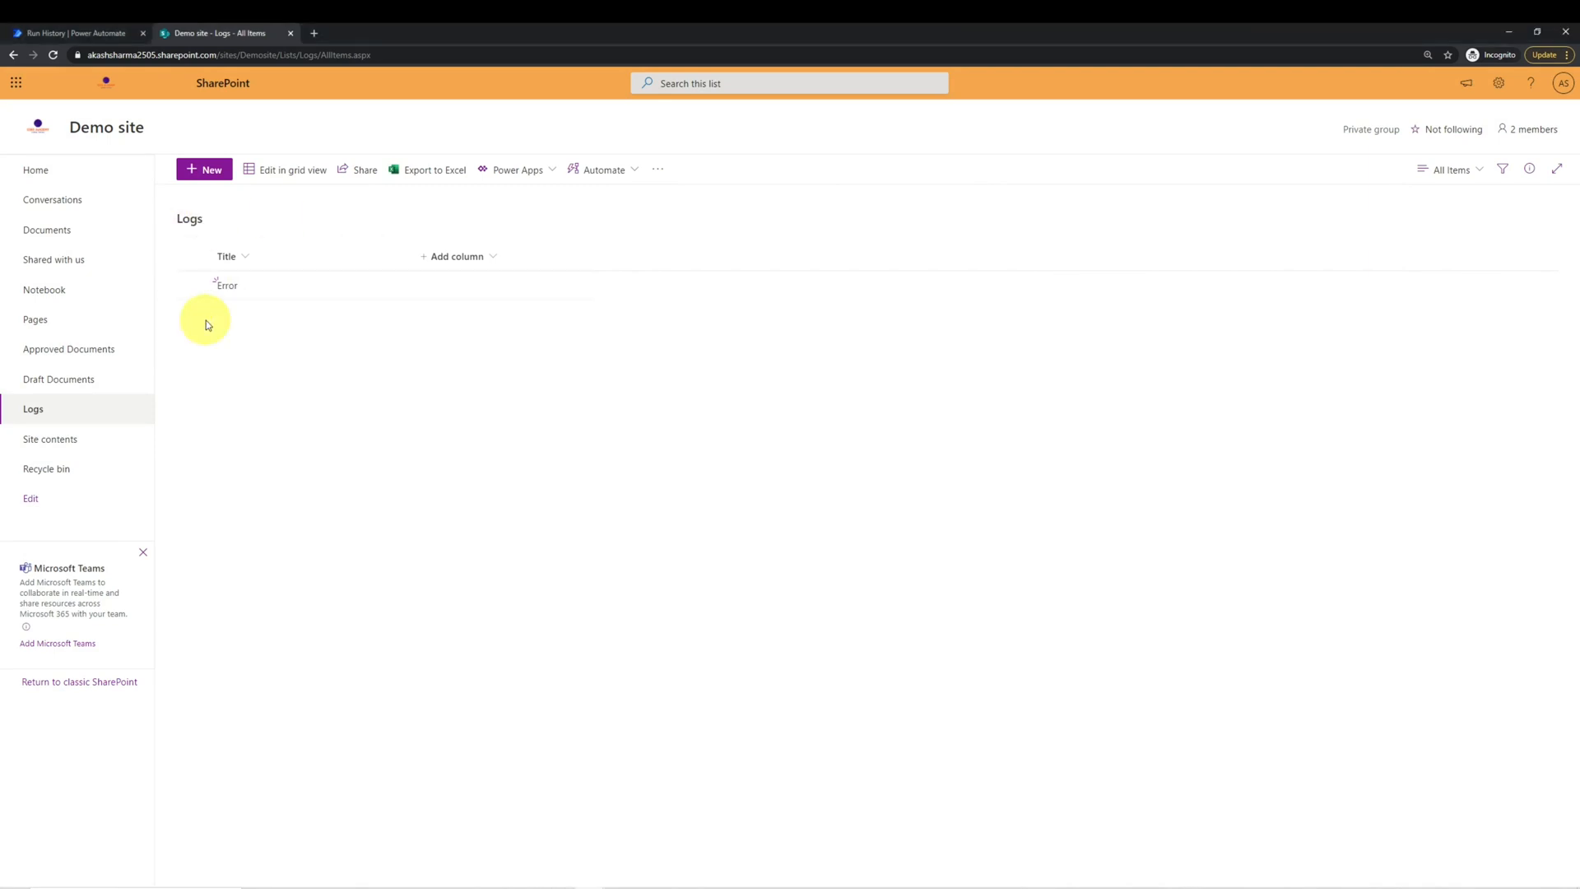
pyautogui.moveTo(217, 330)
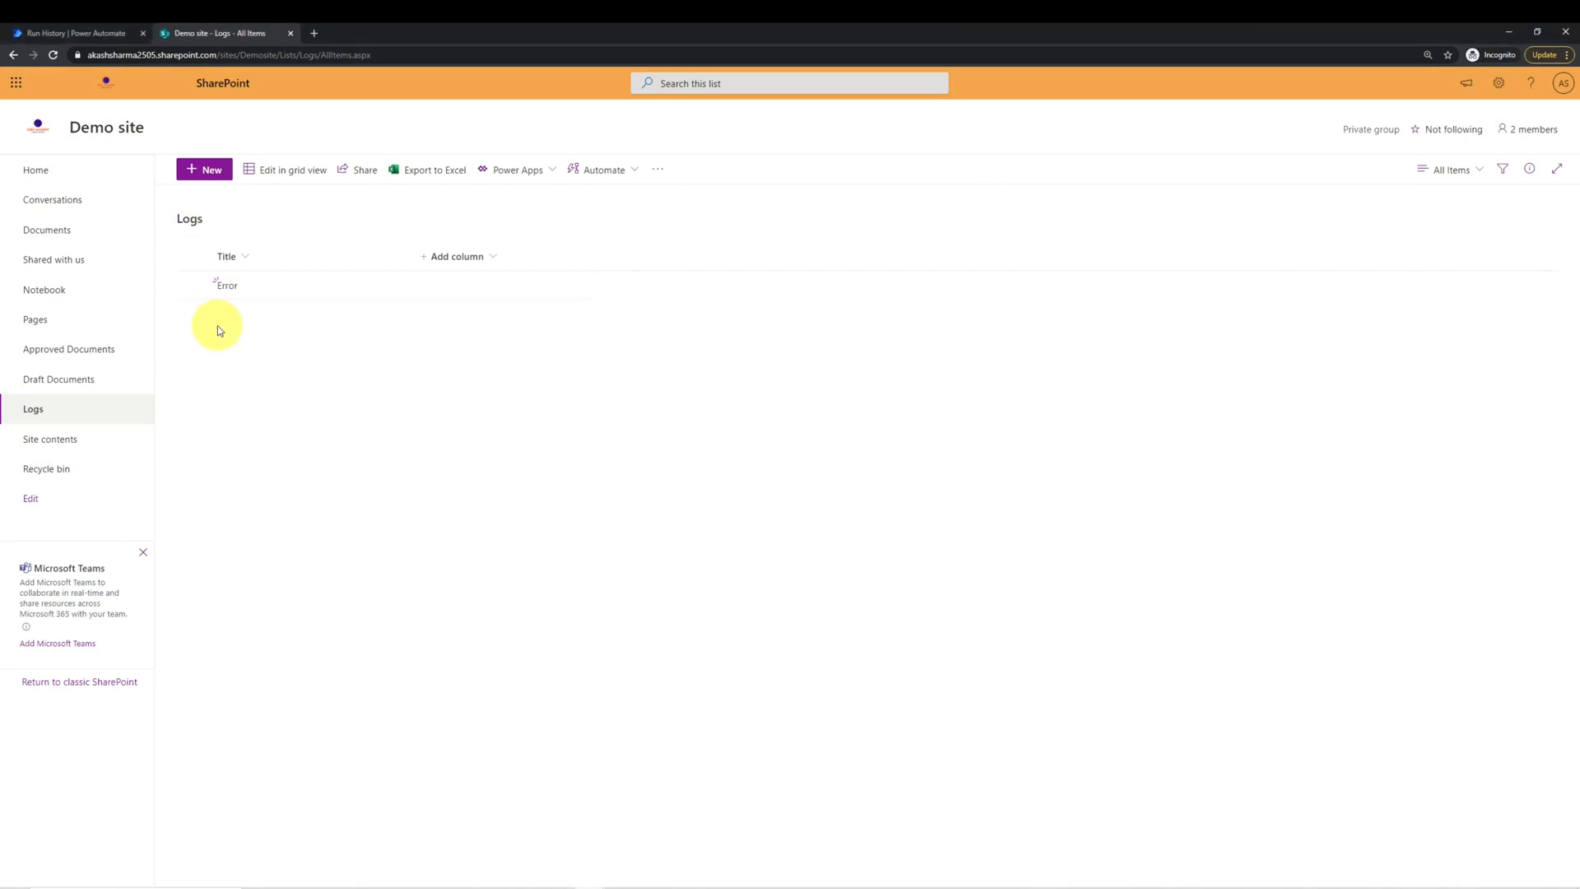
pyautogui.click(71, 33)
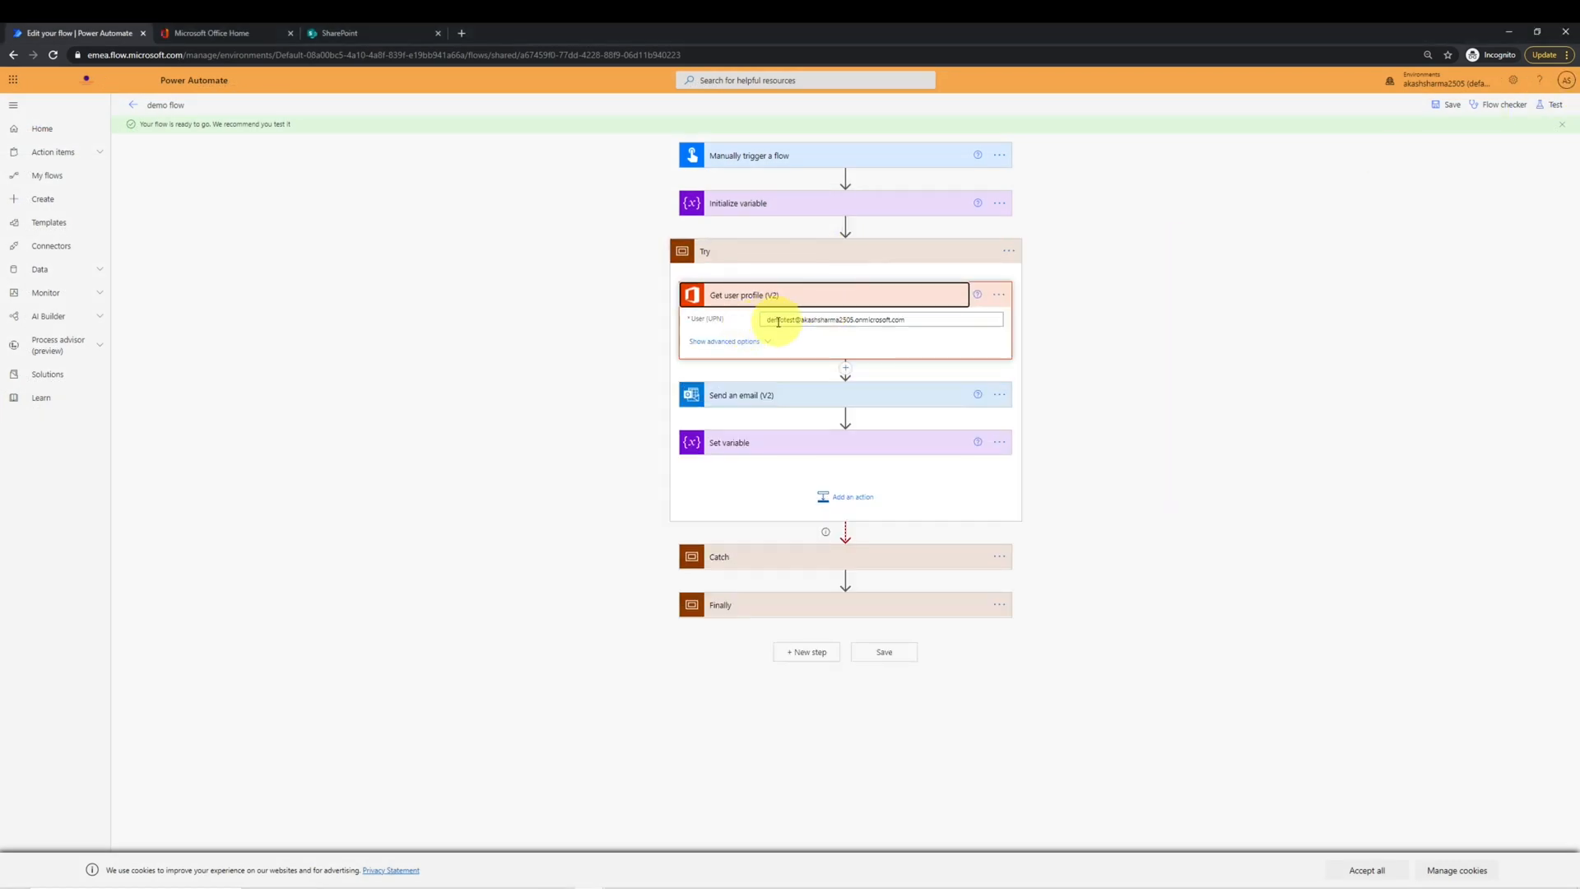
# Step: Collapse Try and run a second test of the flow
pyautogui.click(882, 320)
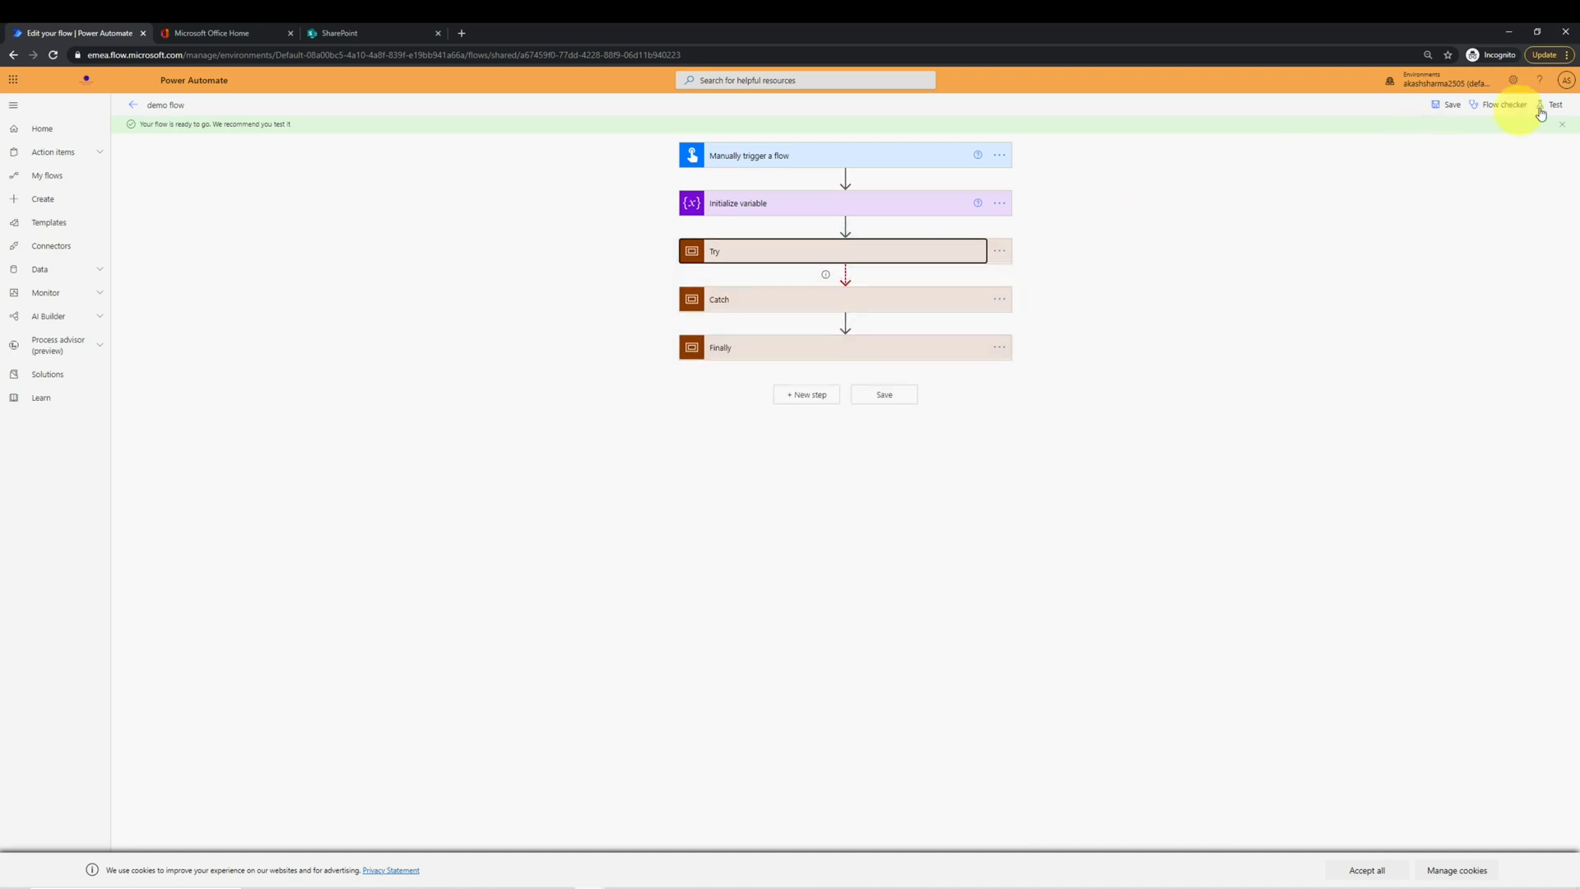
pyautogui.click(1555, 106)
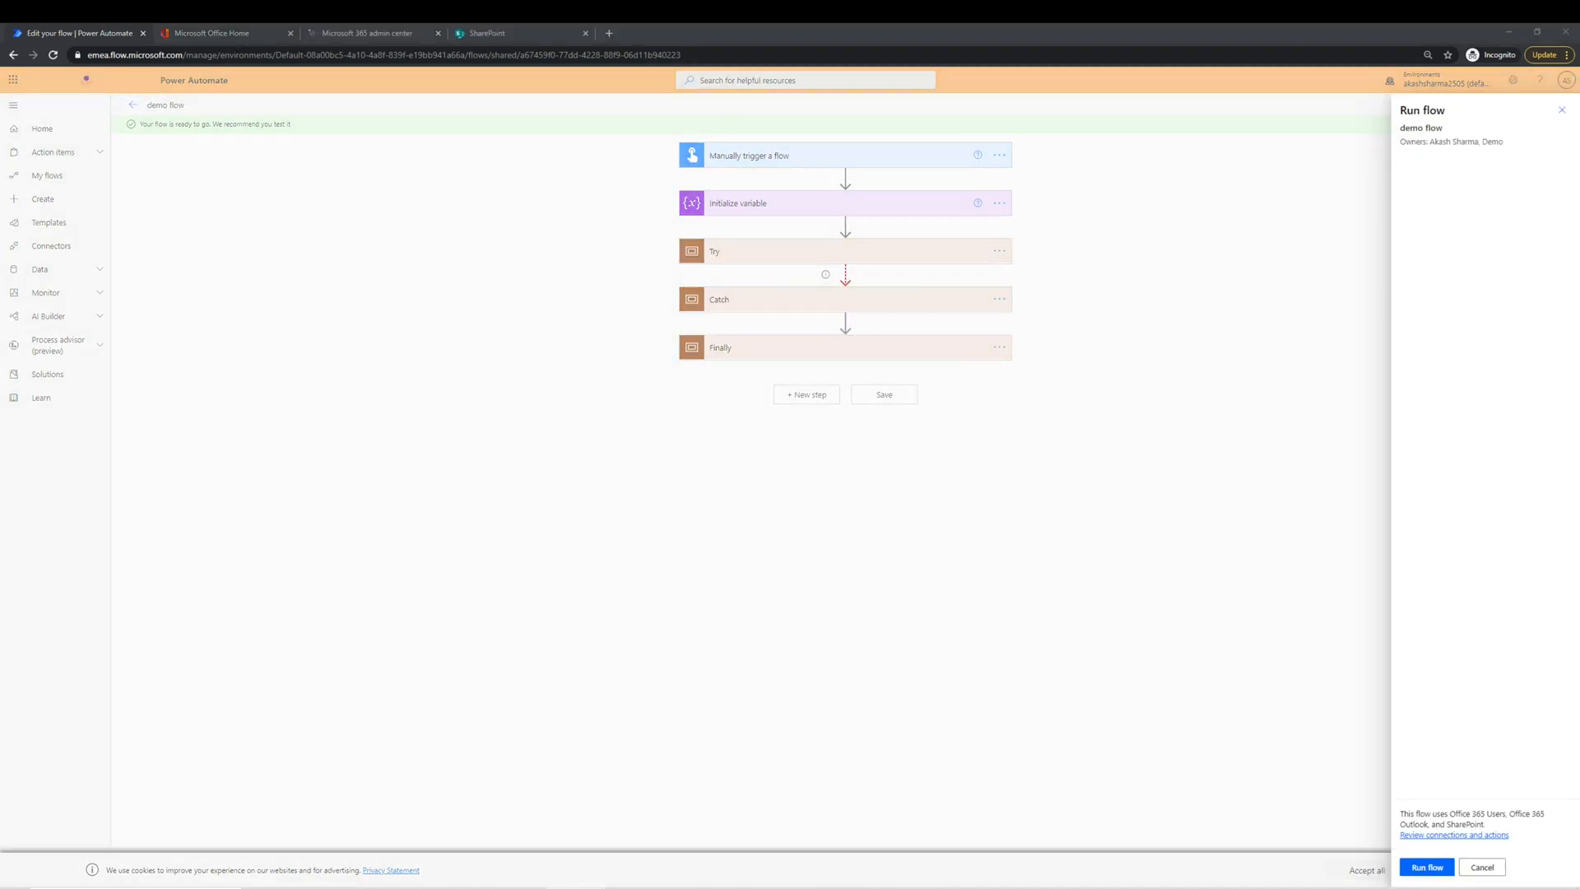
pyautogui.click(1425, 867)
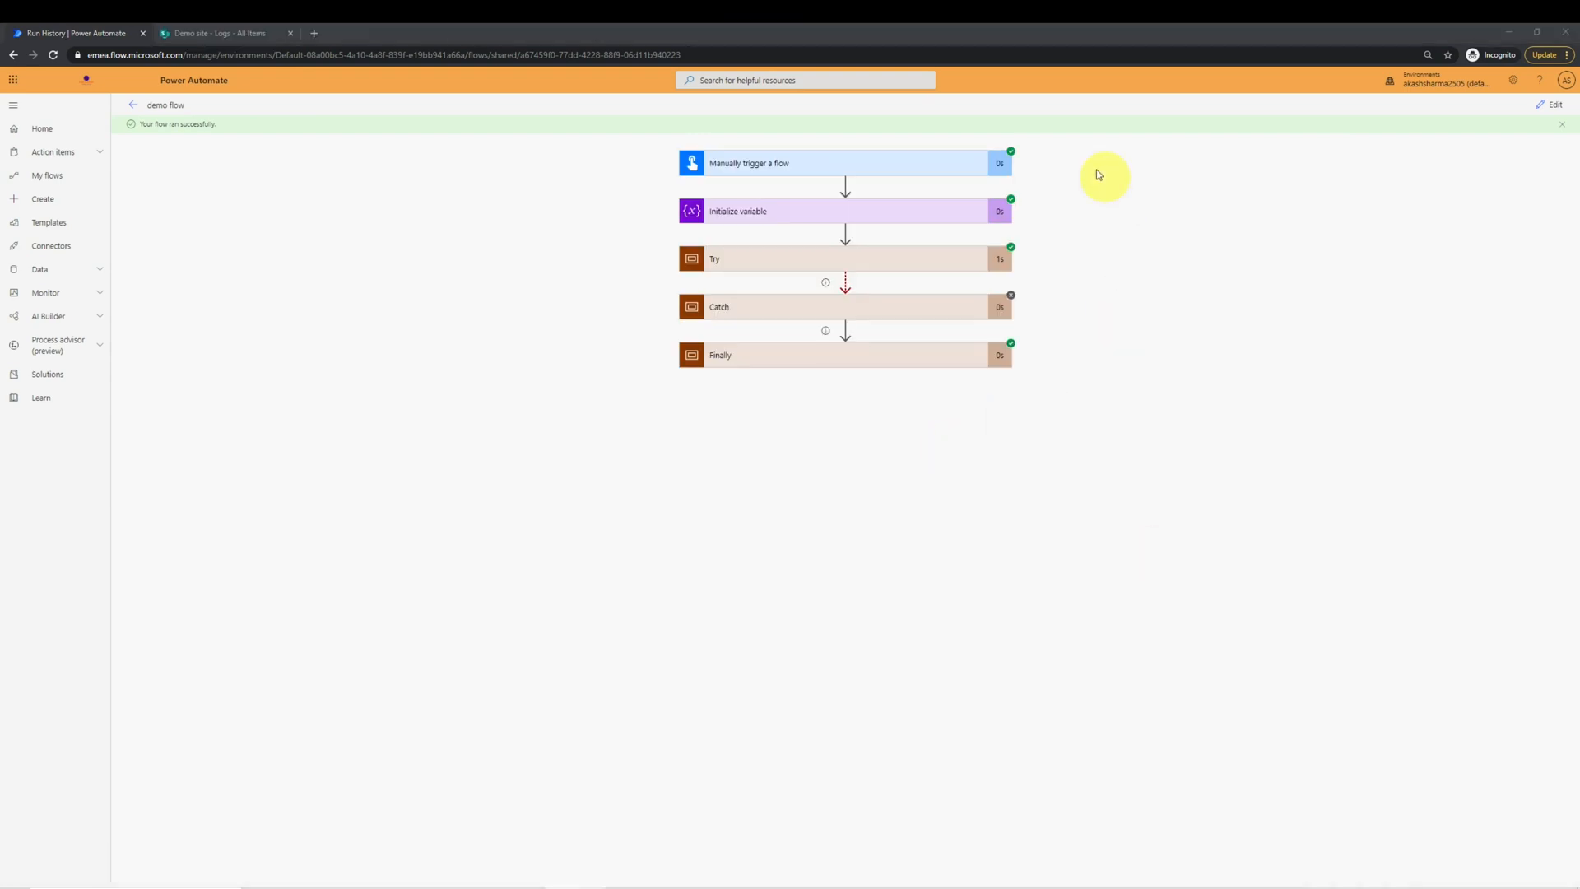
pyautogui.moveTo(1001, 298)
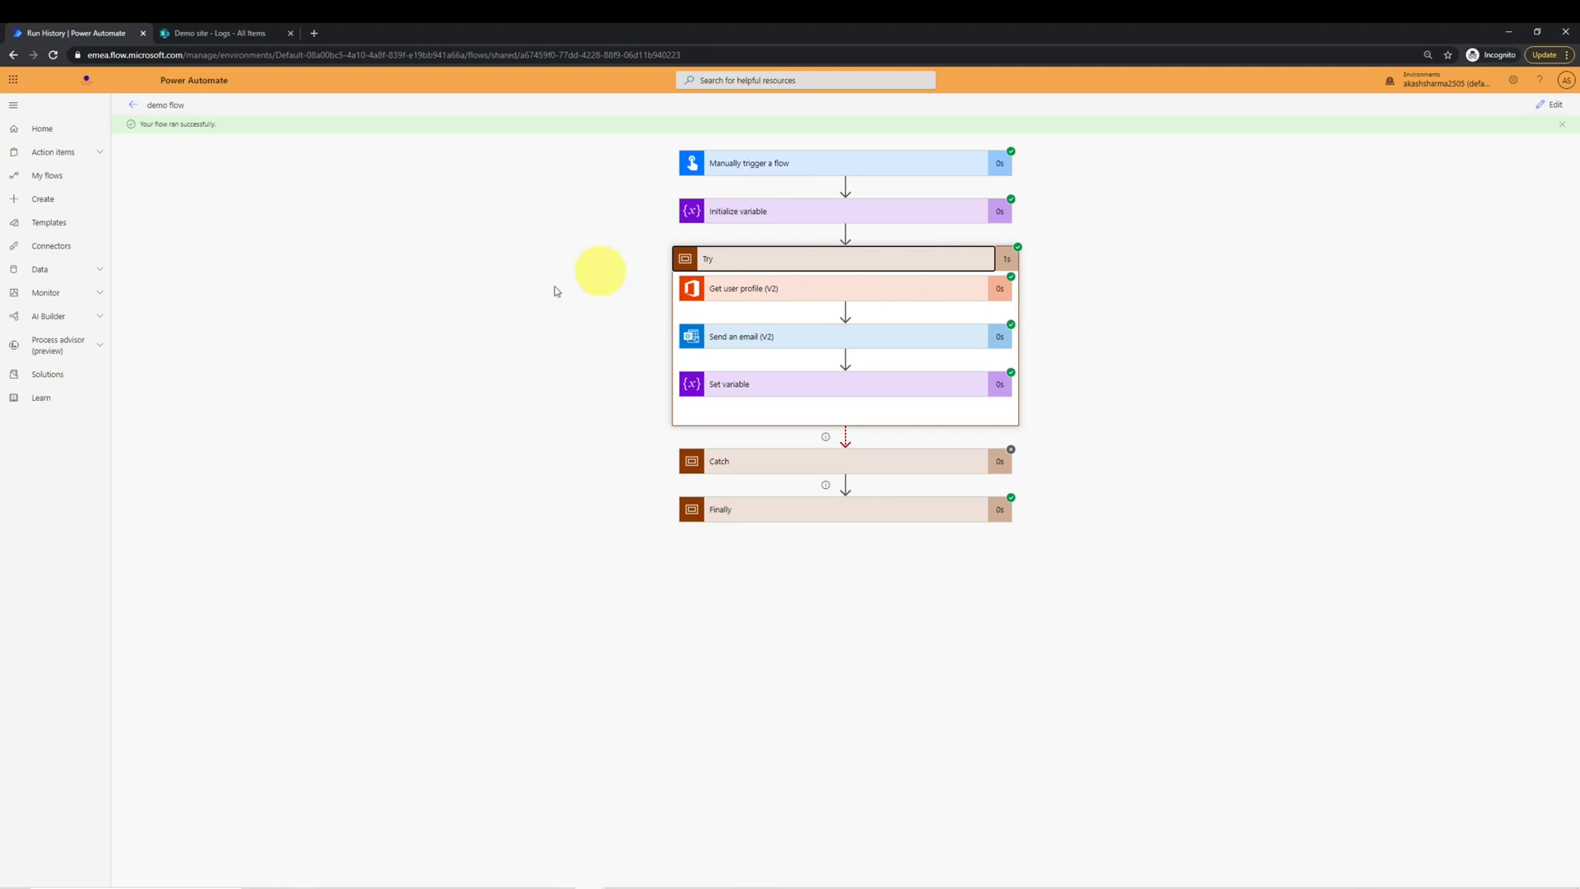
pyautogui.moveTo(942, 299)
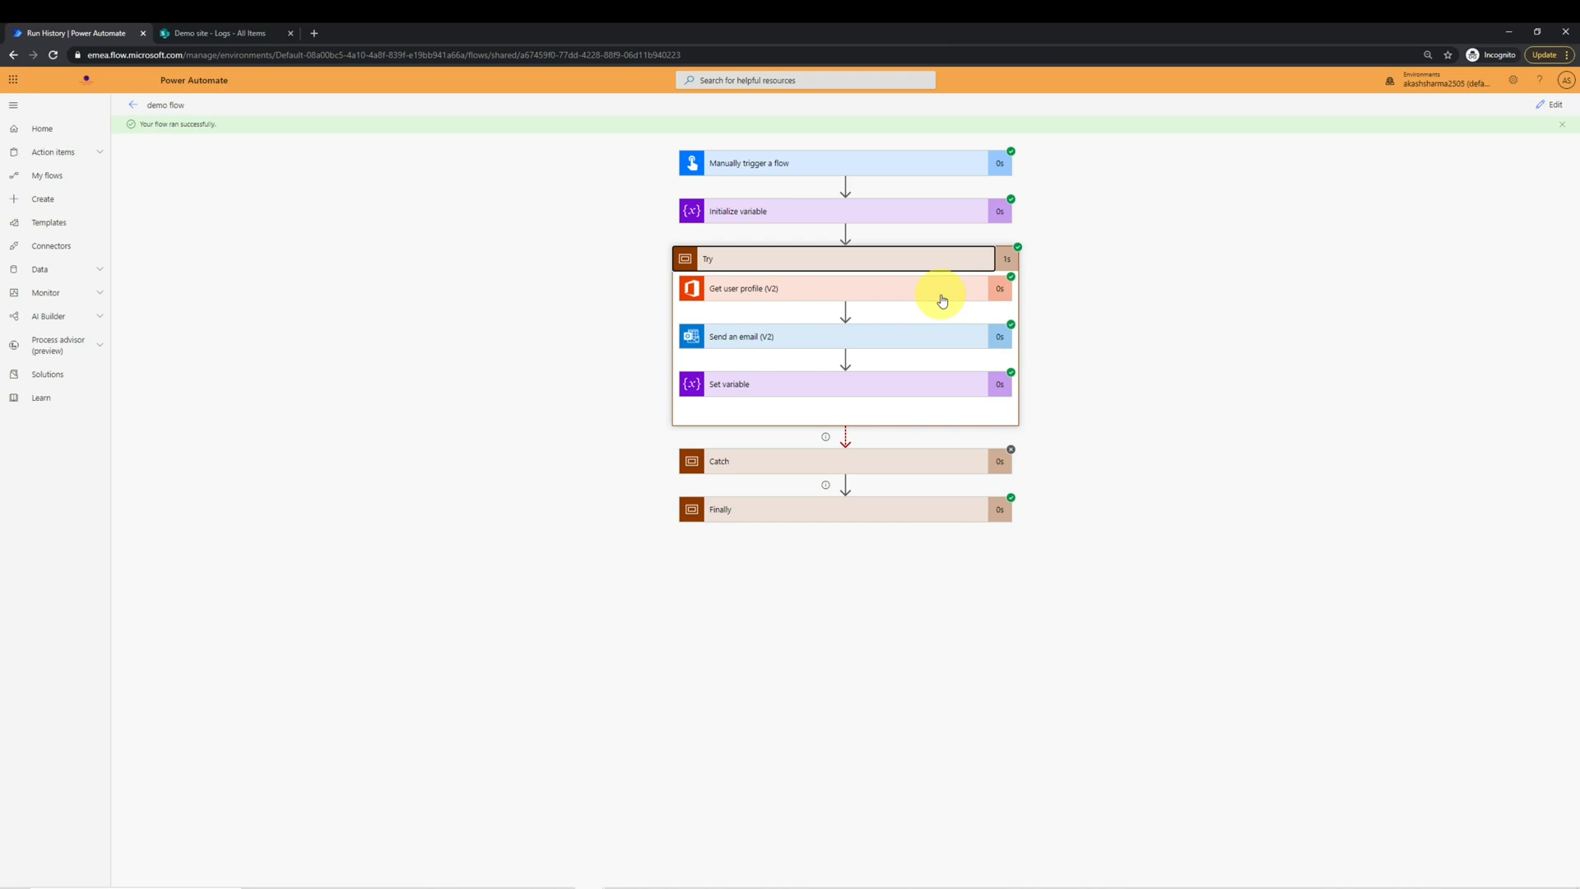
pyautogui.moveTo(920, 462)
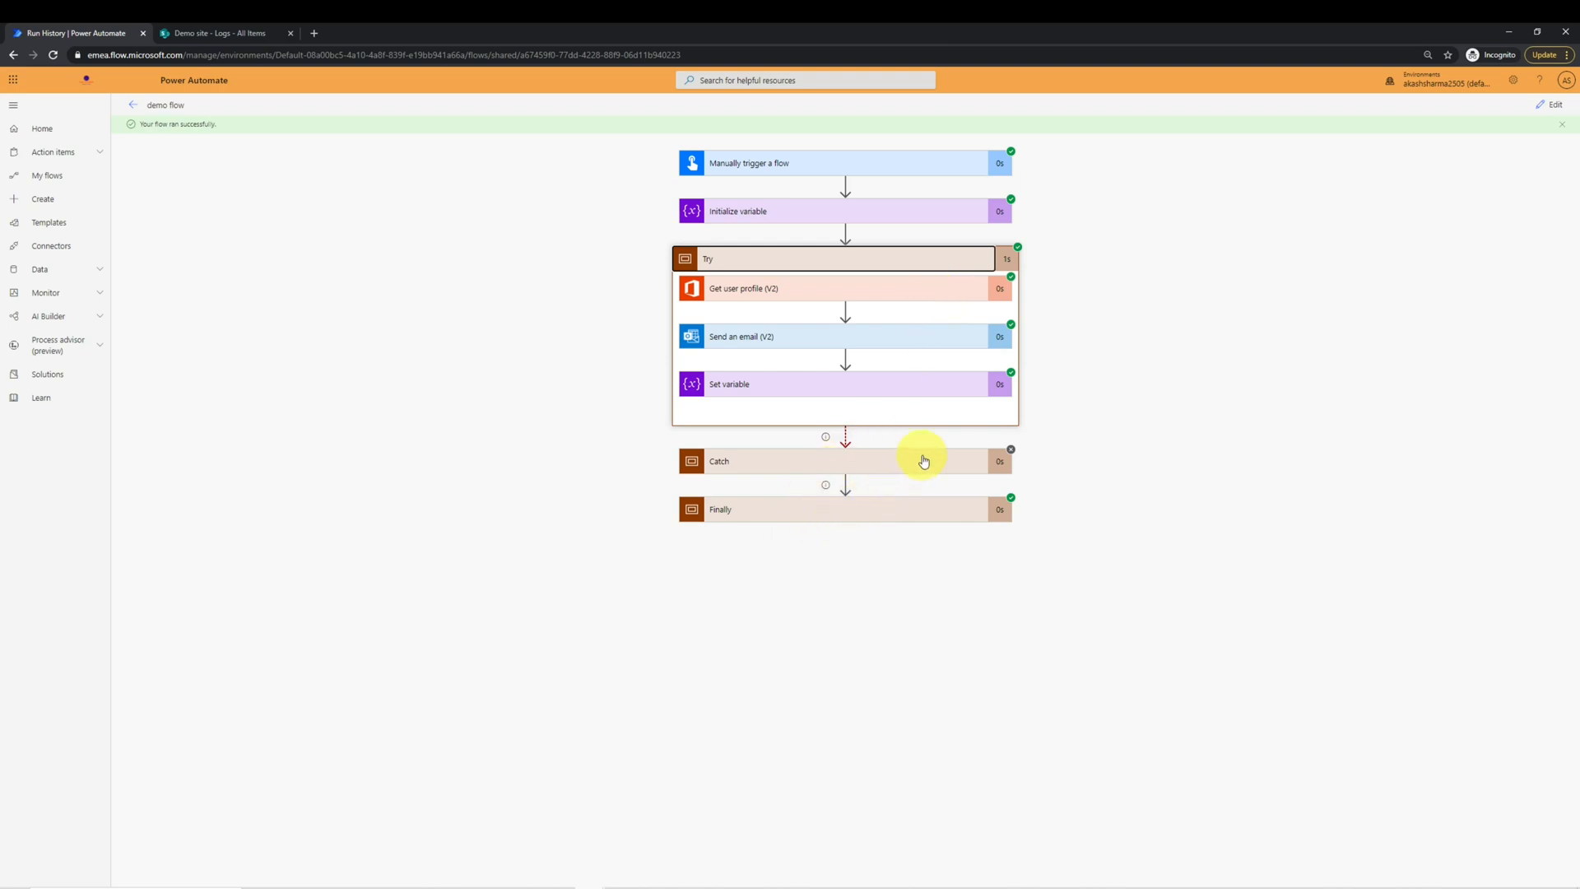
pyautogui.moveTo(913, 504)
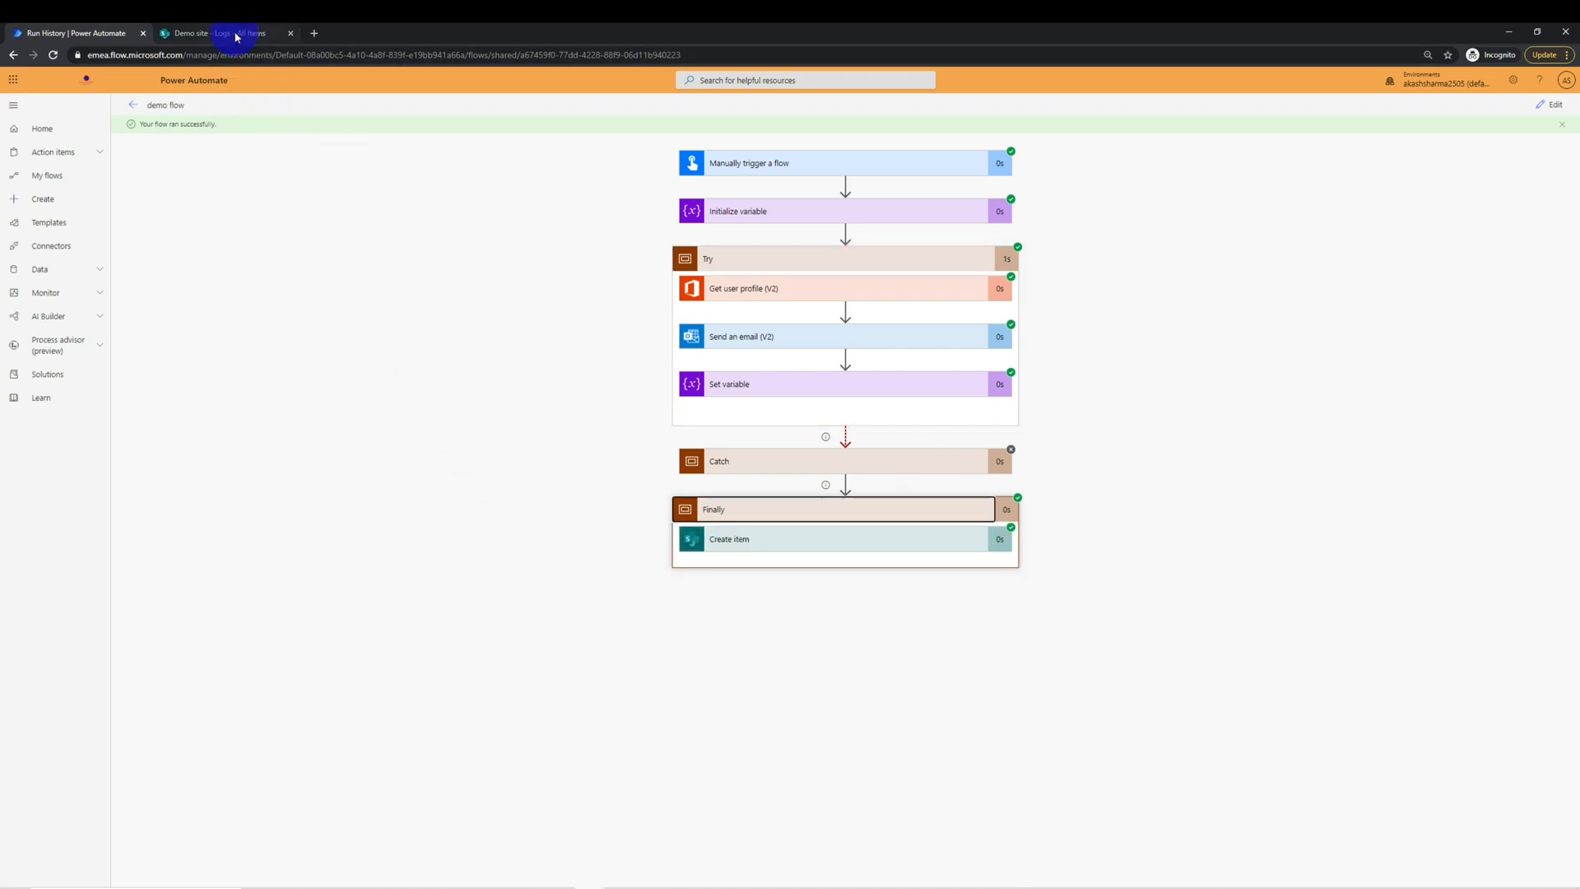
# Step: Check the SharePoint Logs list for the new Success item, then return to run history
pyautogui.click(212, 32)
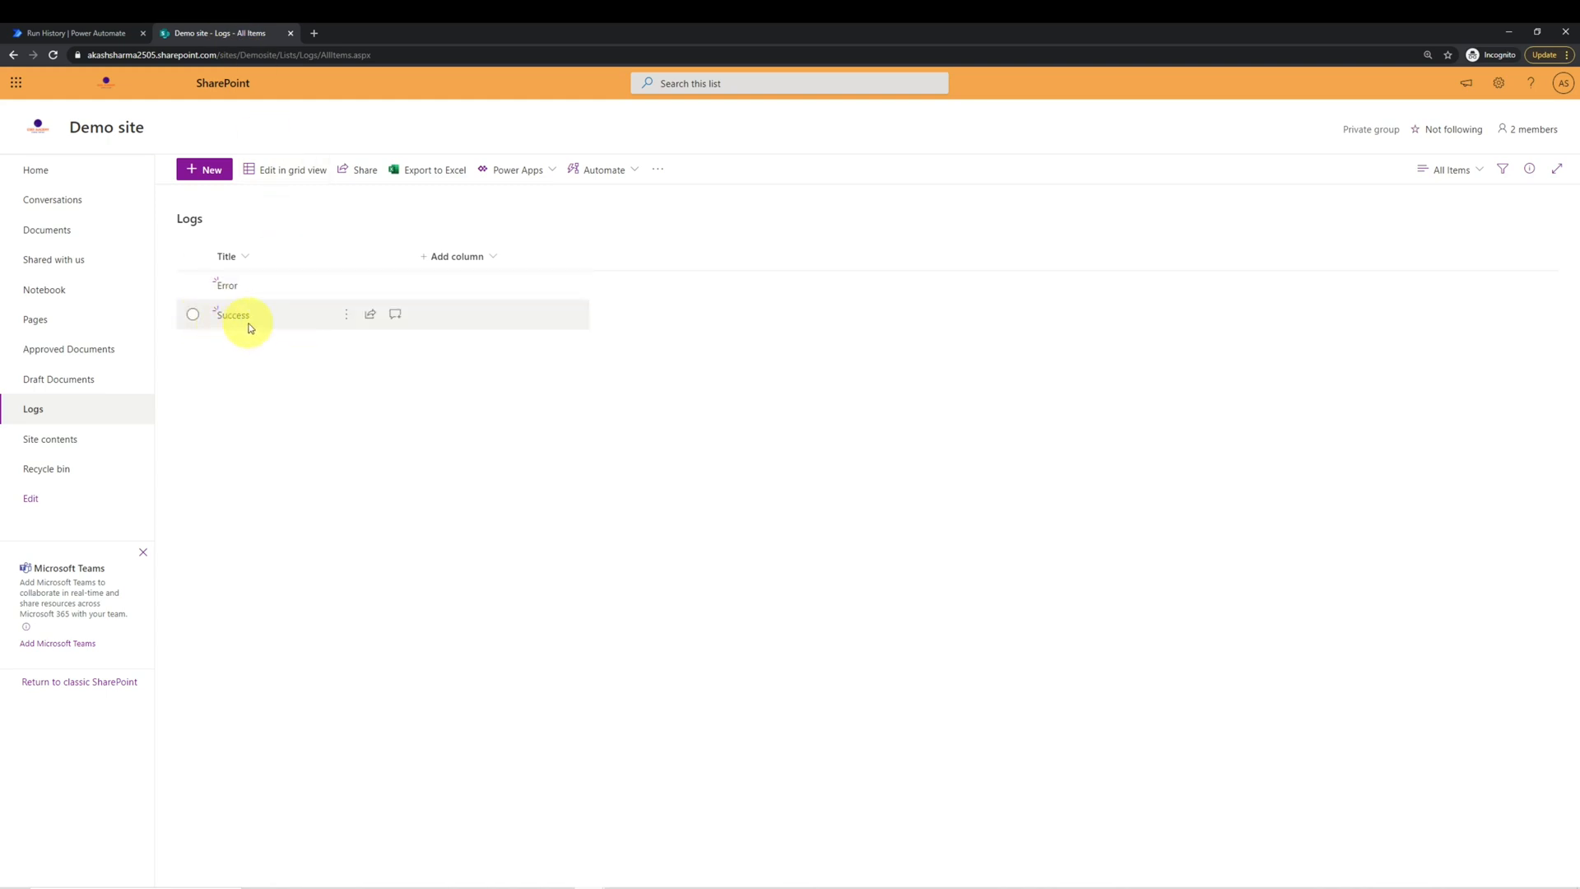
pyautogui.click(71, 33)
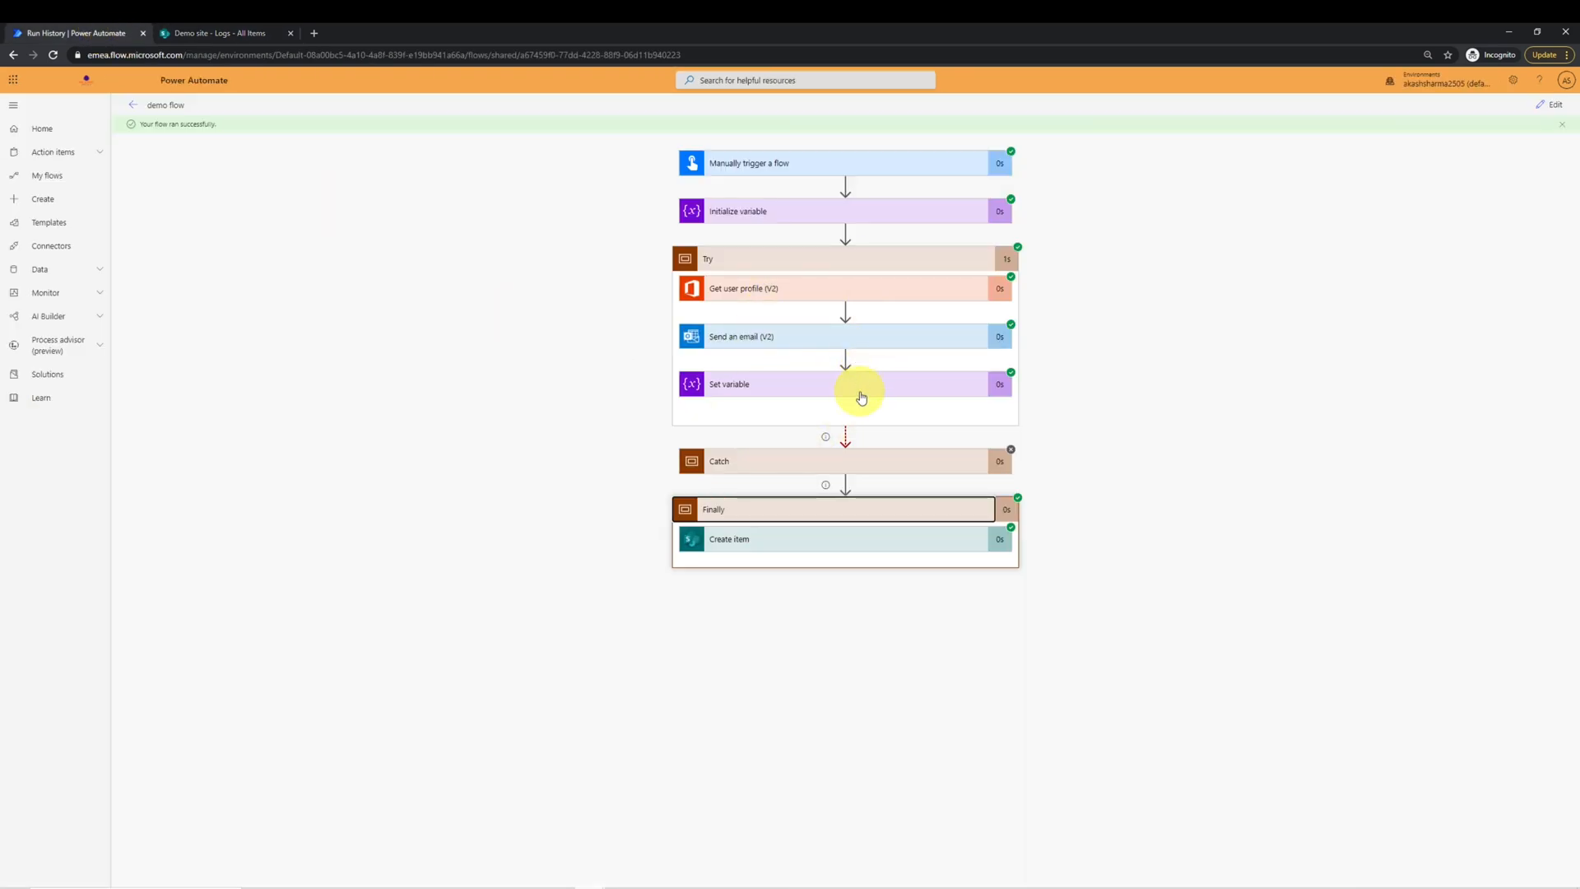
# Step: Expand the Set variable step in run history showing status set to Success
pyautogui.click(844, 384)
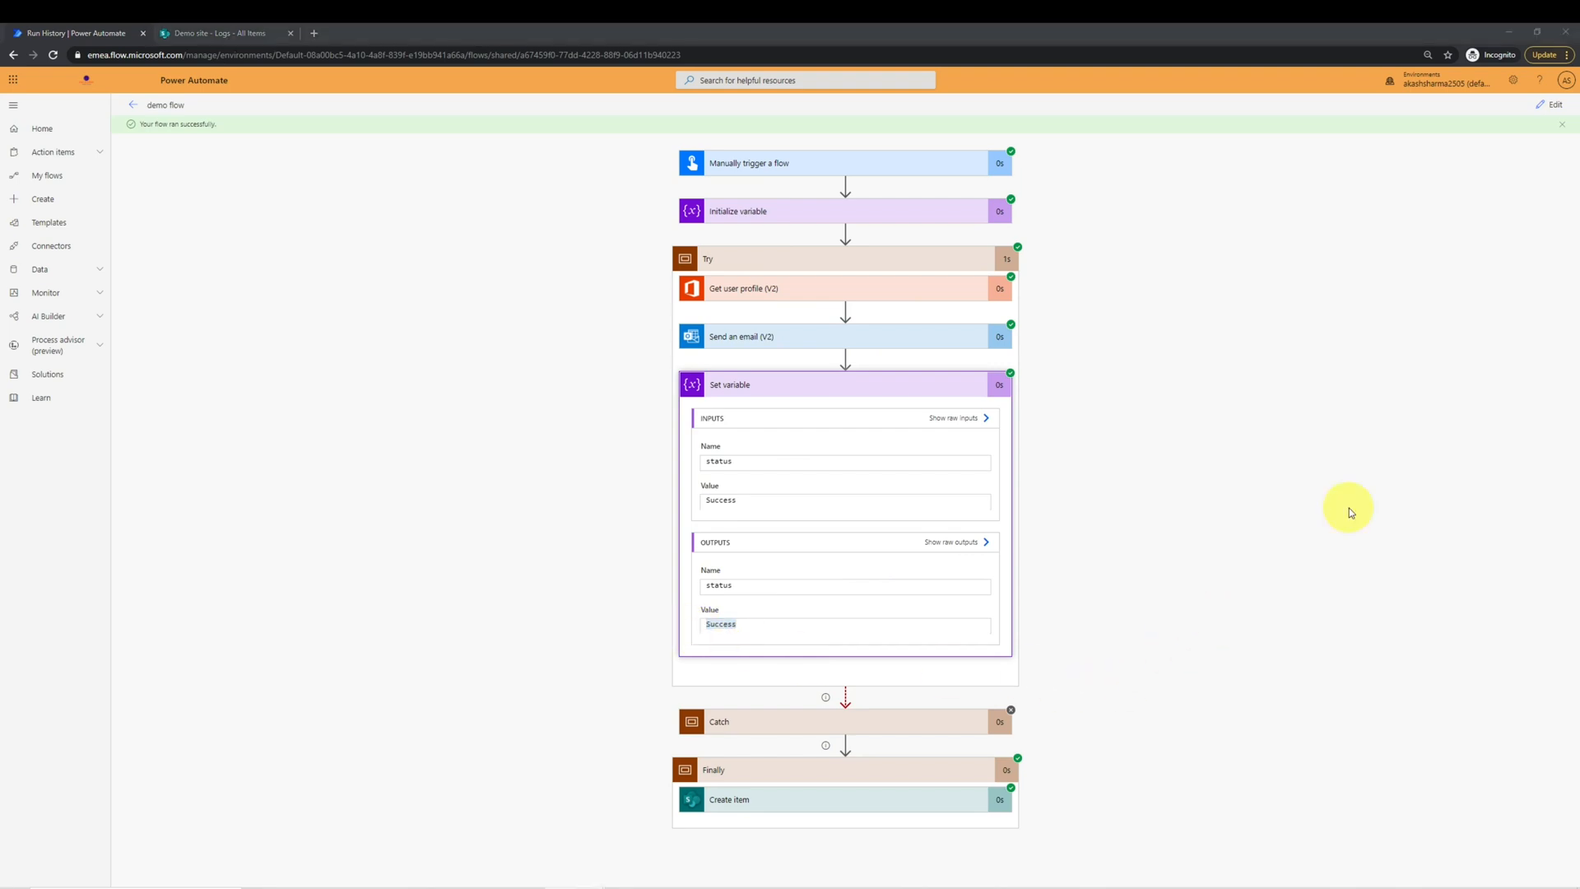
pyautogui.moveTo(1327, 370)
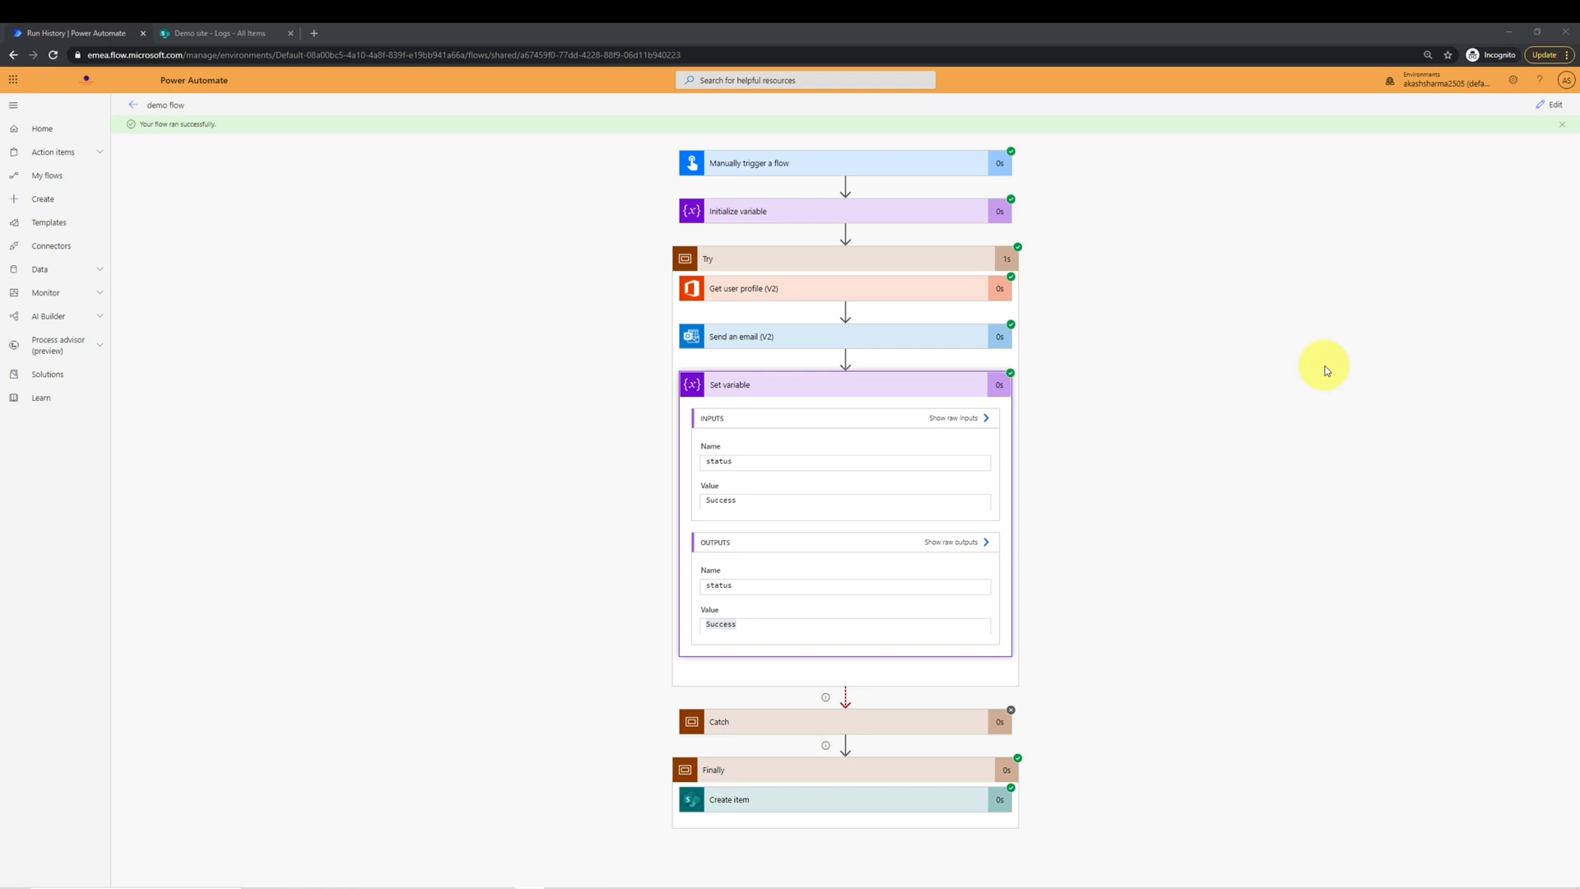